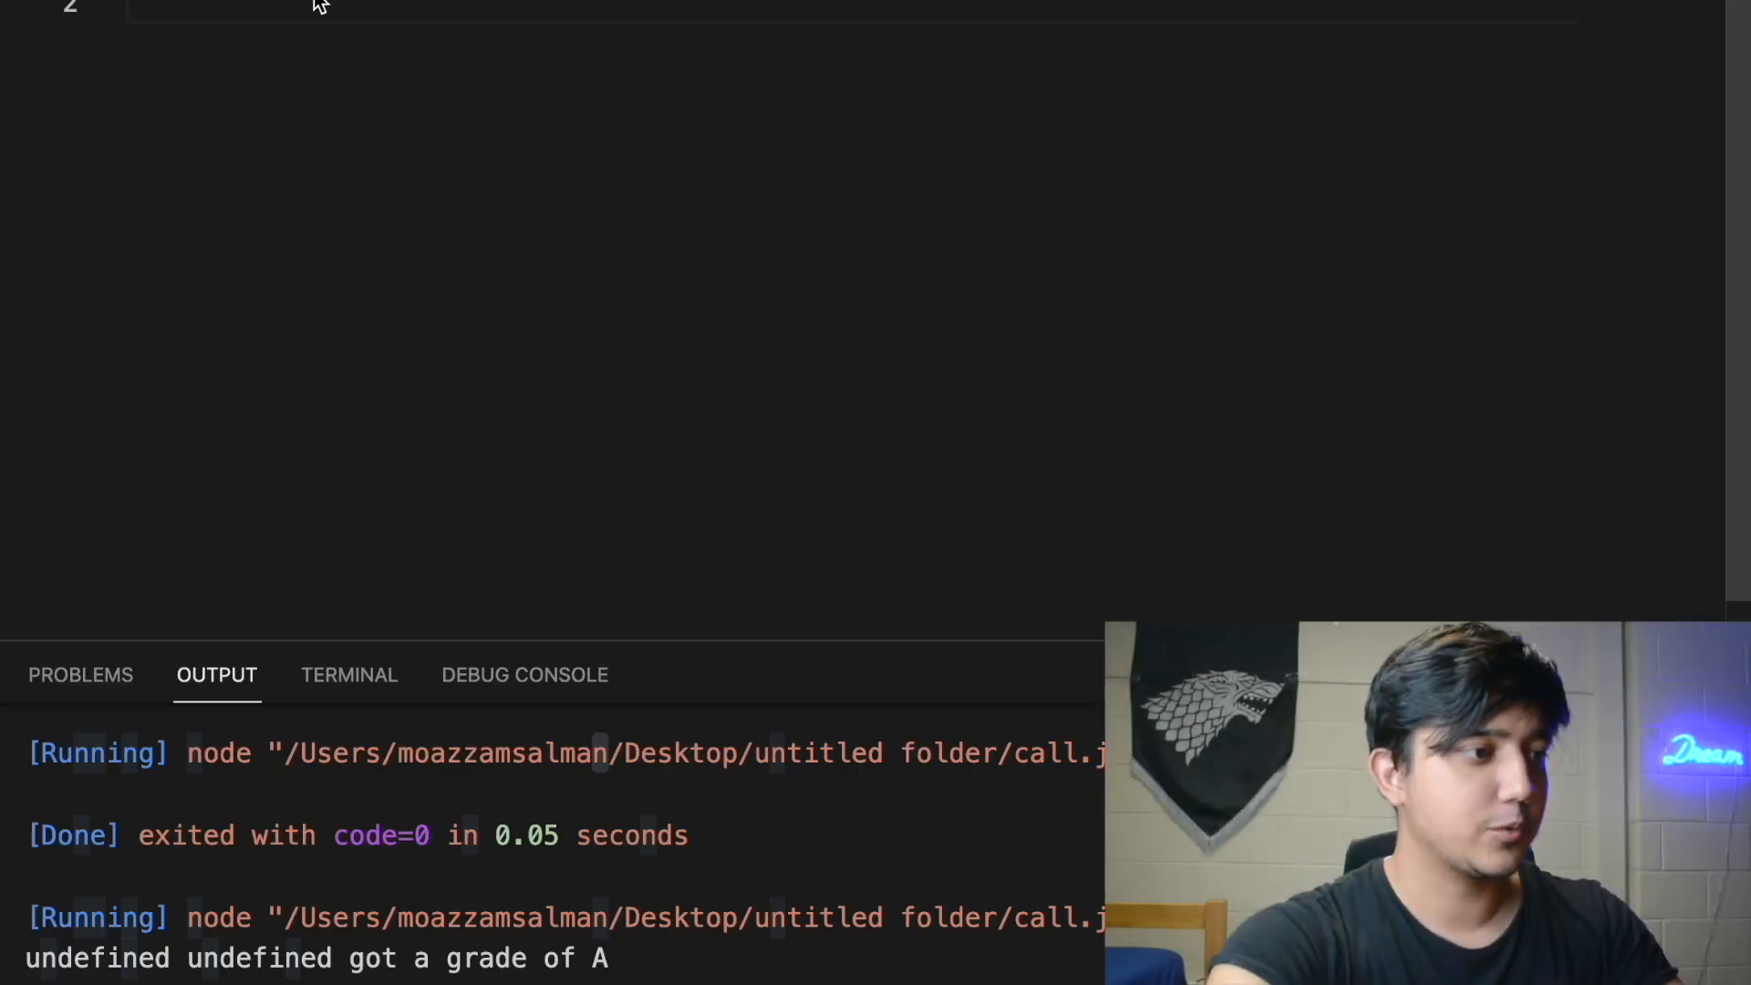
left_click(134, 9)
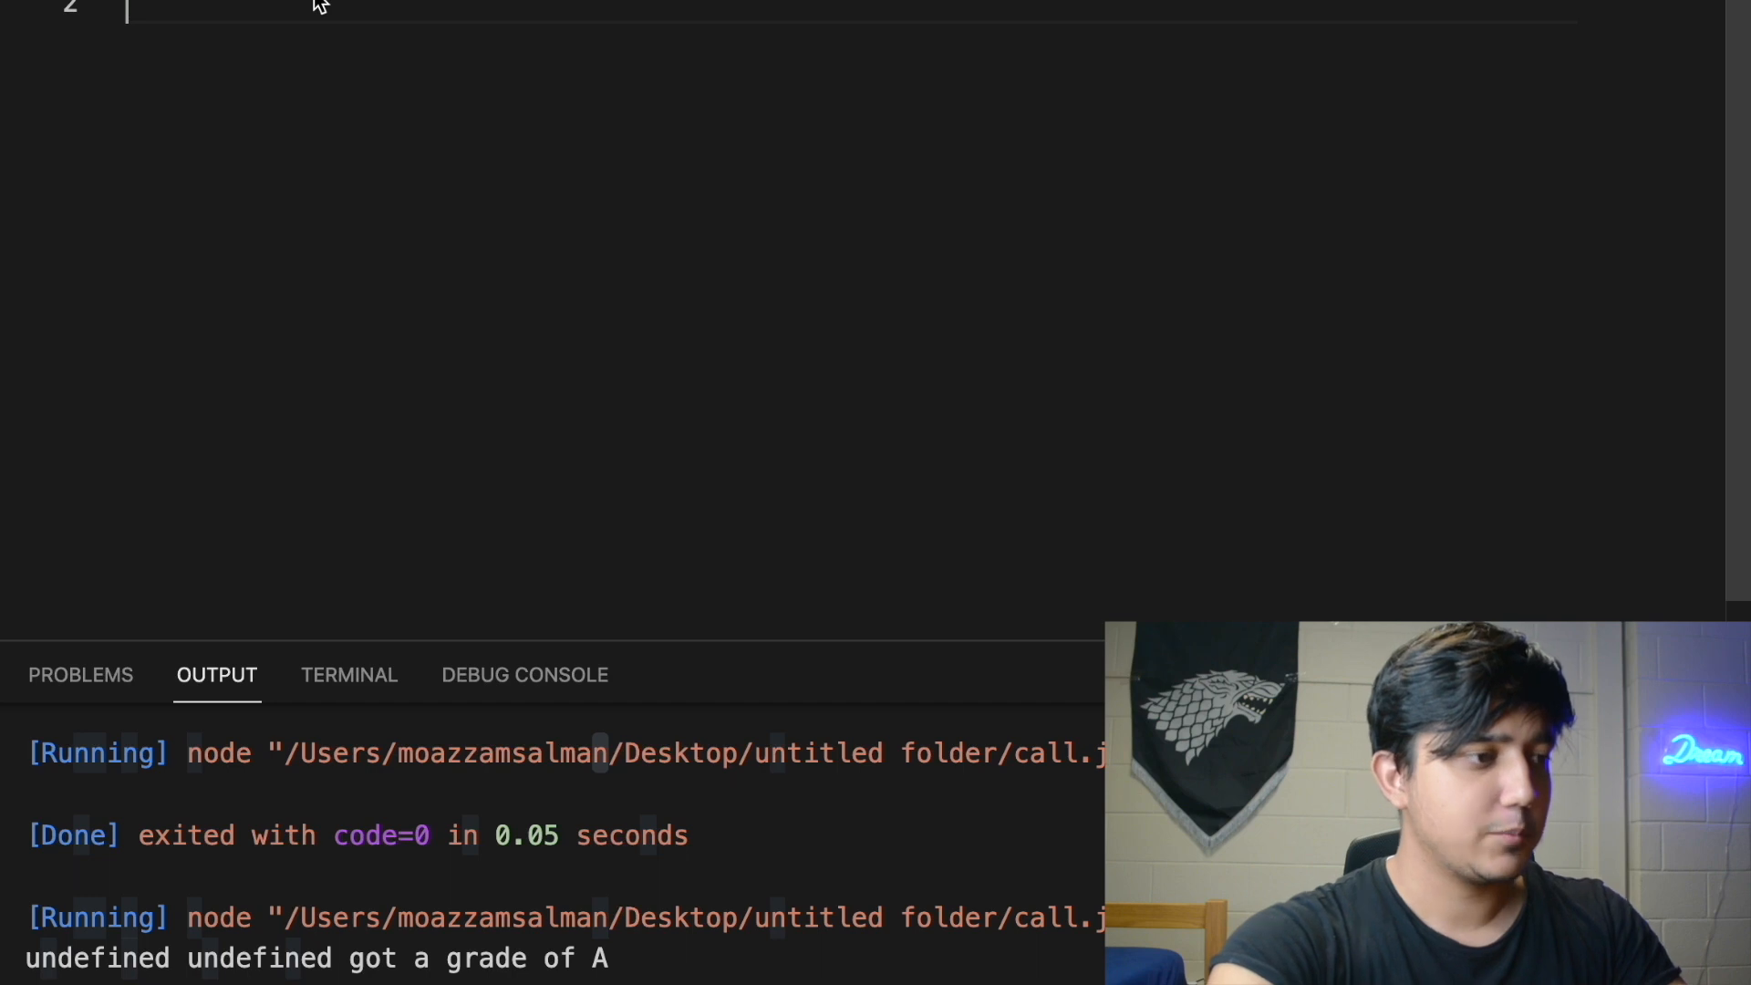
type("let student")
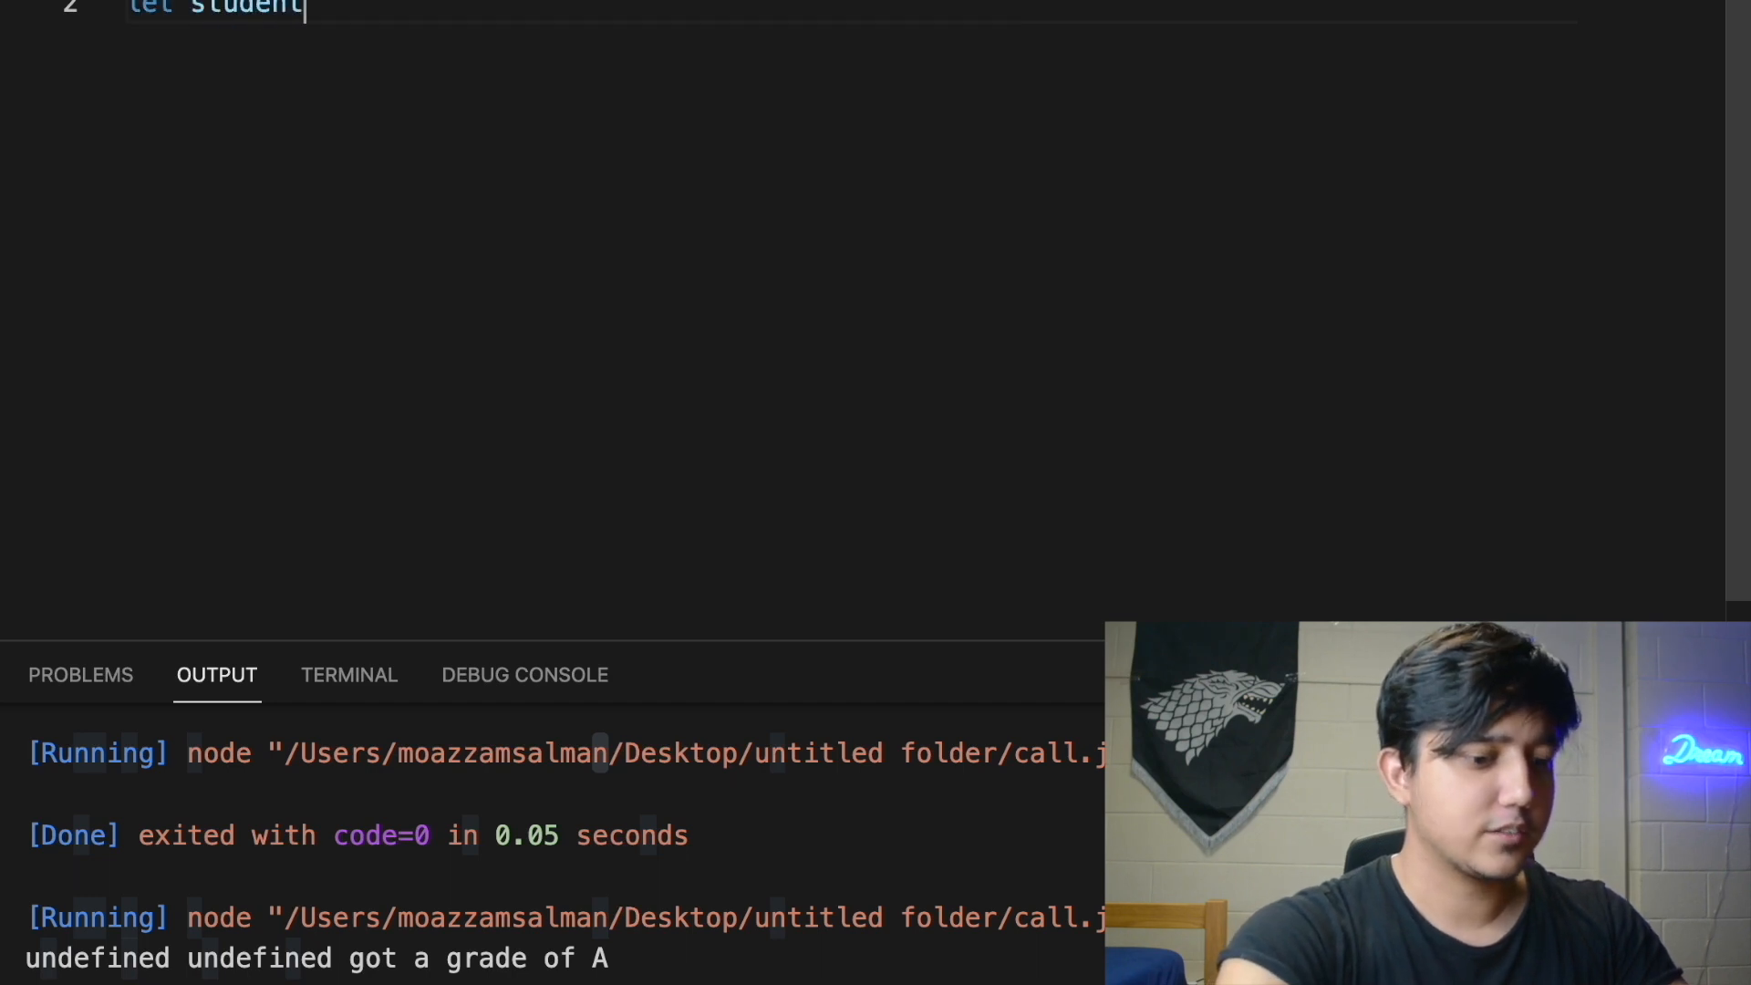
type("={")
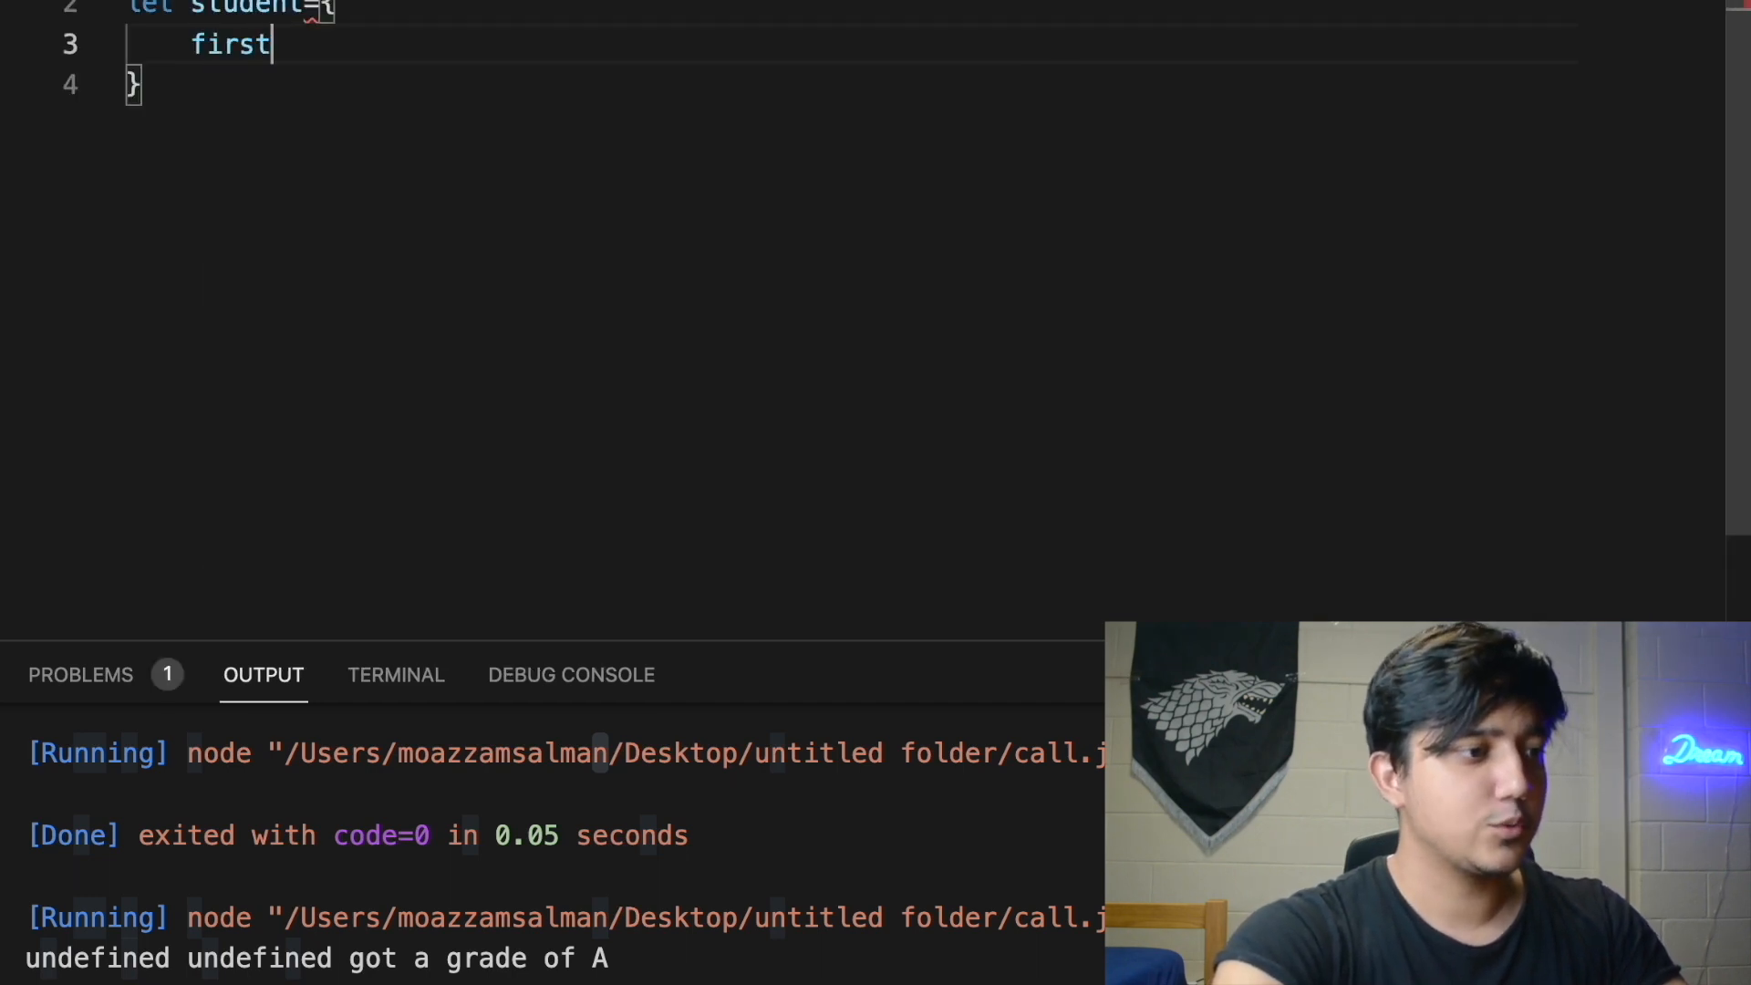
type("Name:\"Mo")
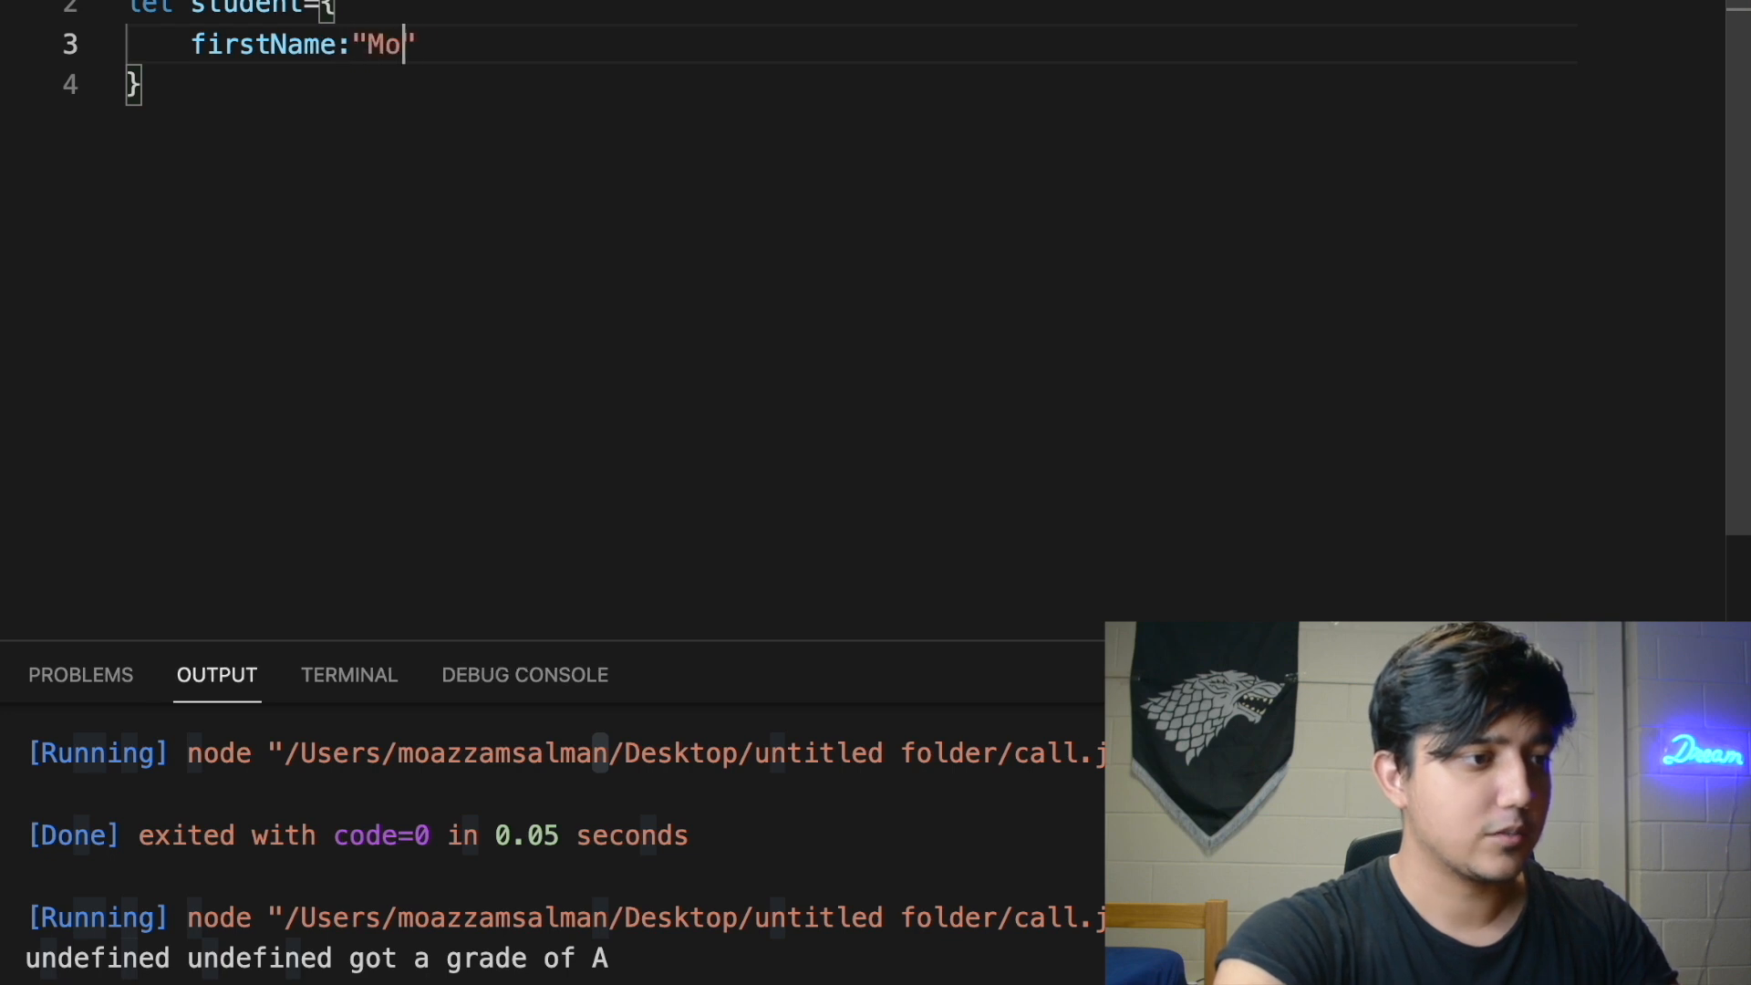
type("zzam\",")
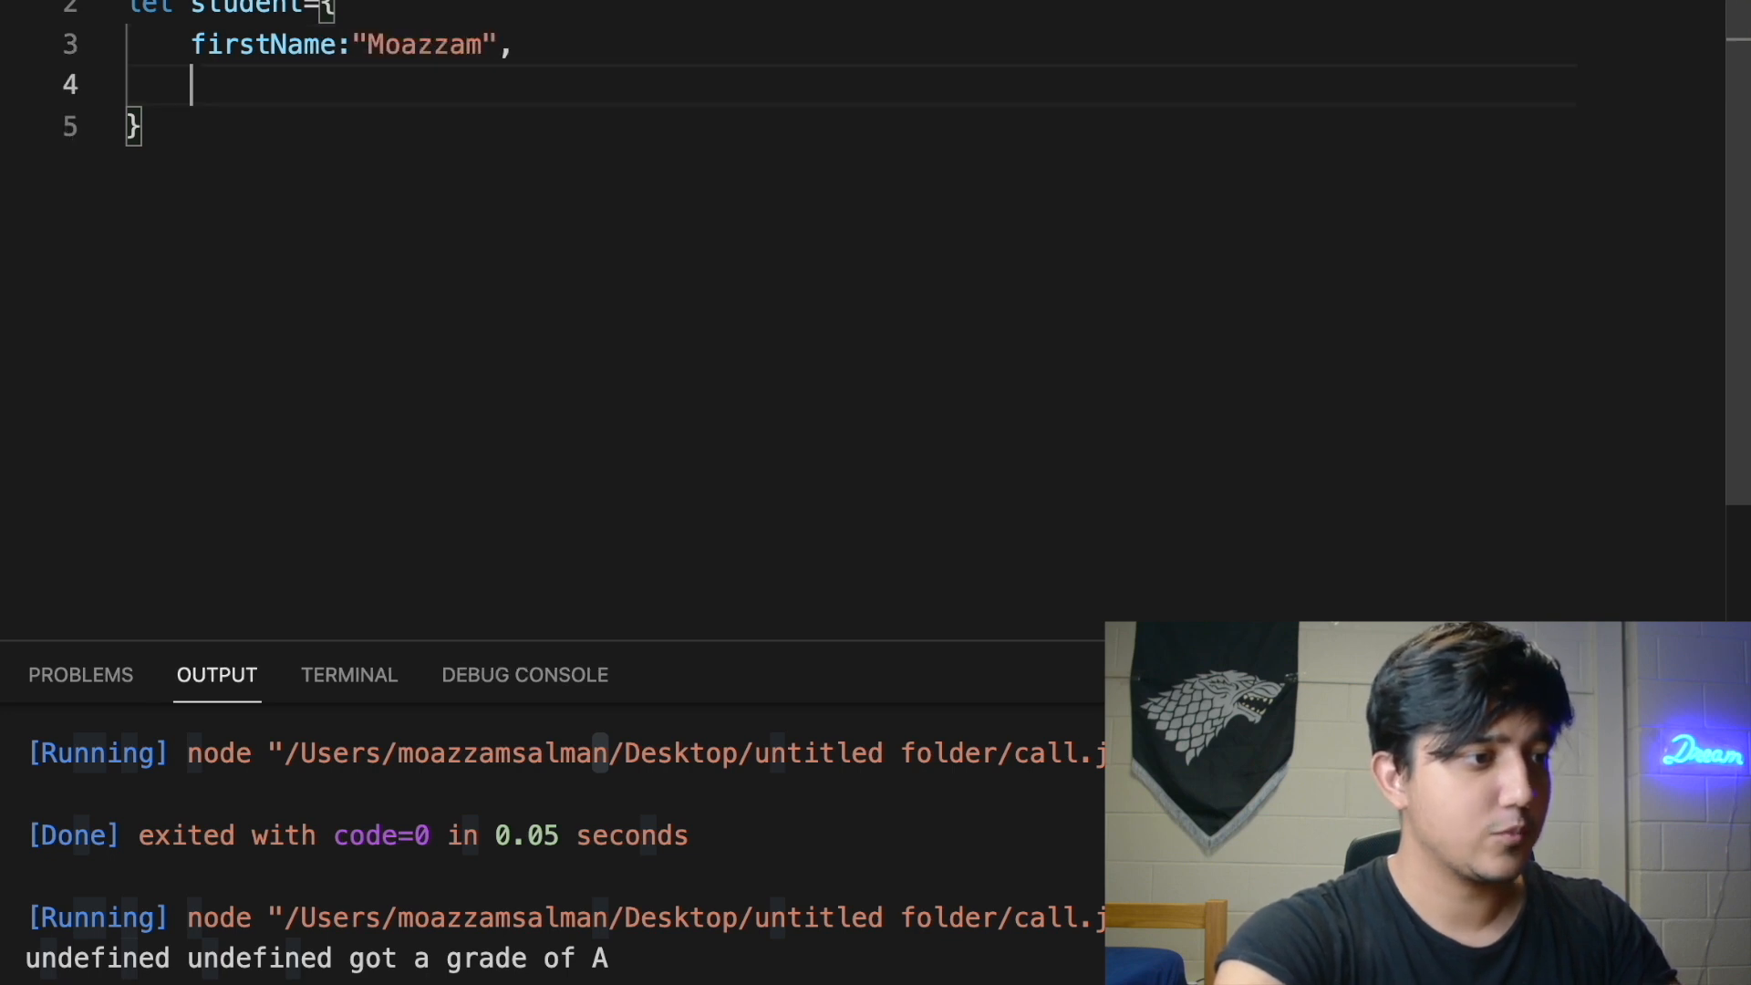
type("lastName:\"Salm\"")
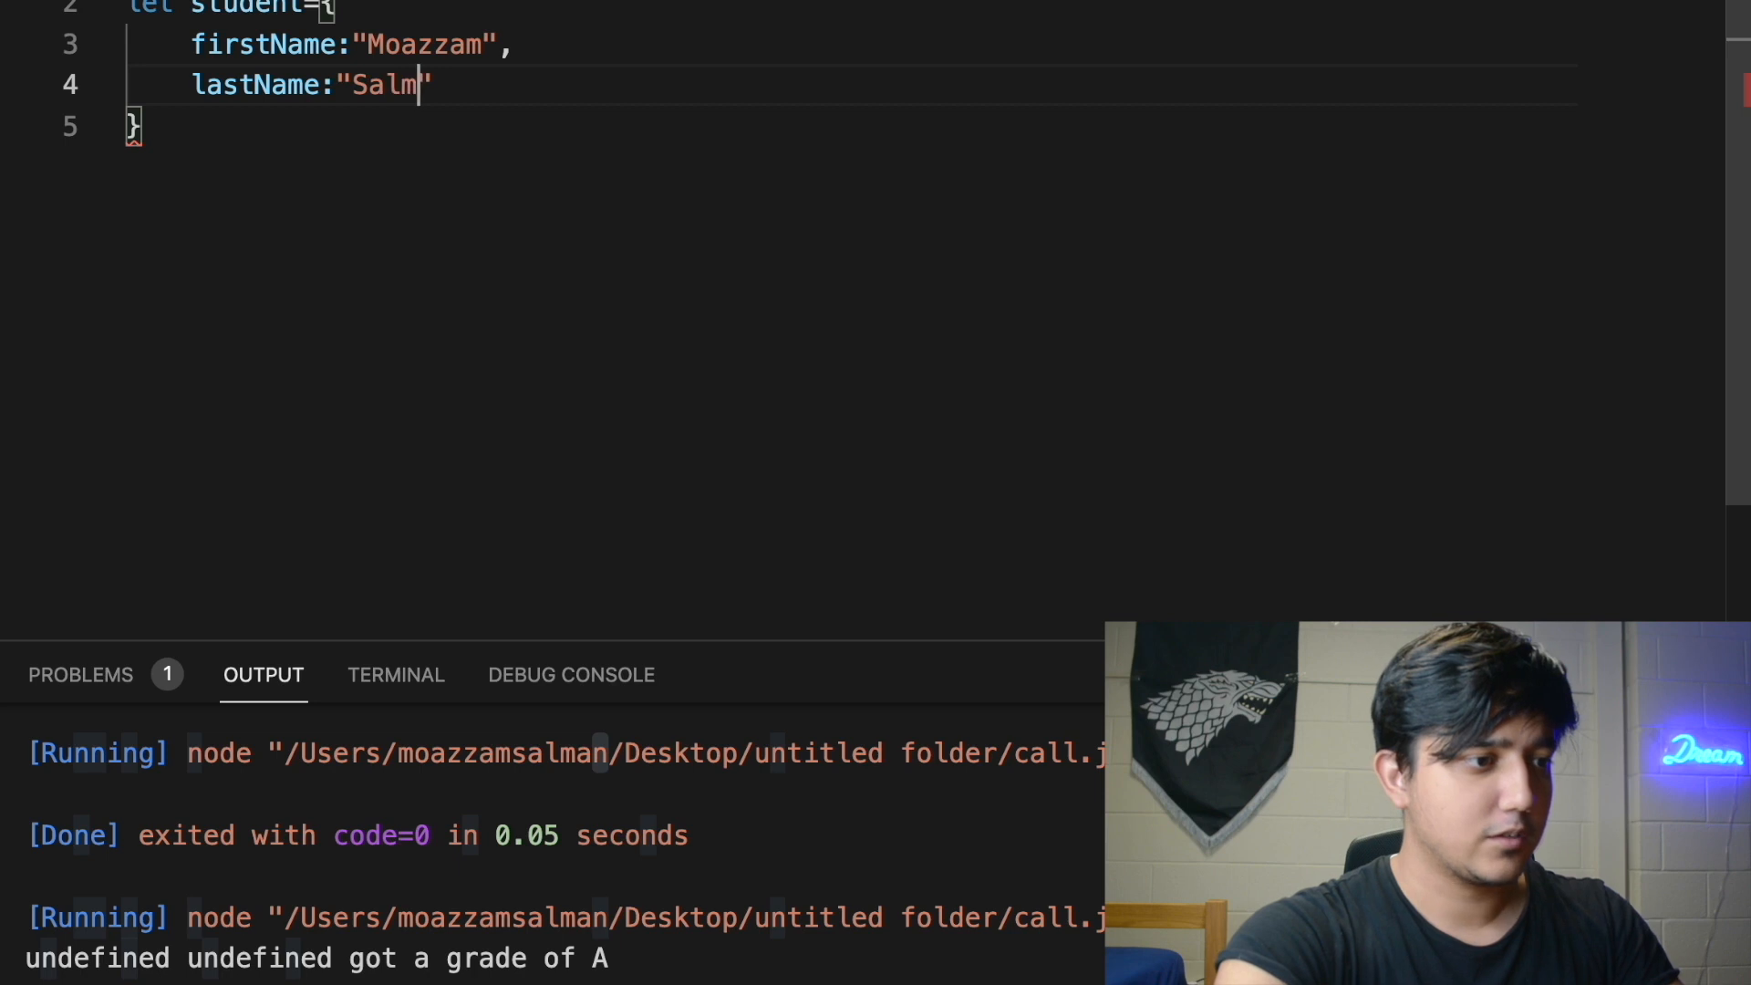
type("an\",")
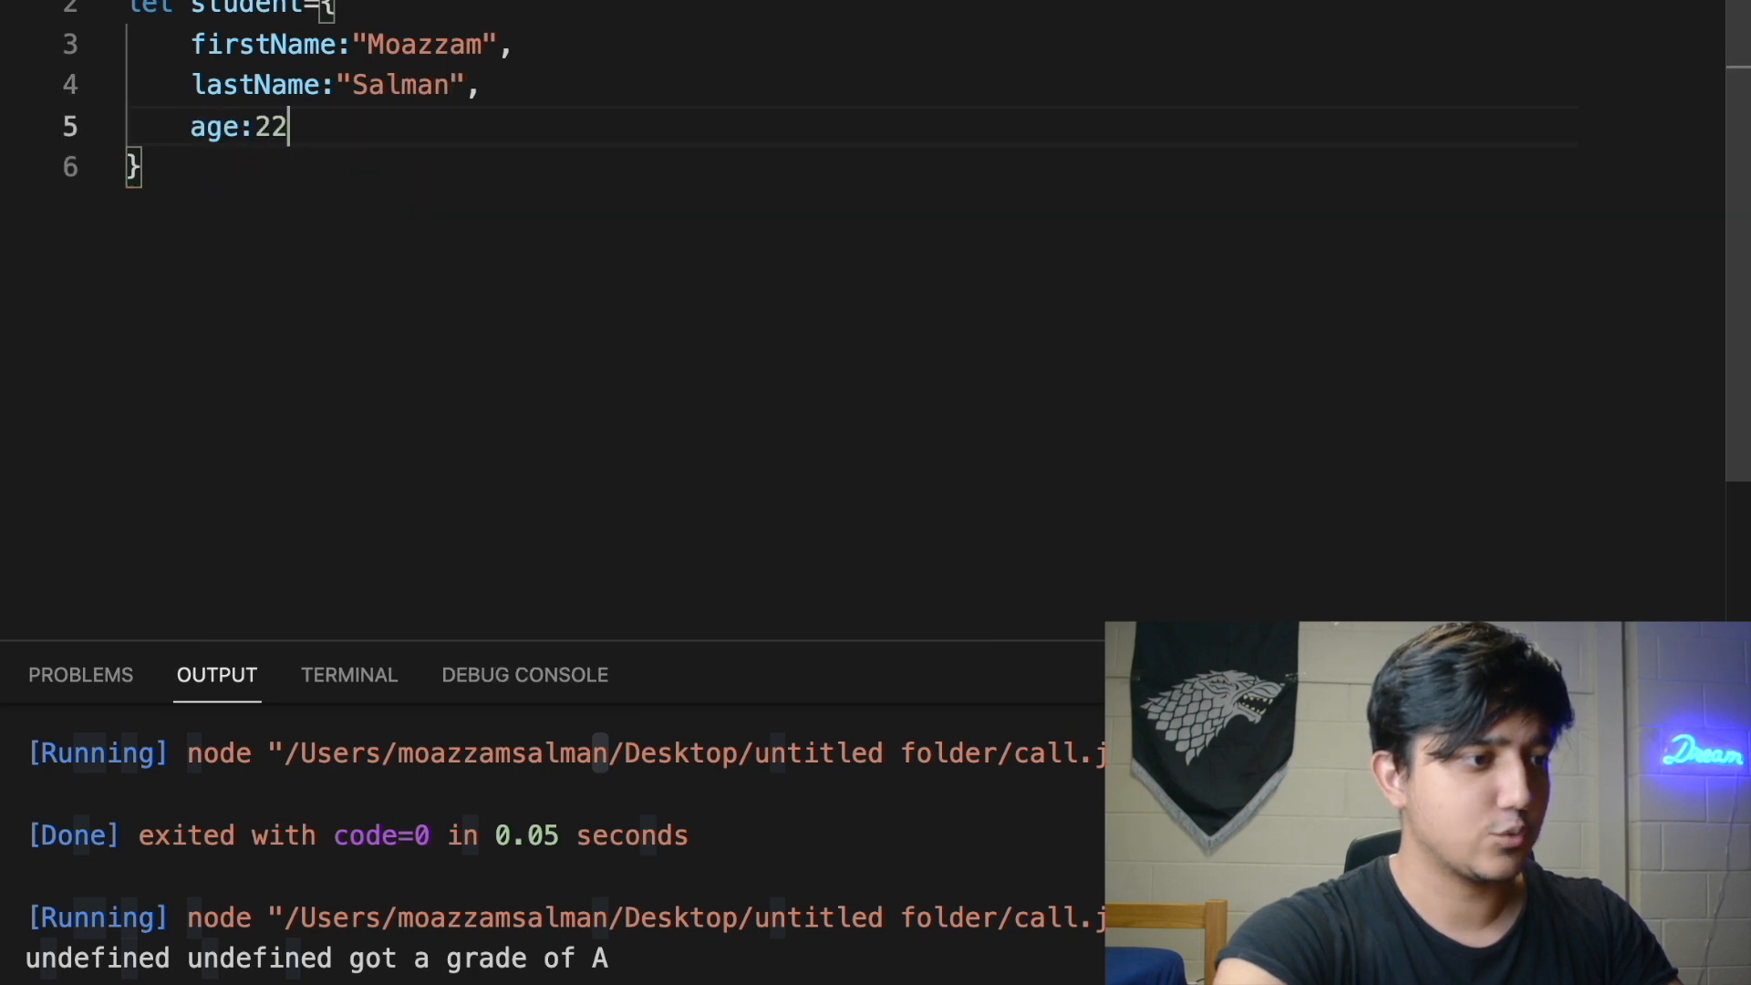
type("cons")
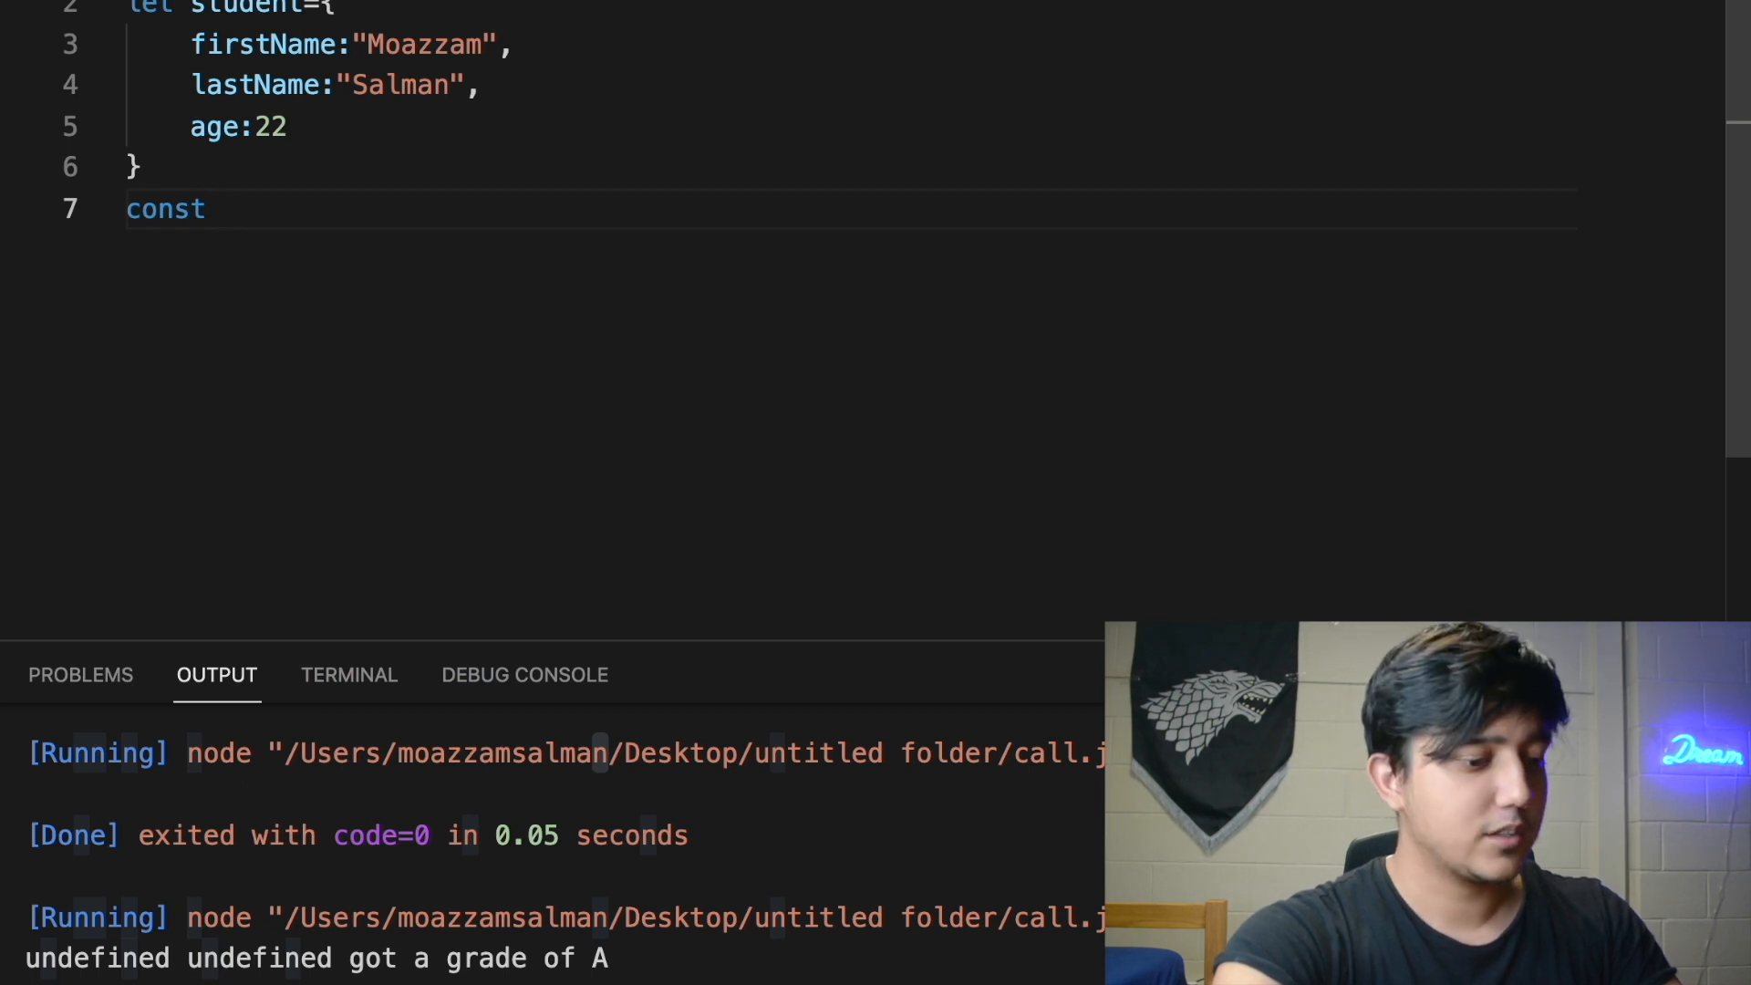
Define tellGrade(grade) logging this.firstName, this.lastName and " got a grade of "+grade
type("tellGrade=")
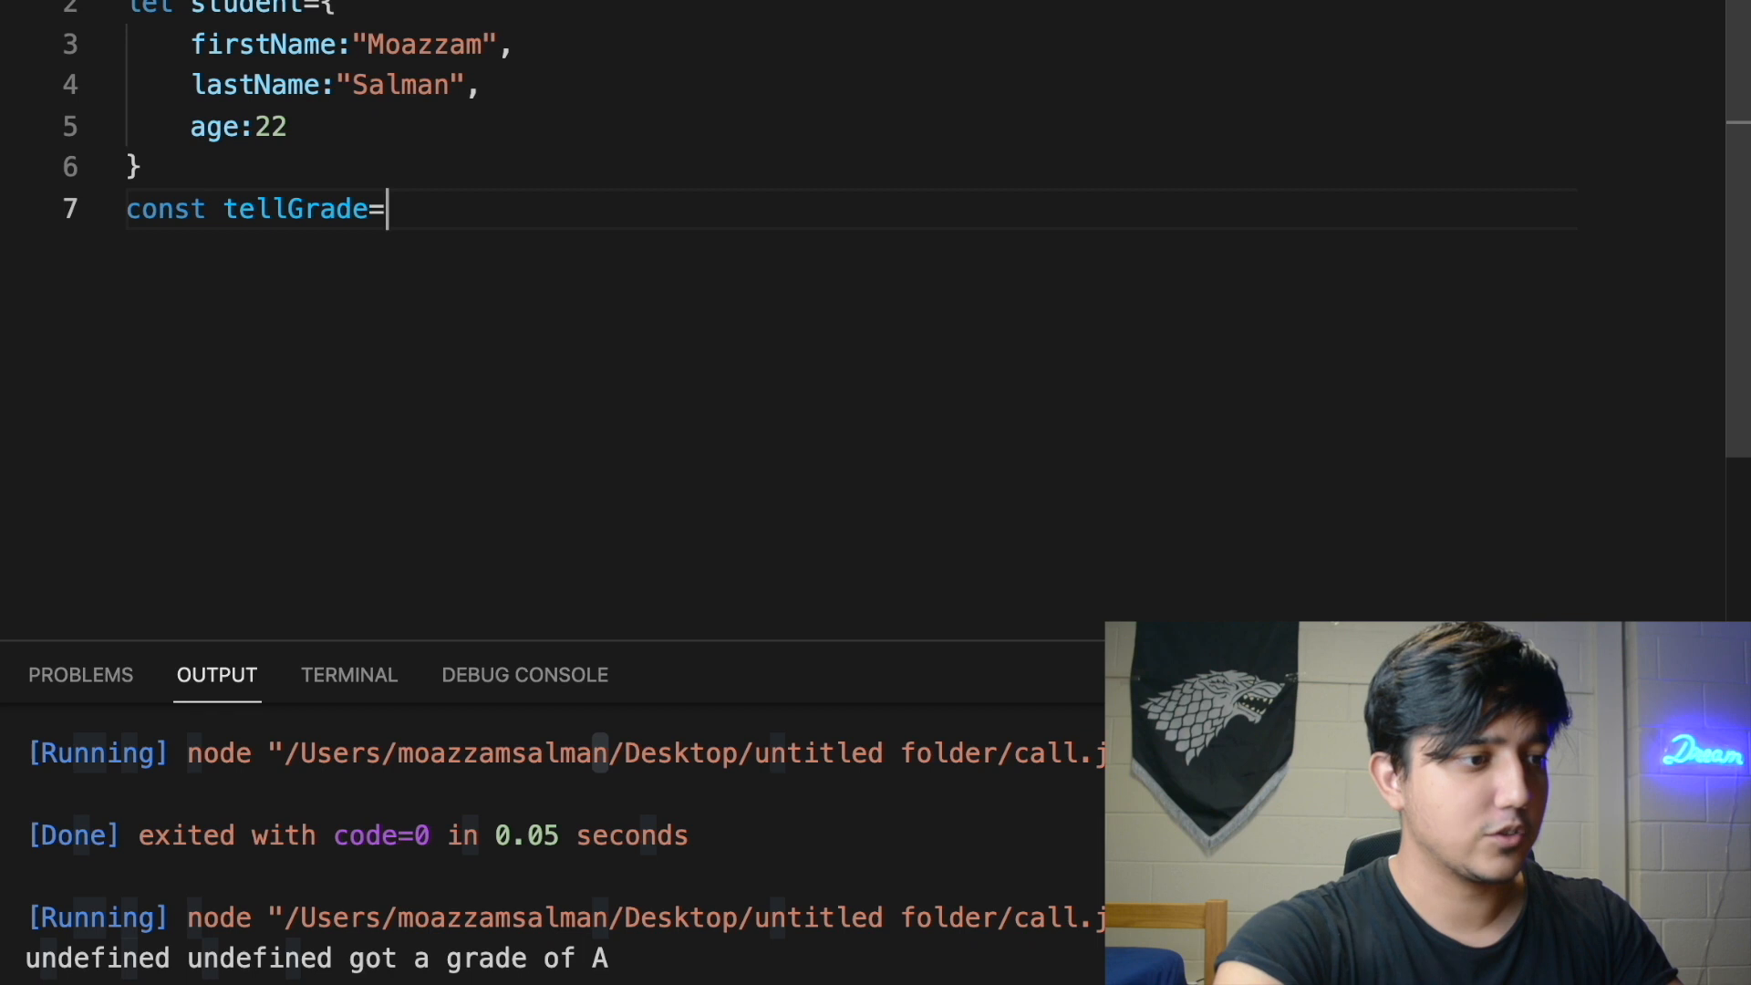
type("function(g)")
type("console.log(thi")
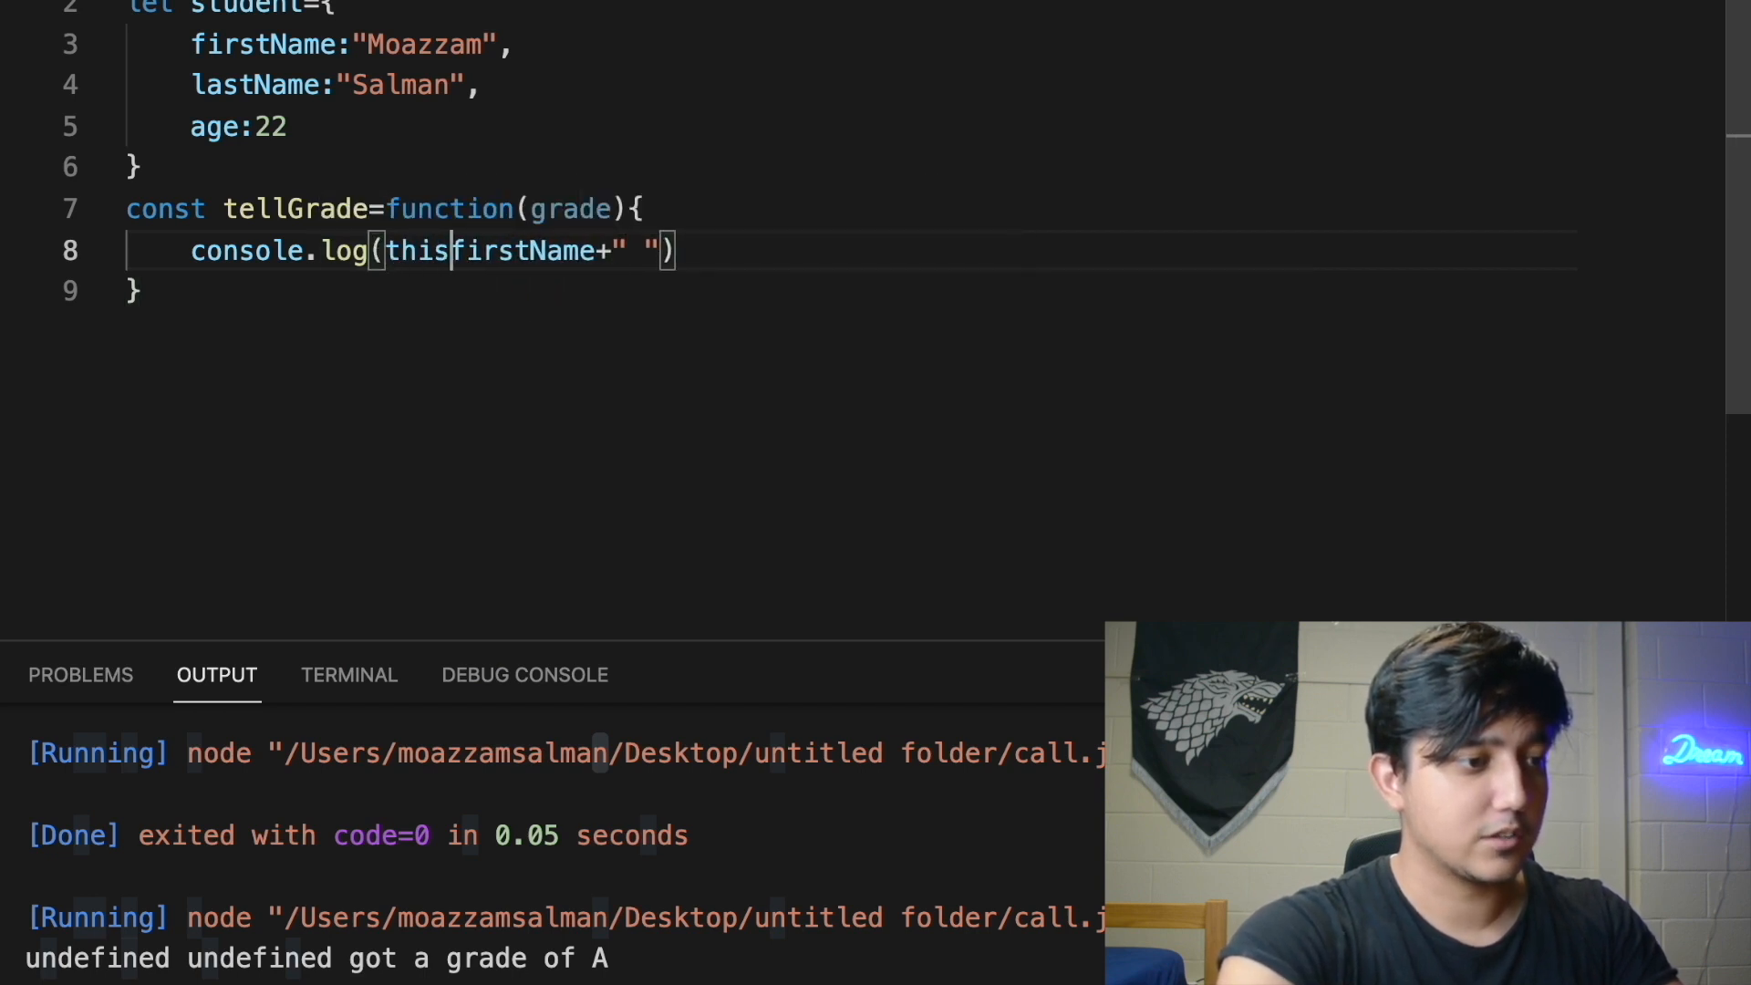
type(".firstName+\" \"+this")
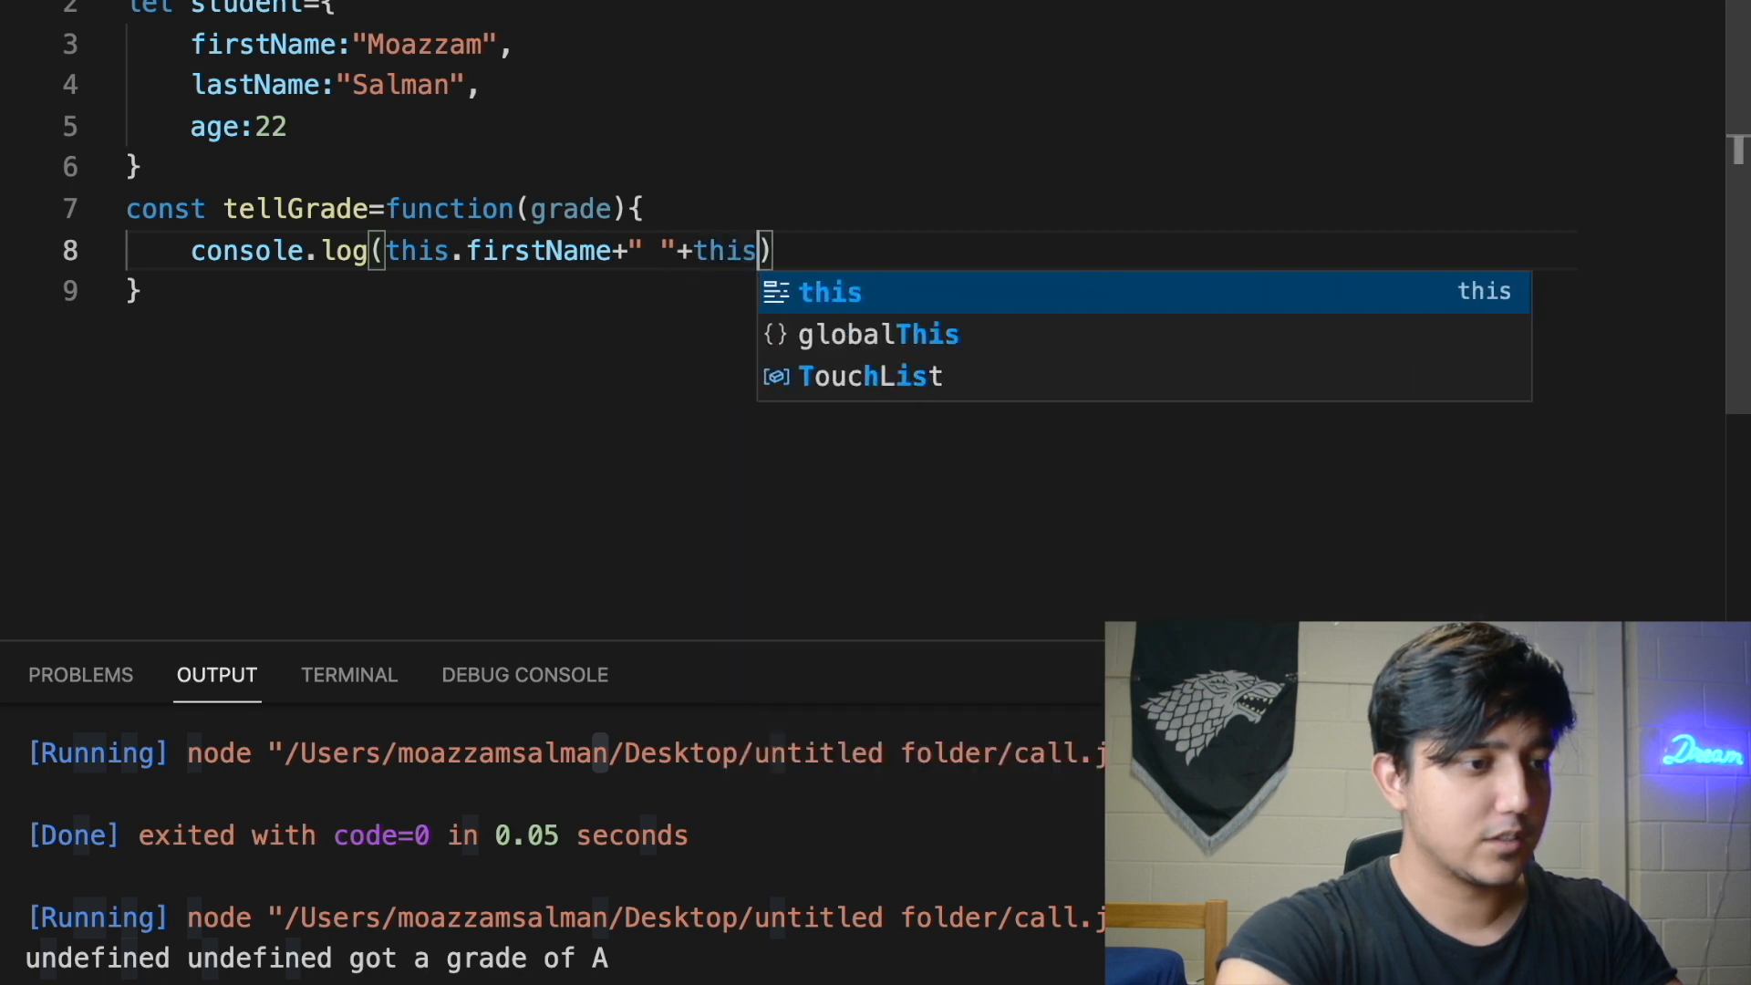
type(".lastName+\"\"")
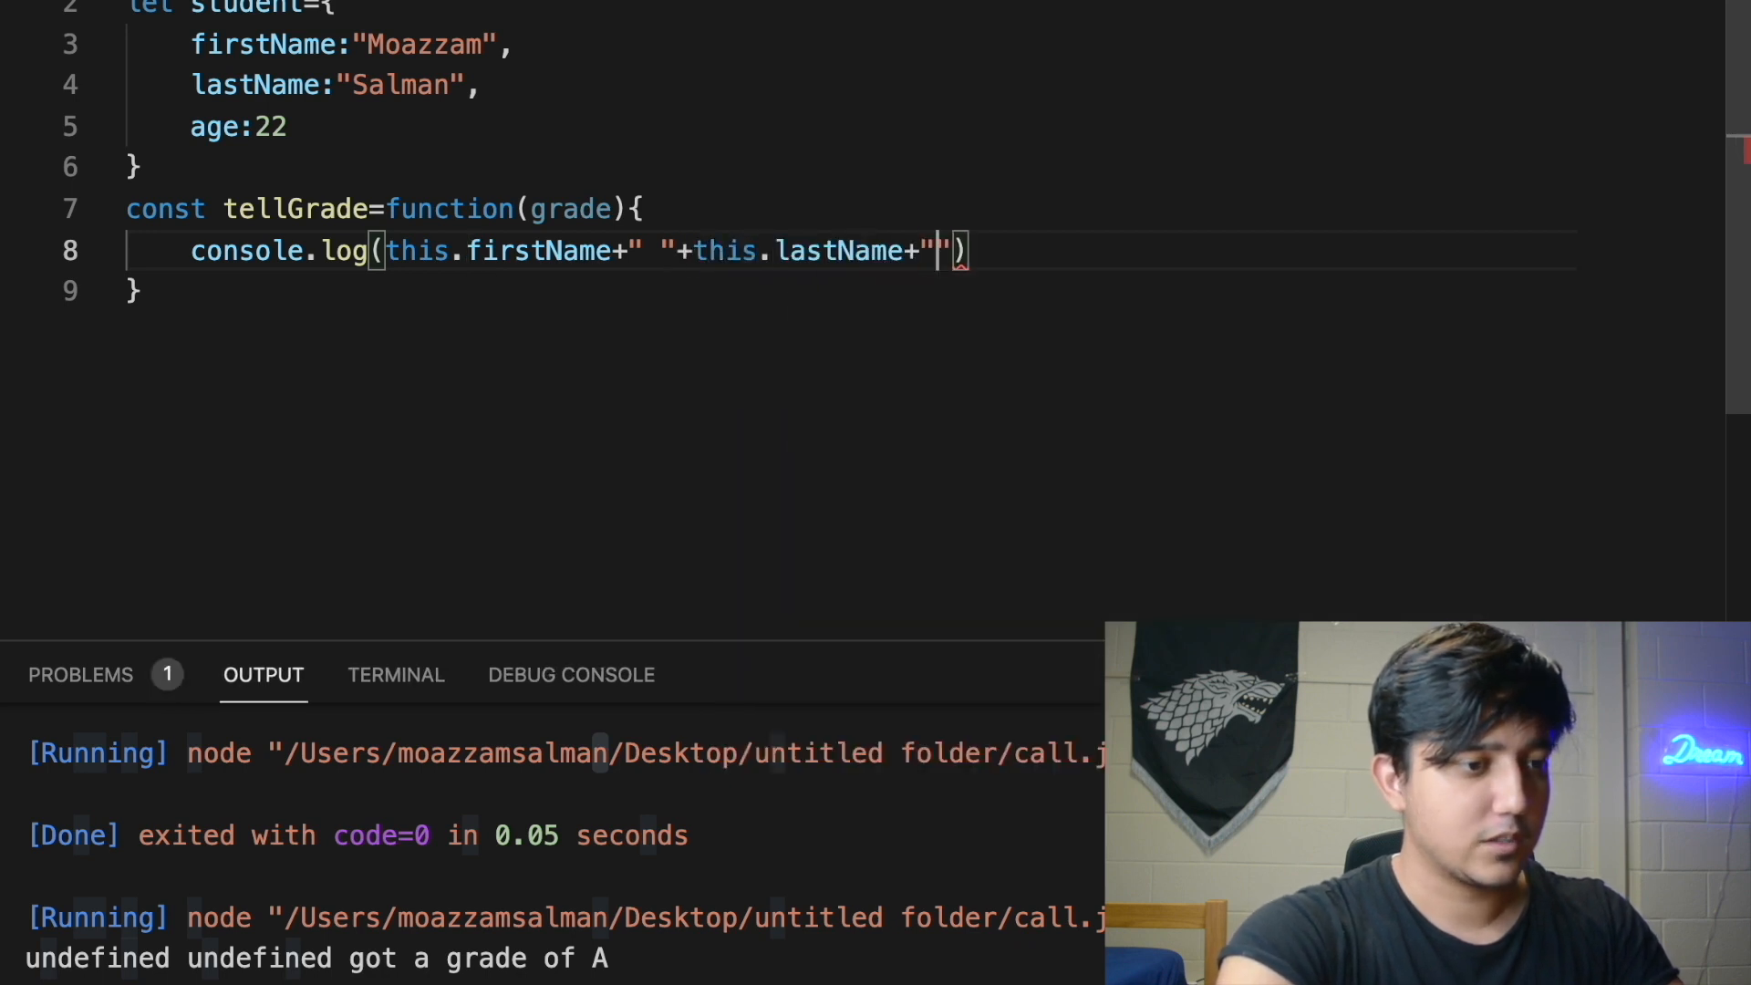
type("got a grade of")
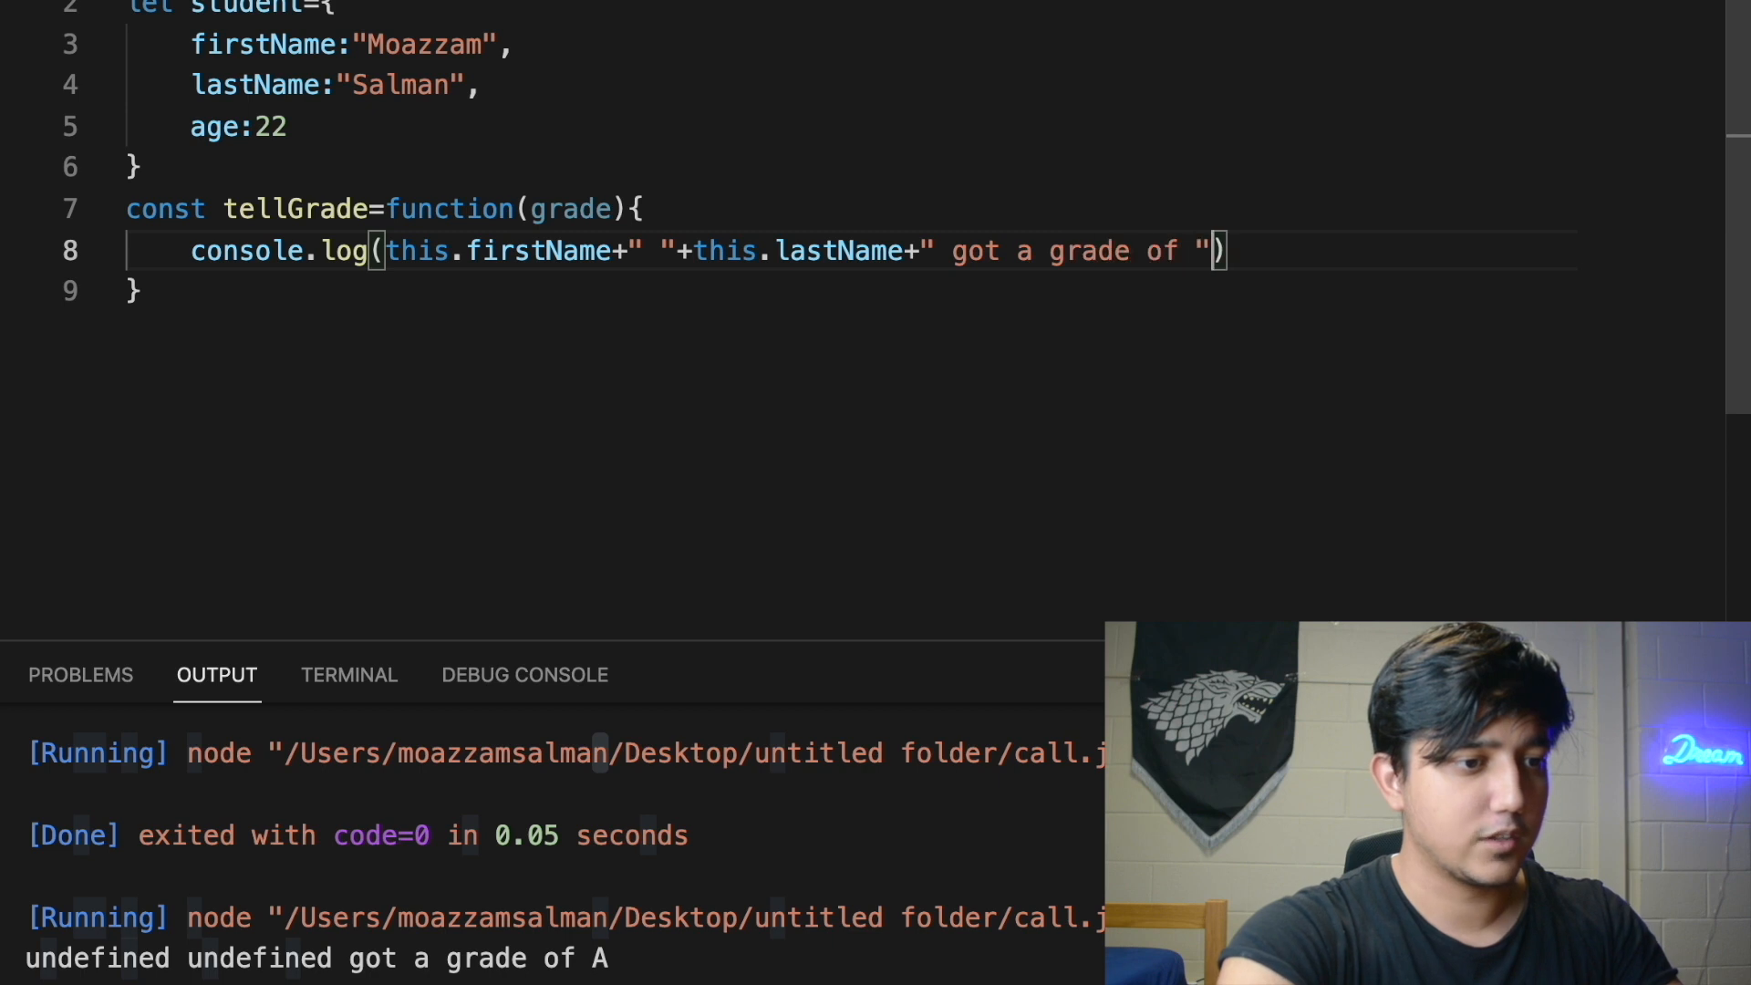
type("+grade")
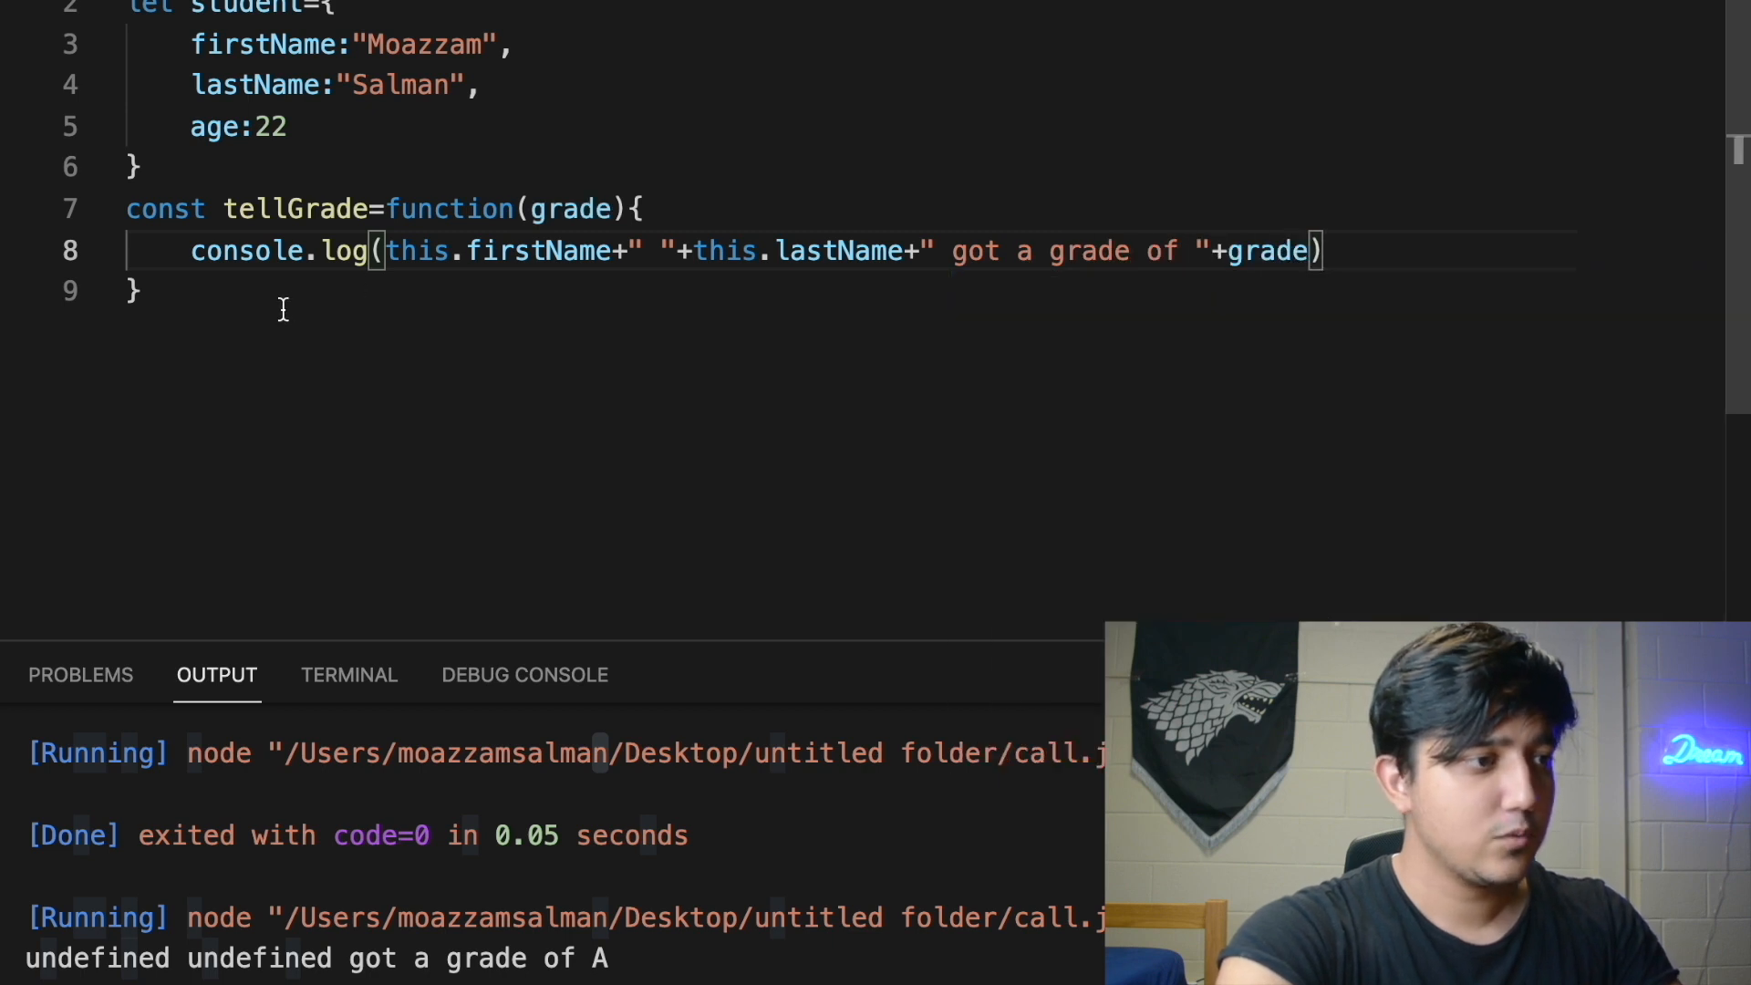
Call tellGrade("A") below the function
type("t")
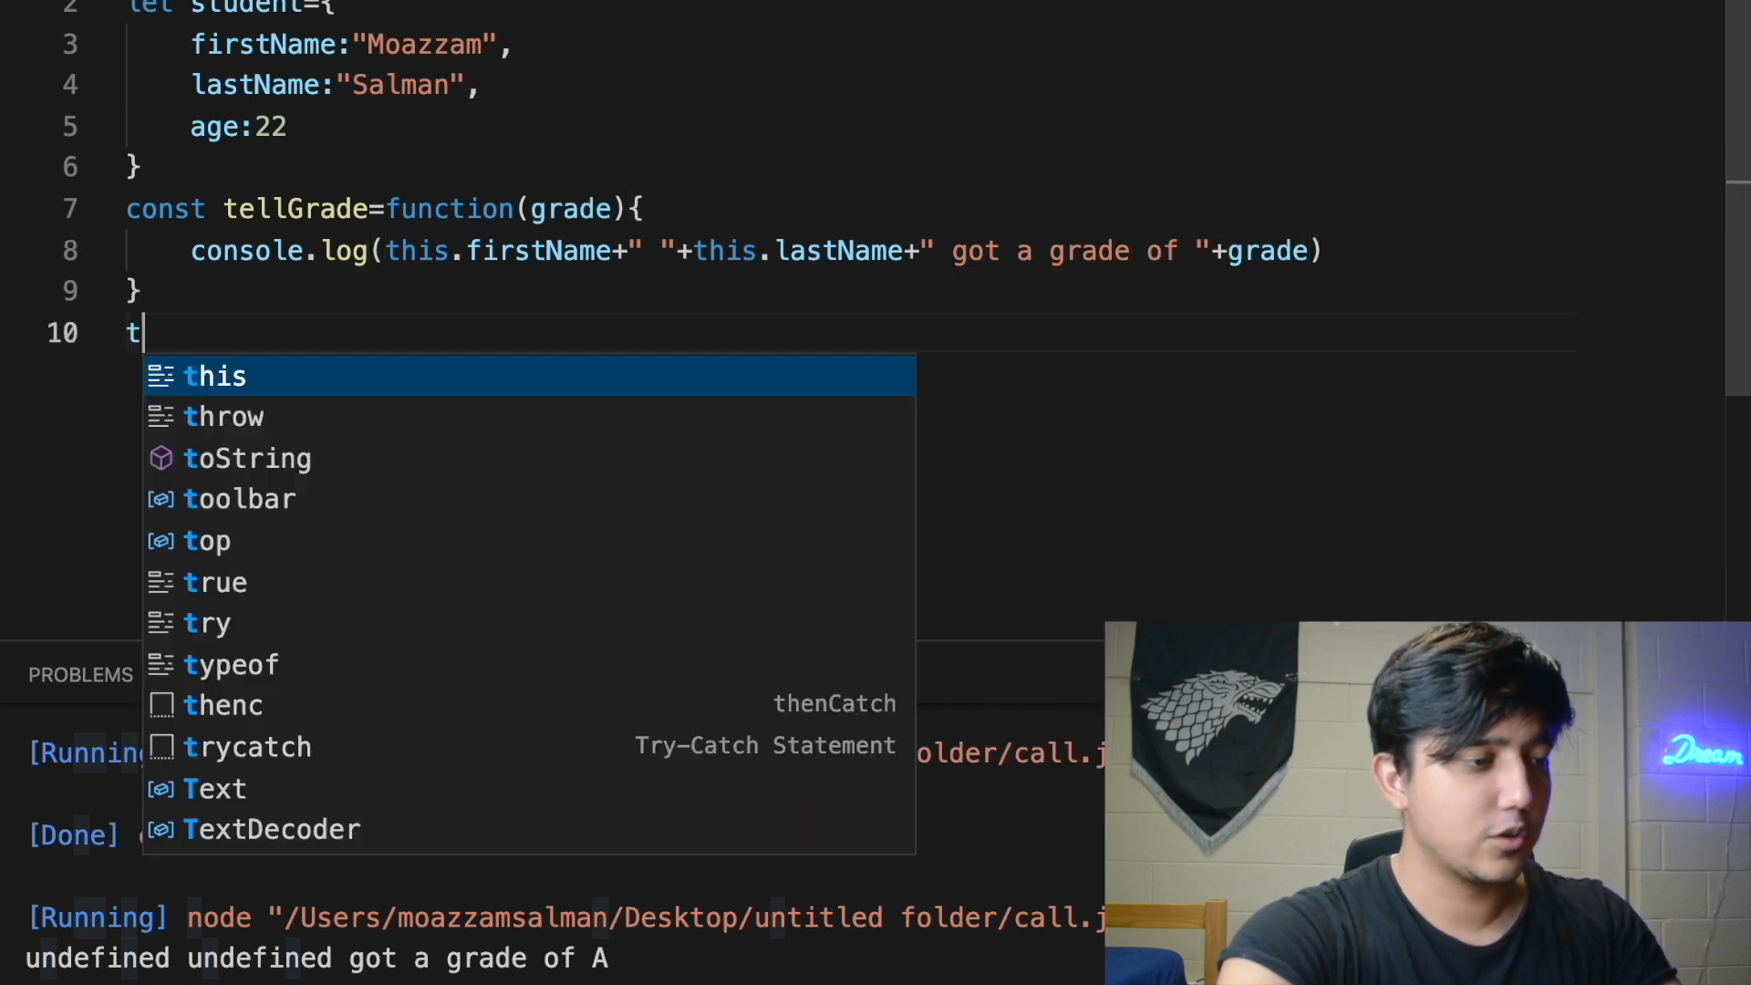
type("ellGrade()")
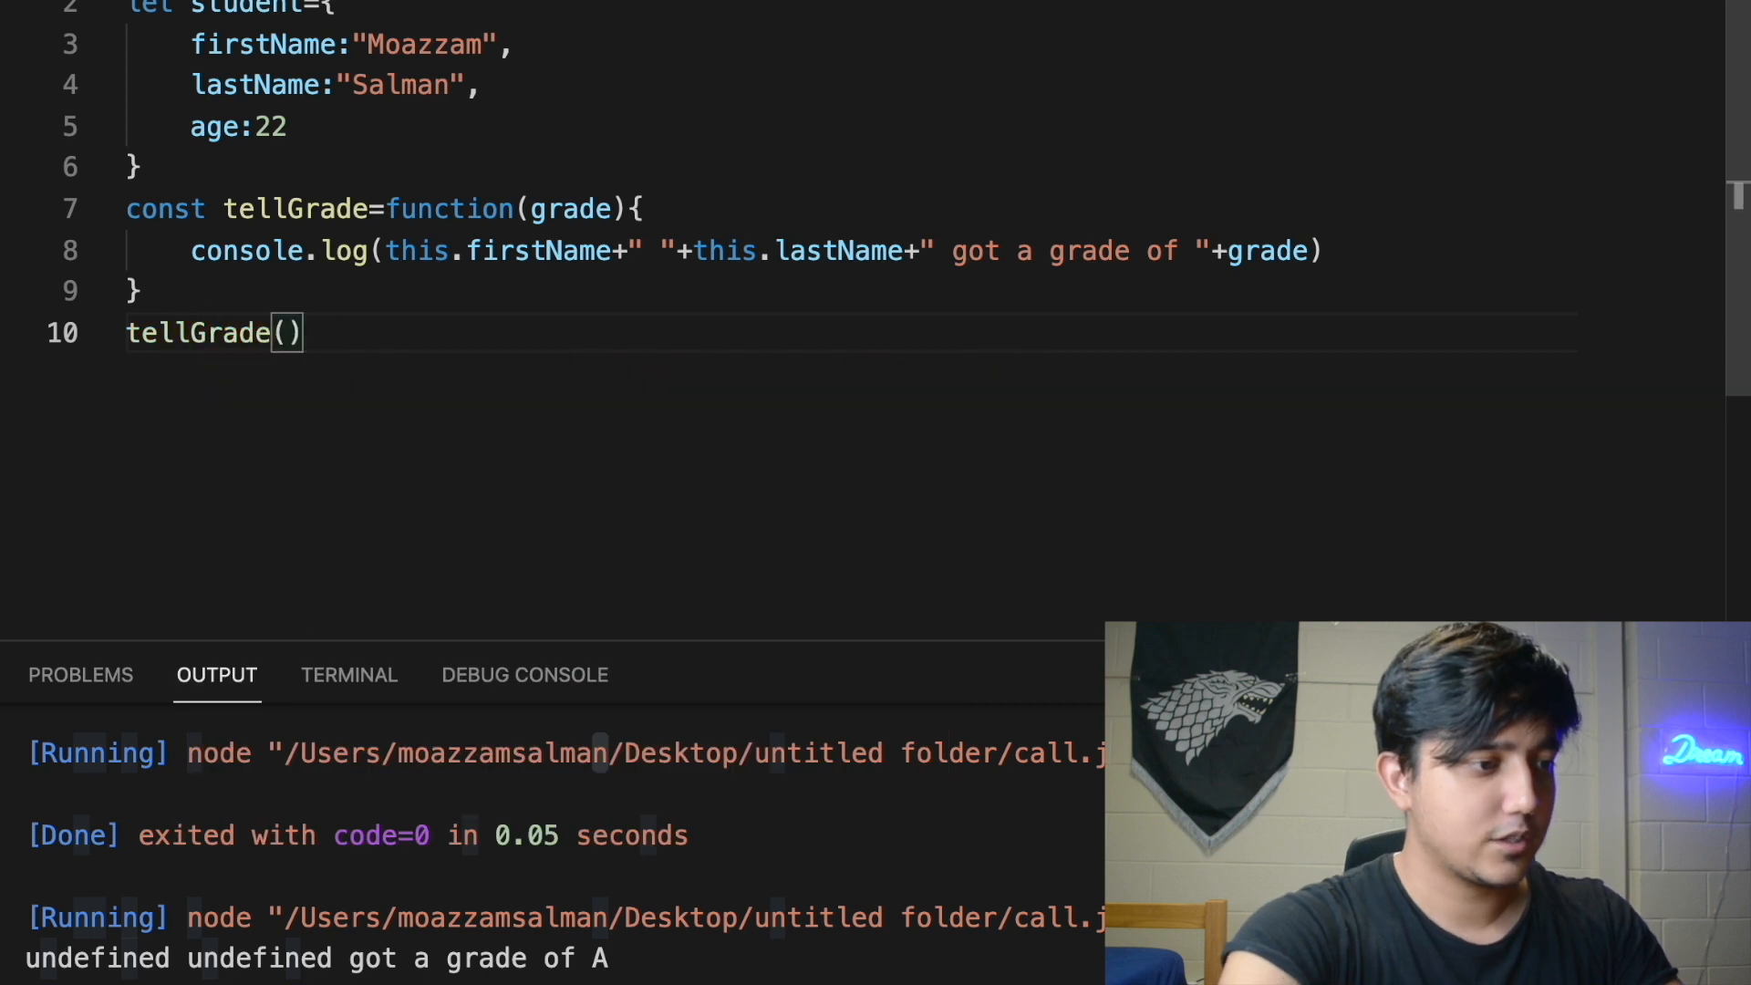
type("\"A\"")
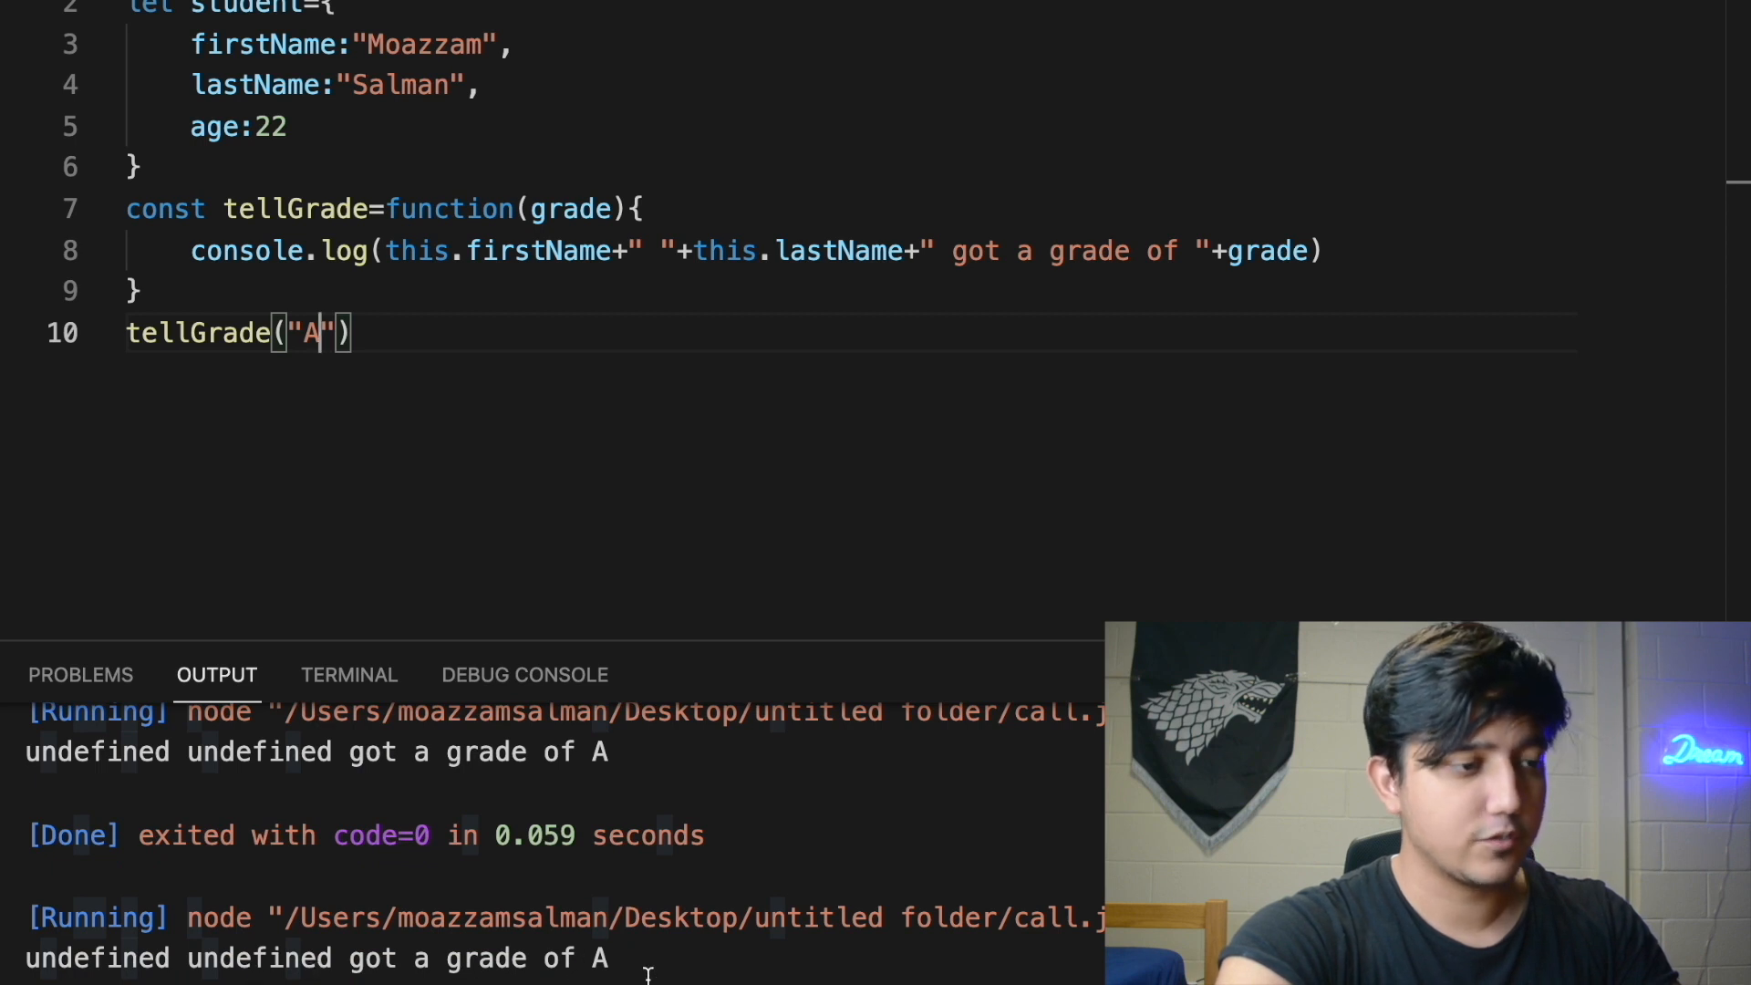
Add console.log(this) inside tellGrade and run the file with Code Runner
type("console.log(this")
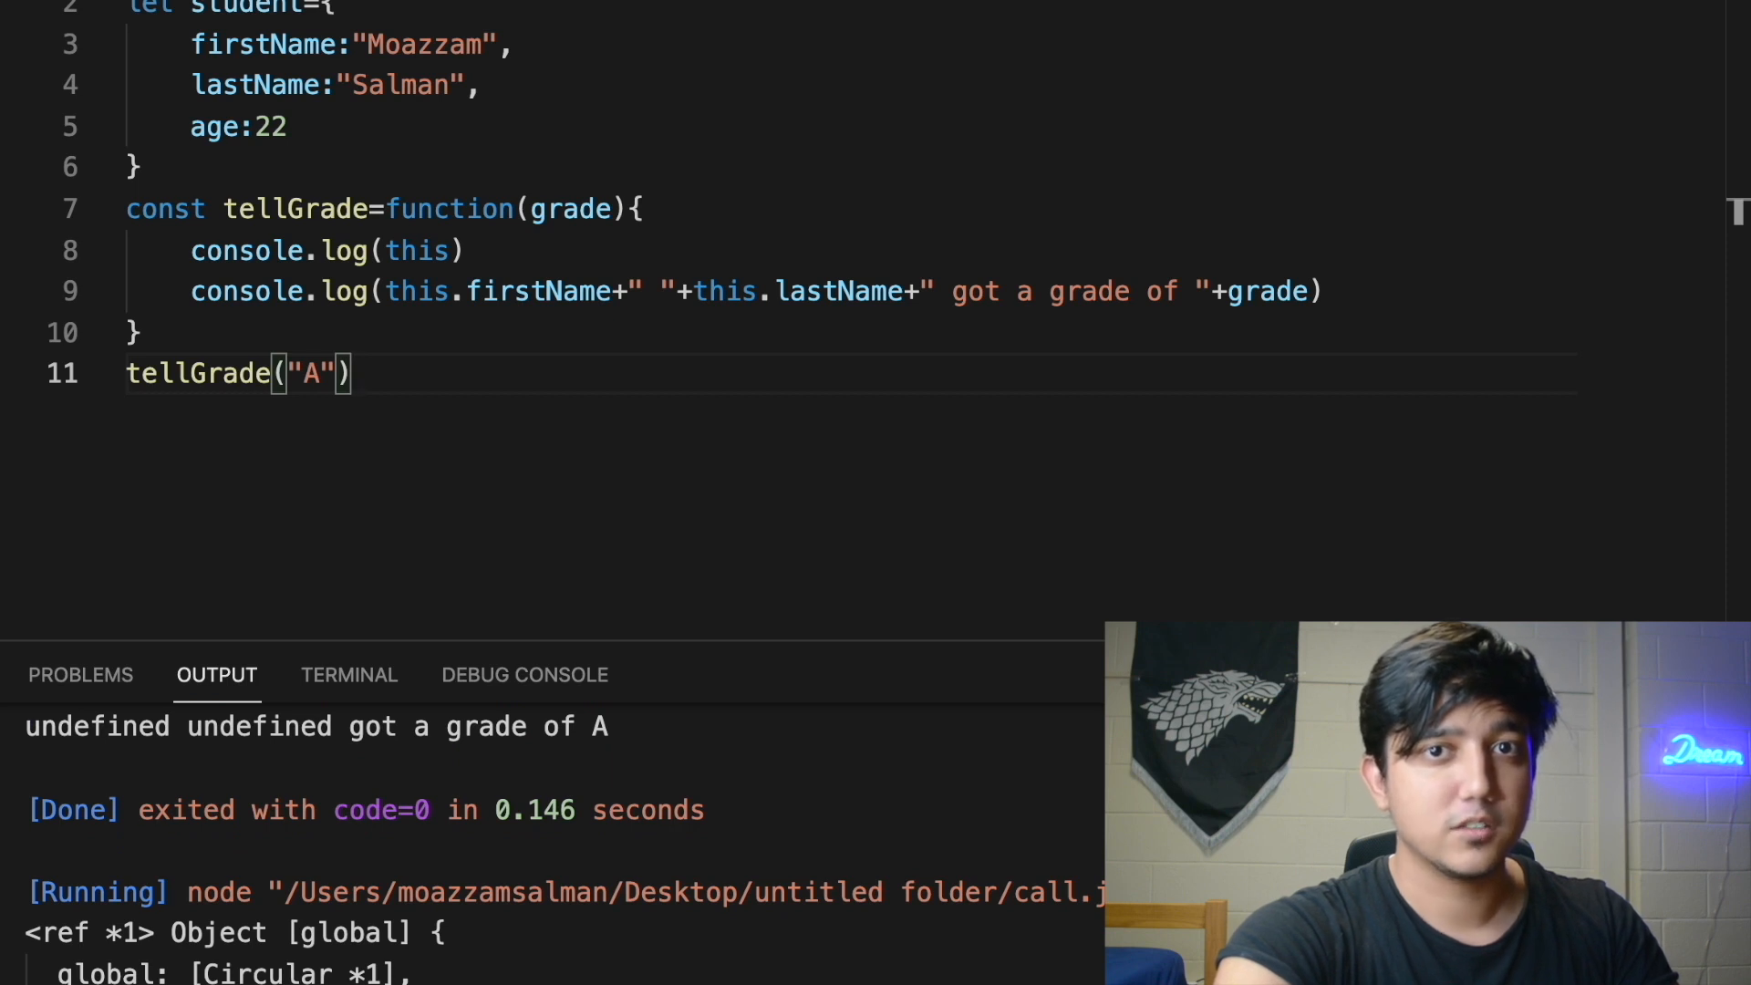
Scroll the Output panel through the printed global object listing
scroll("down", 3)
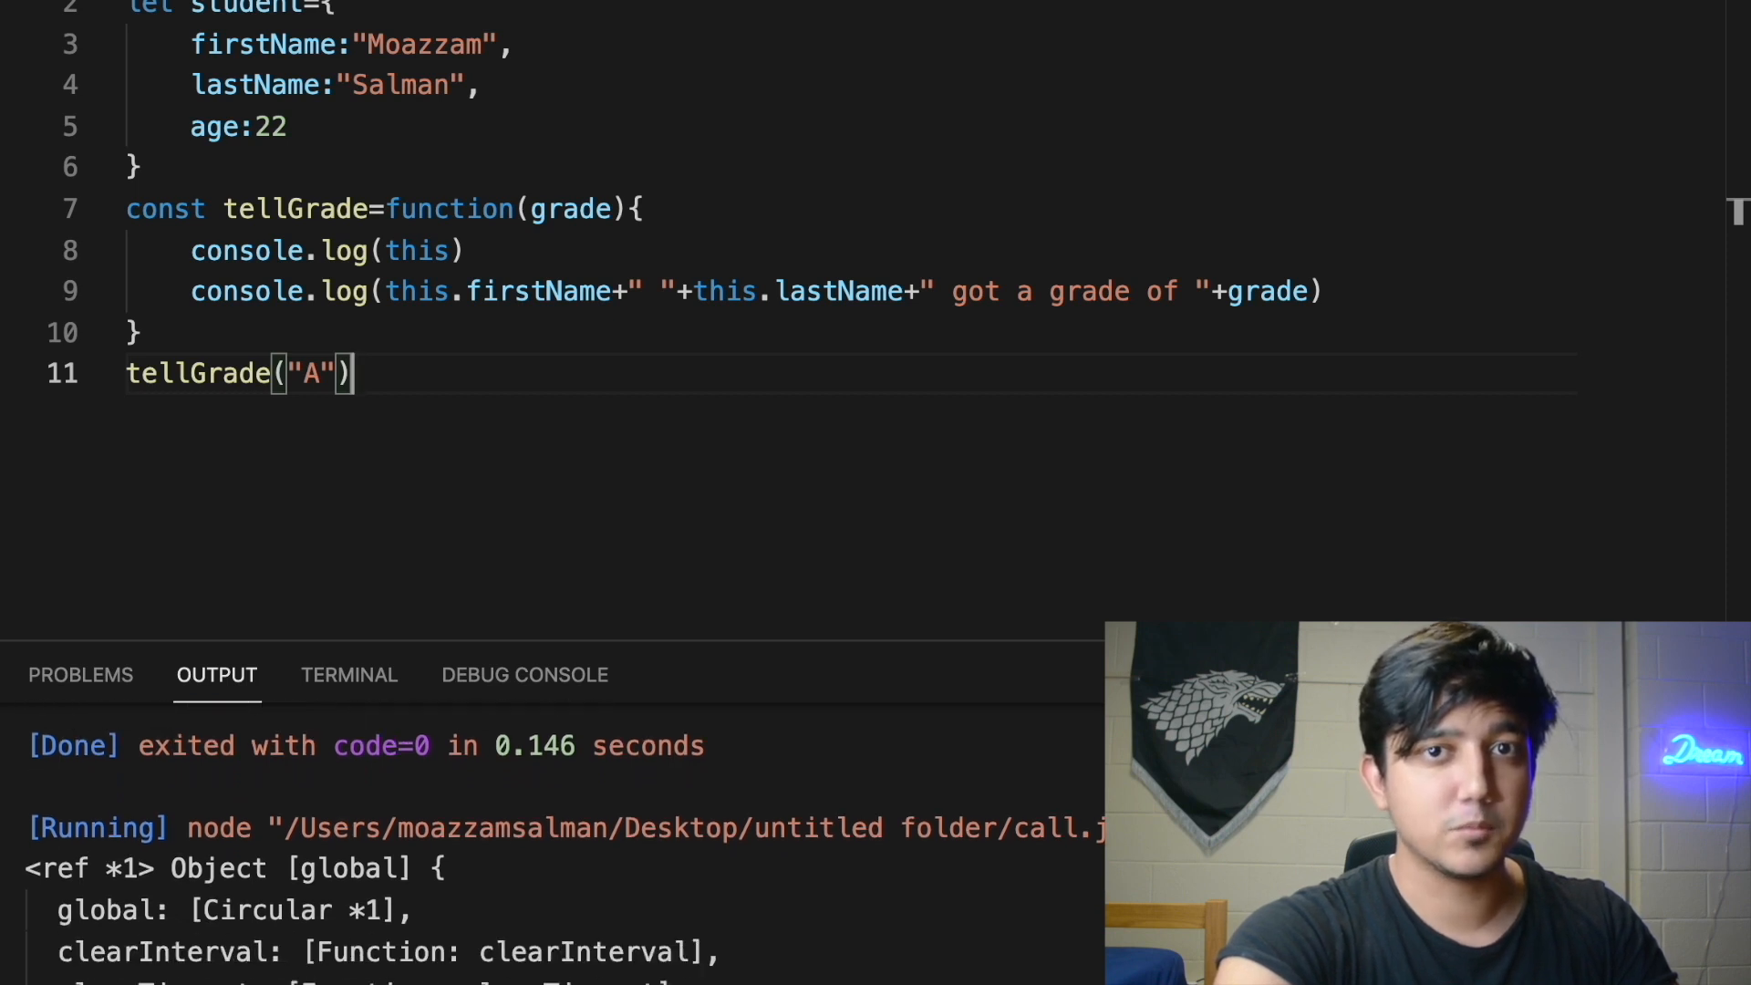
scroll("down", 3)
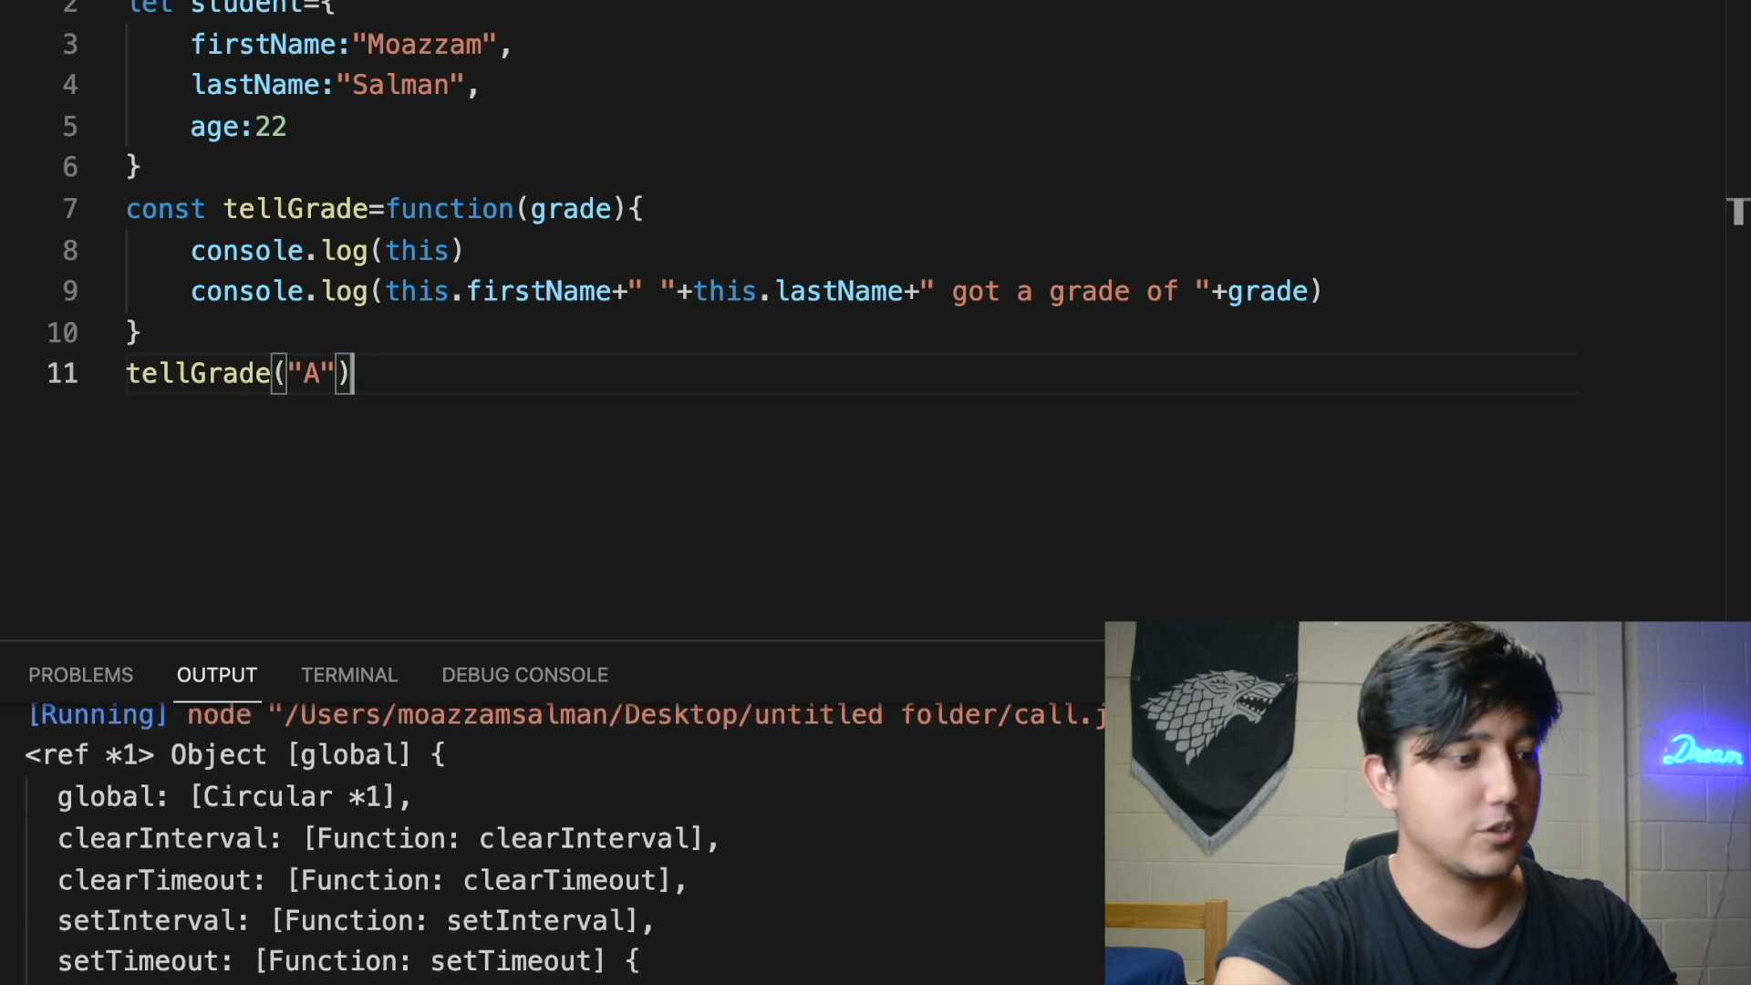
scroll("down", 3)
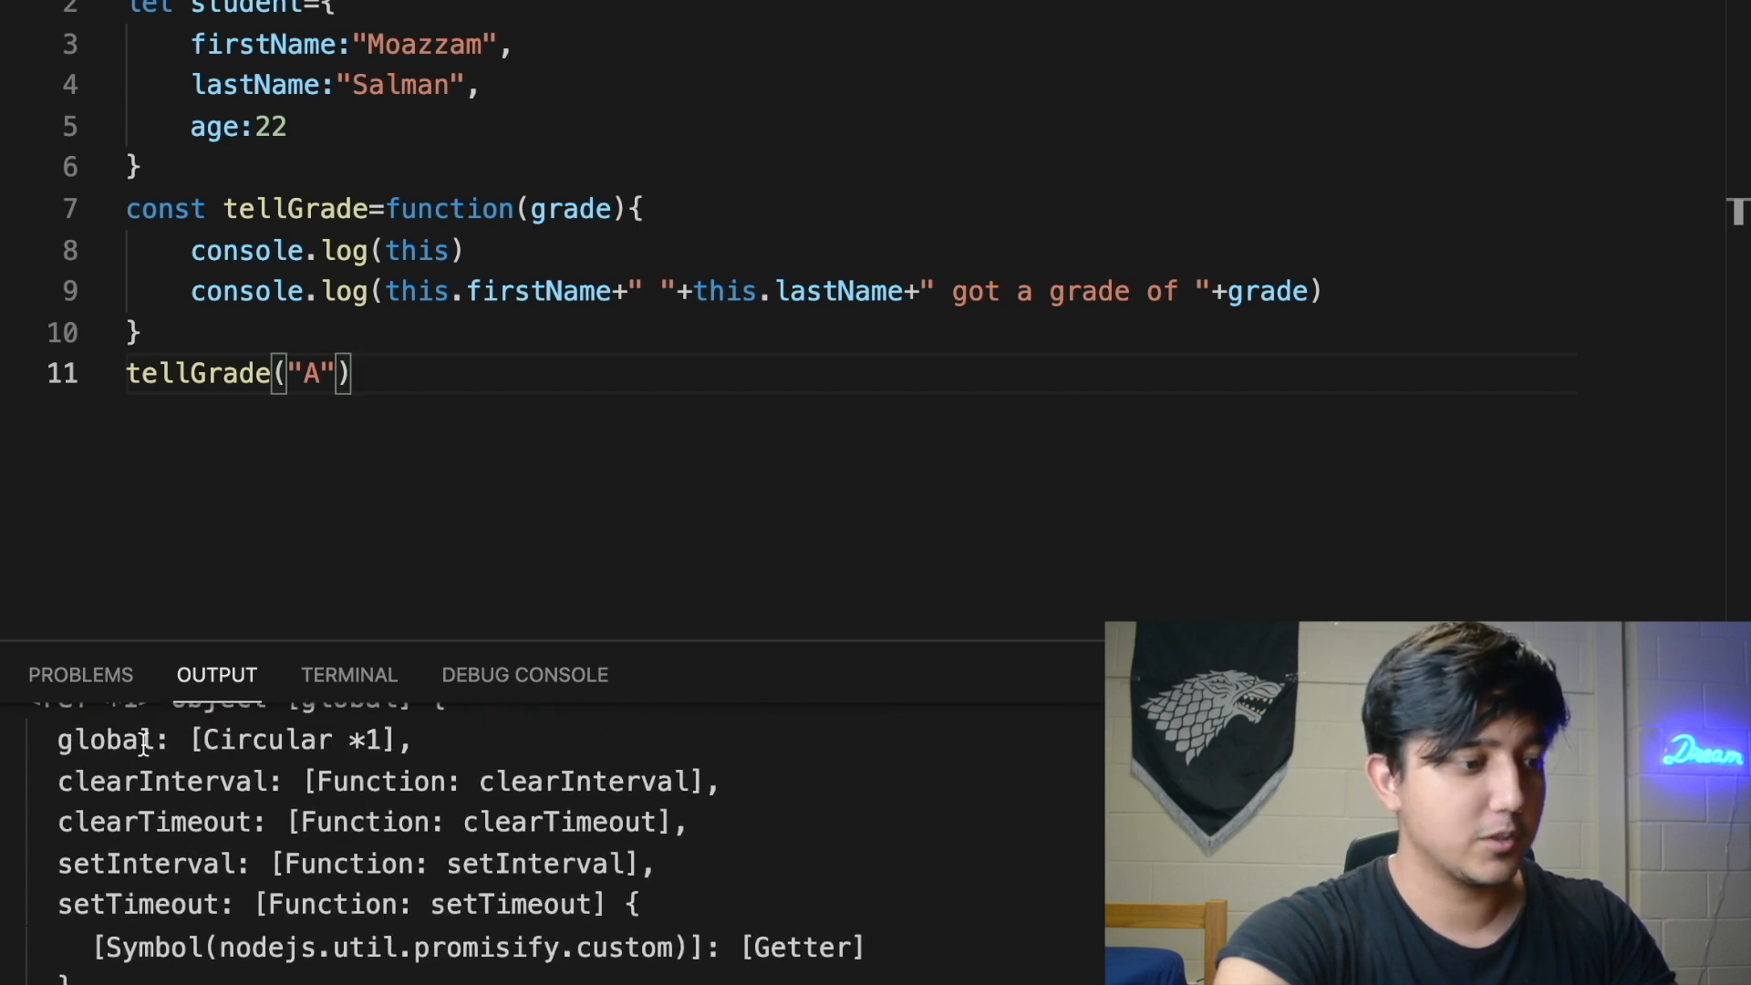
scroll("down", 3)
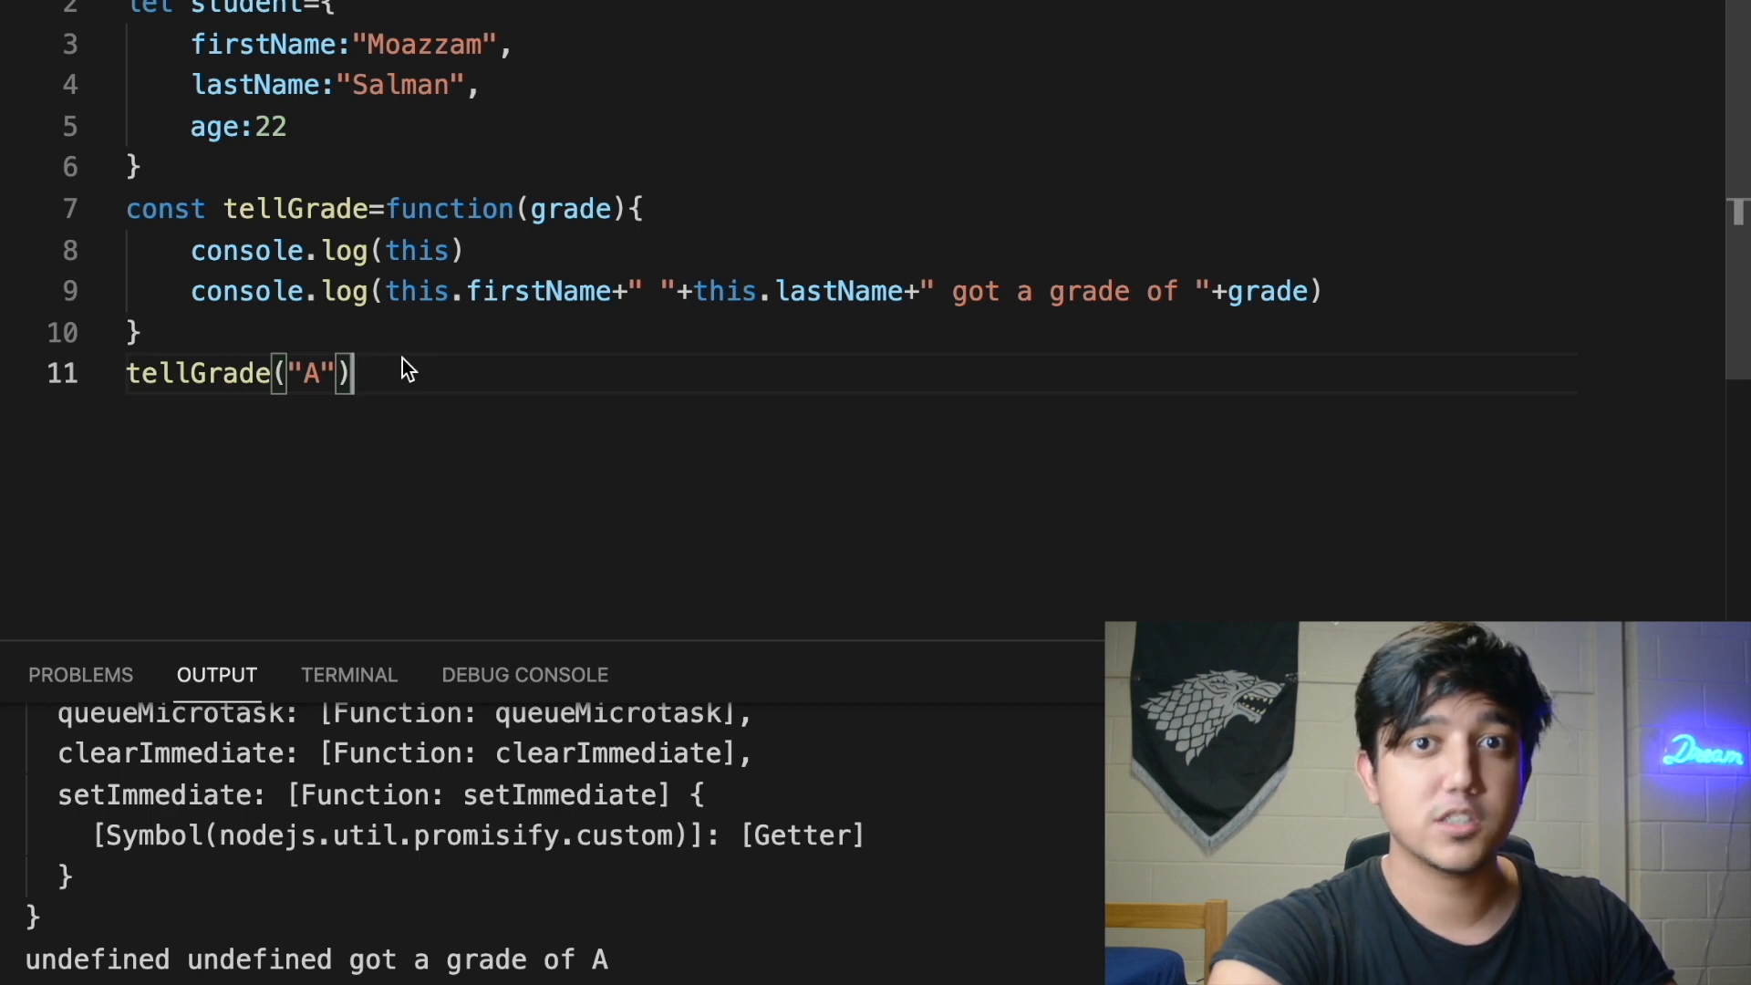
mouse_move(392, 385)
type("//c")
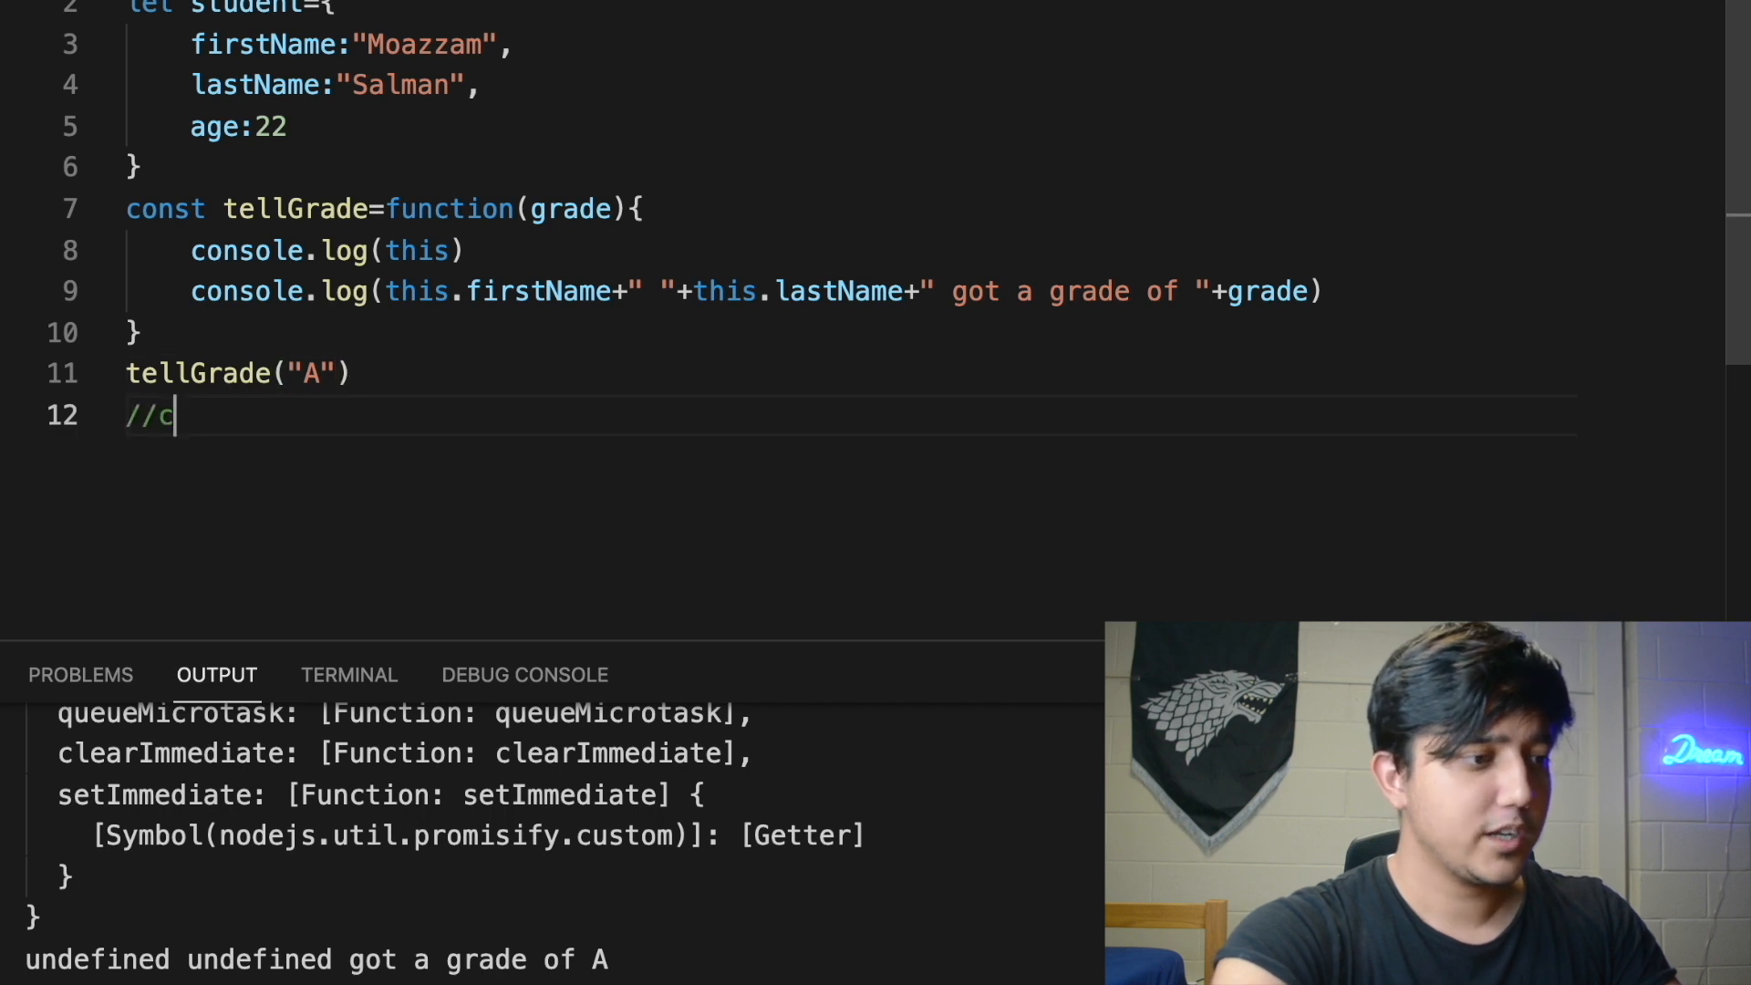
Add a //call comment and tellGrade.call(student,"A") on line 13, then rerun
type("all")
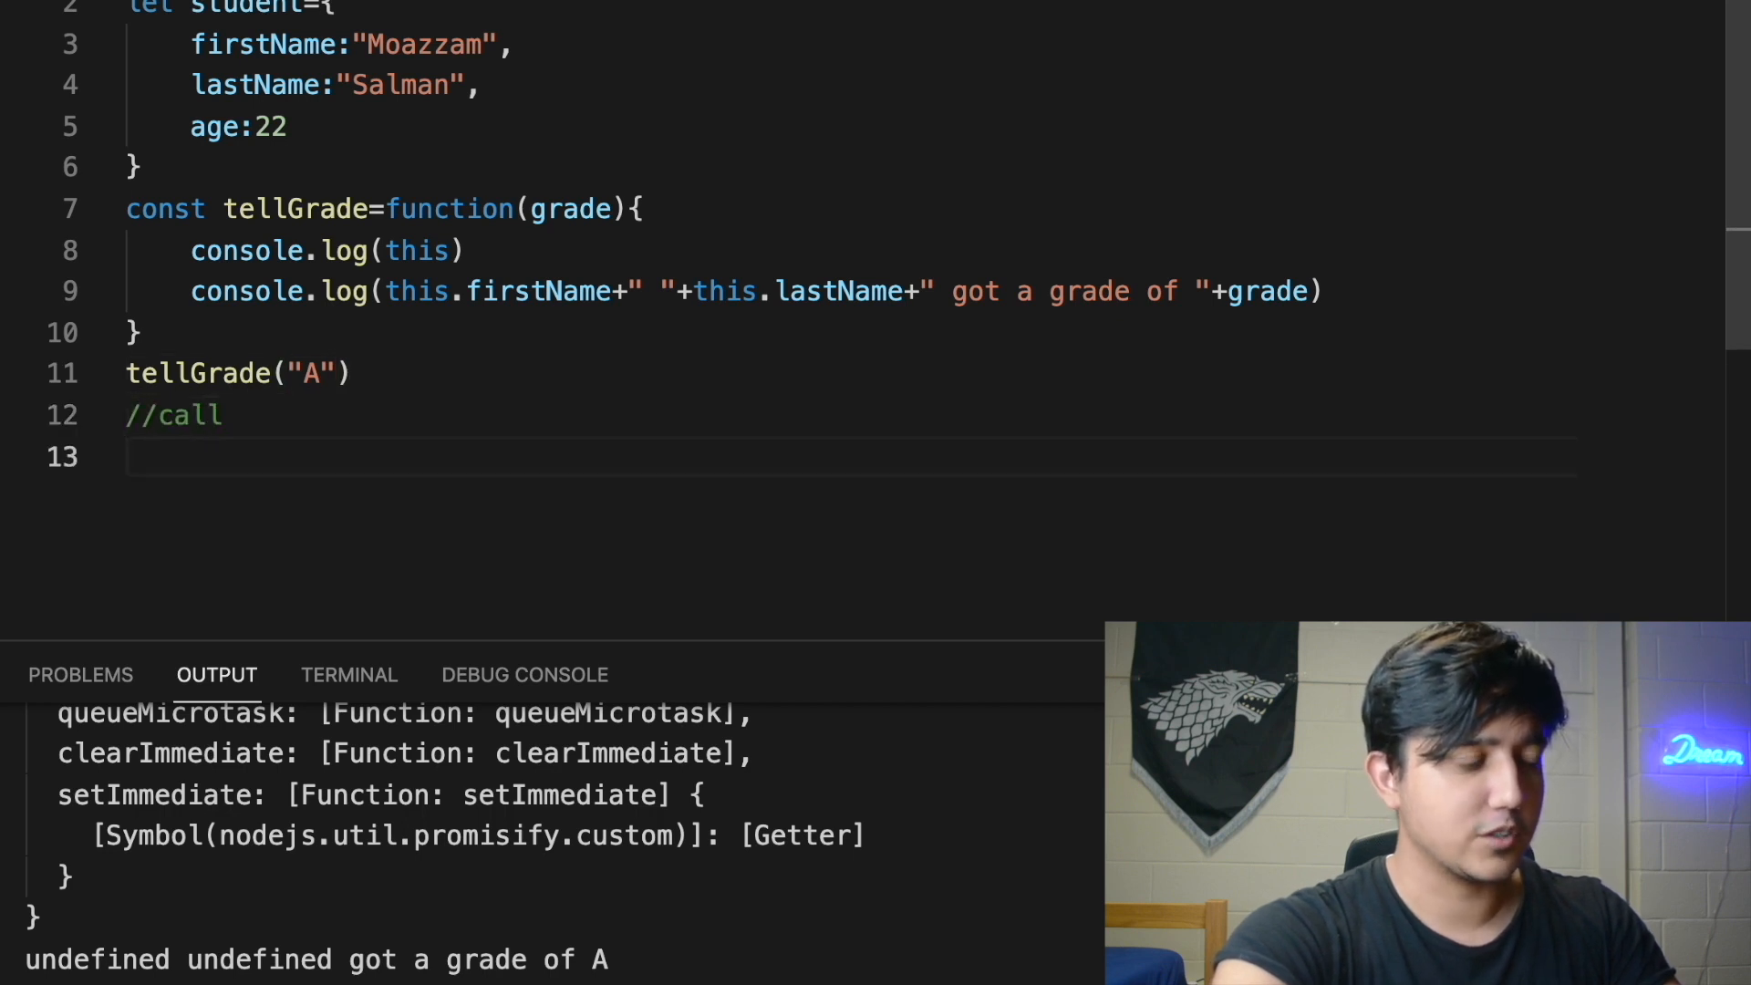
type("tellGrade.call(")
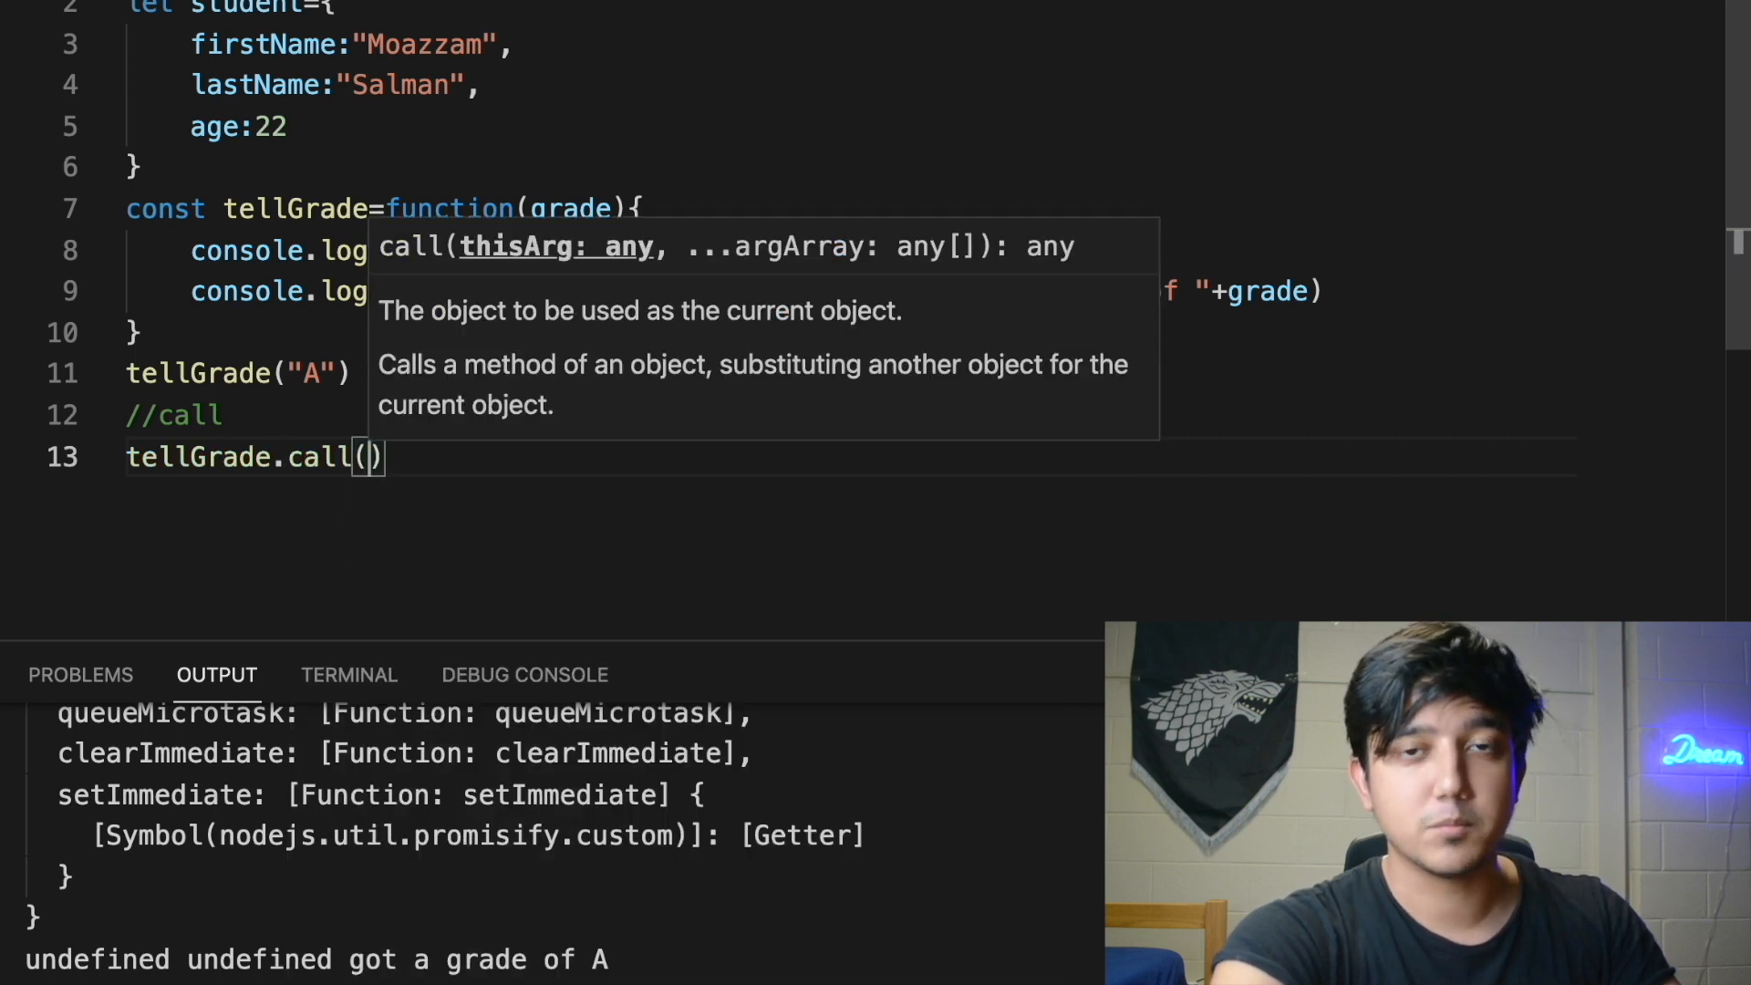
type("student")
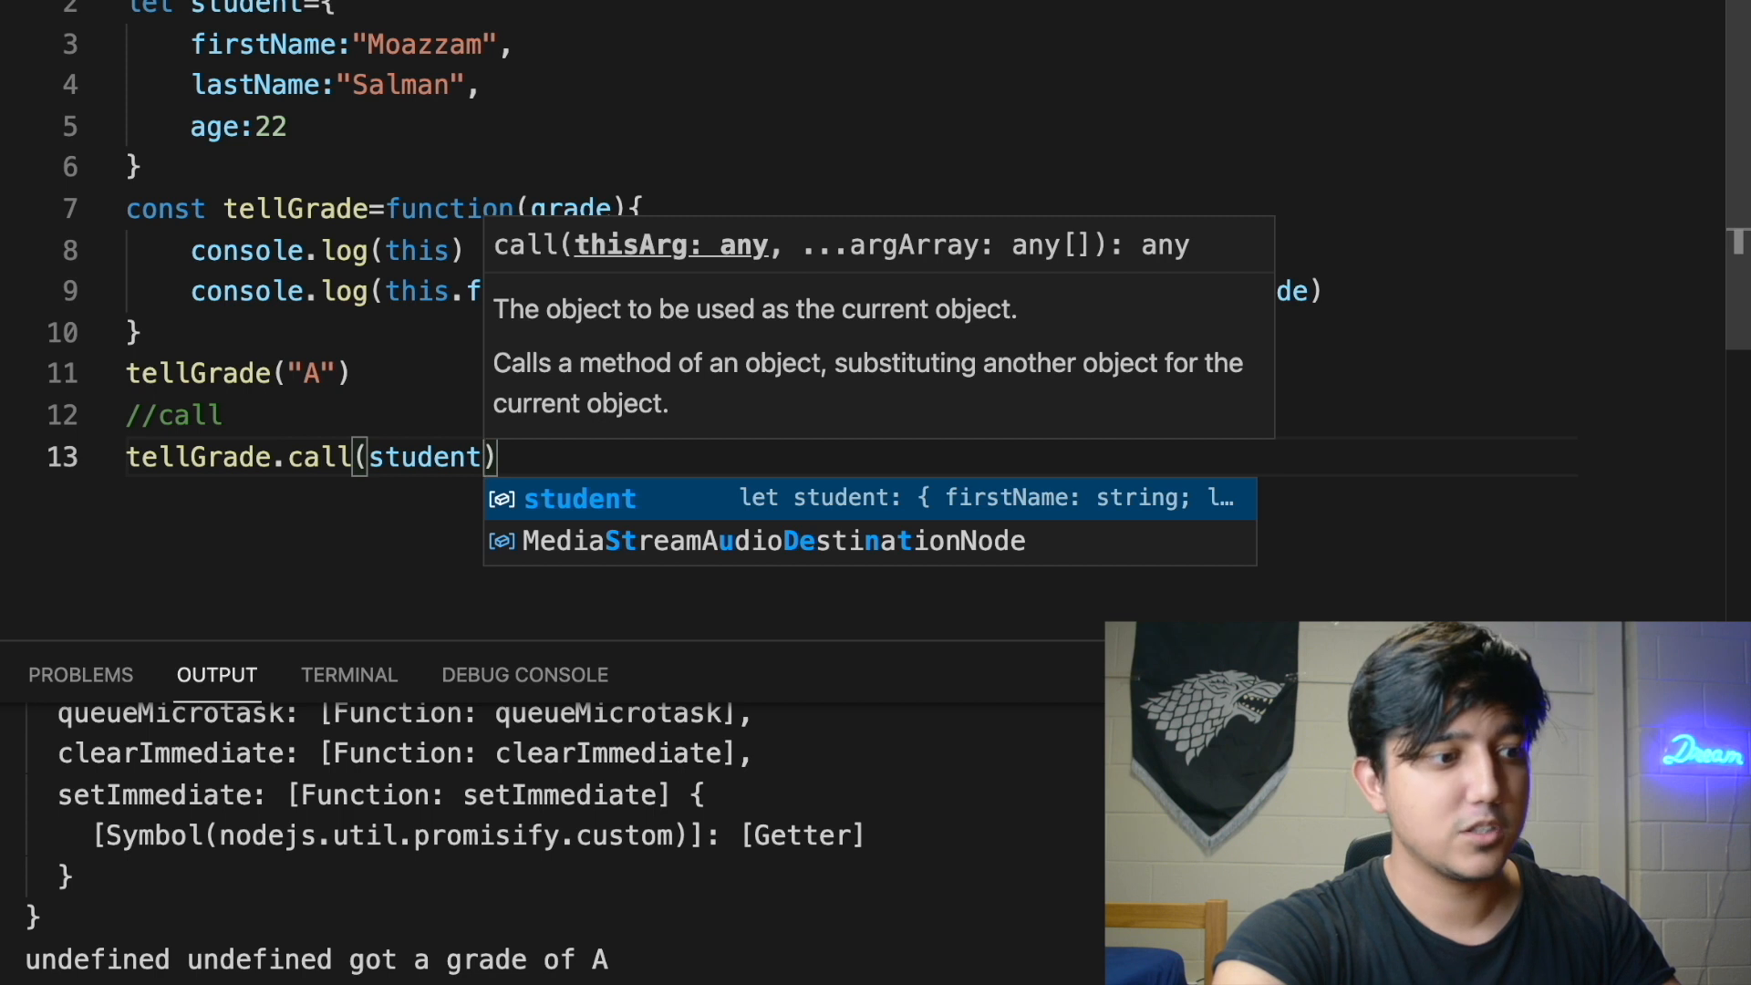
type(",")
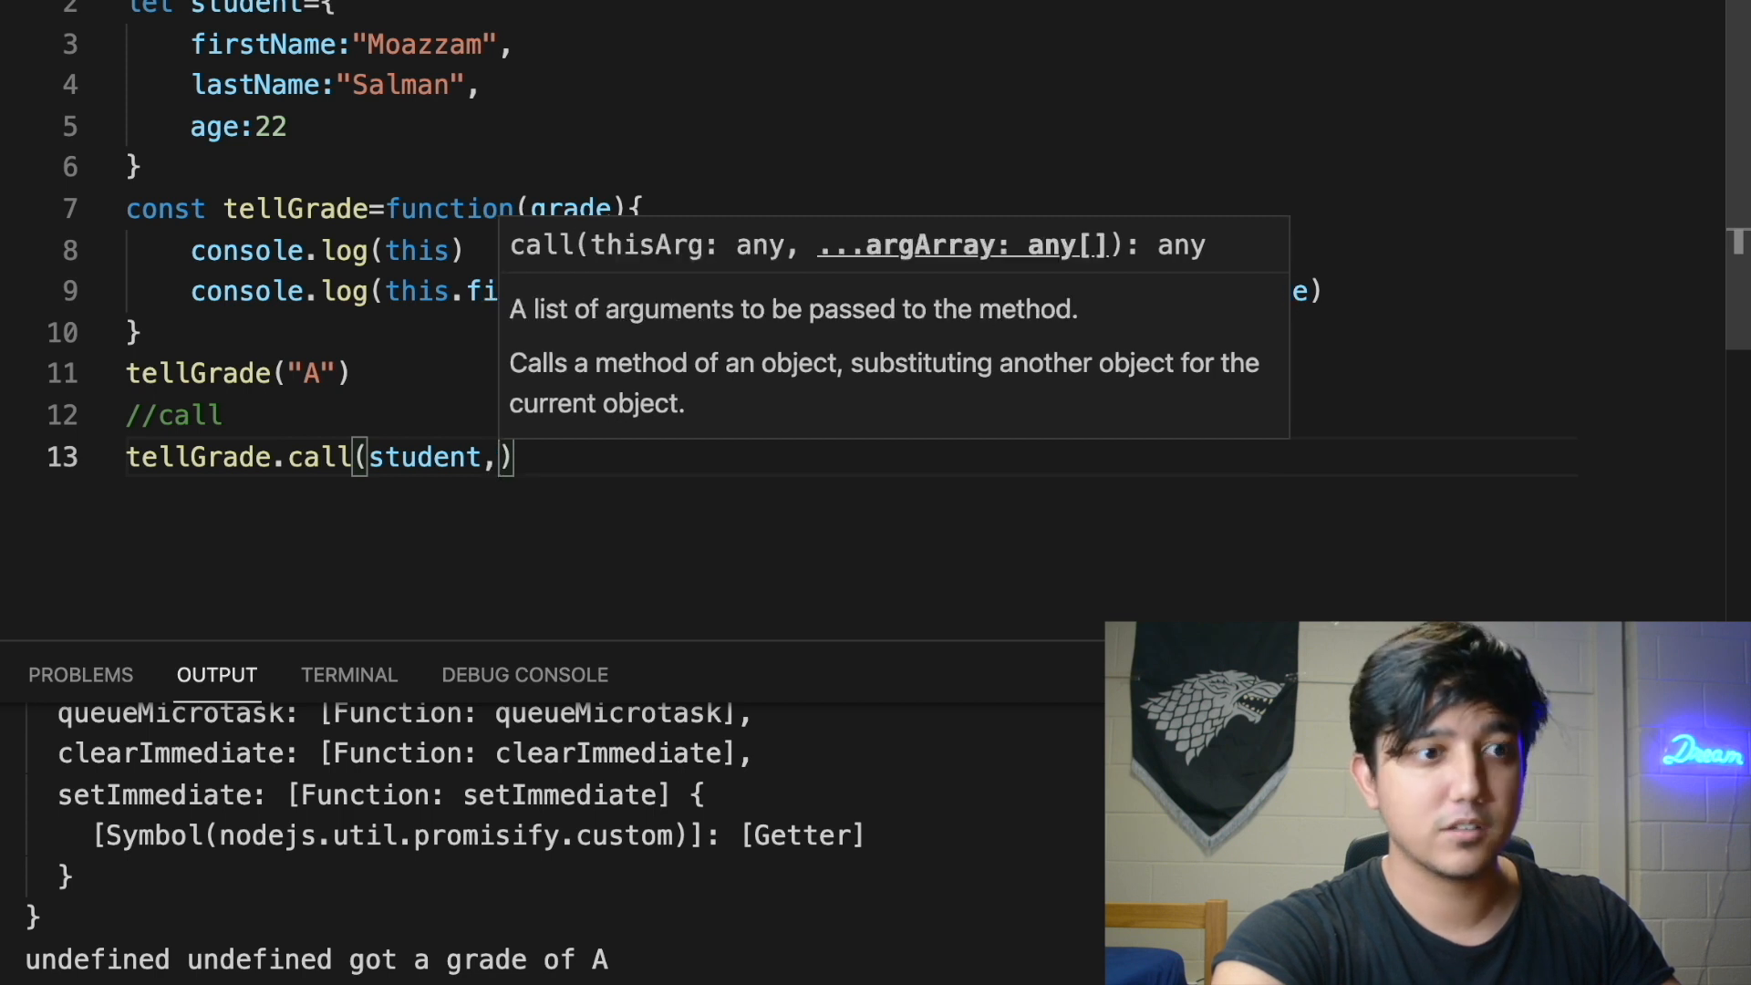
type("grade")
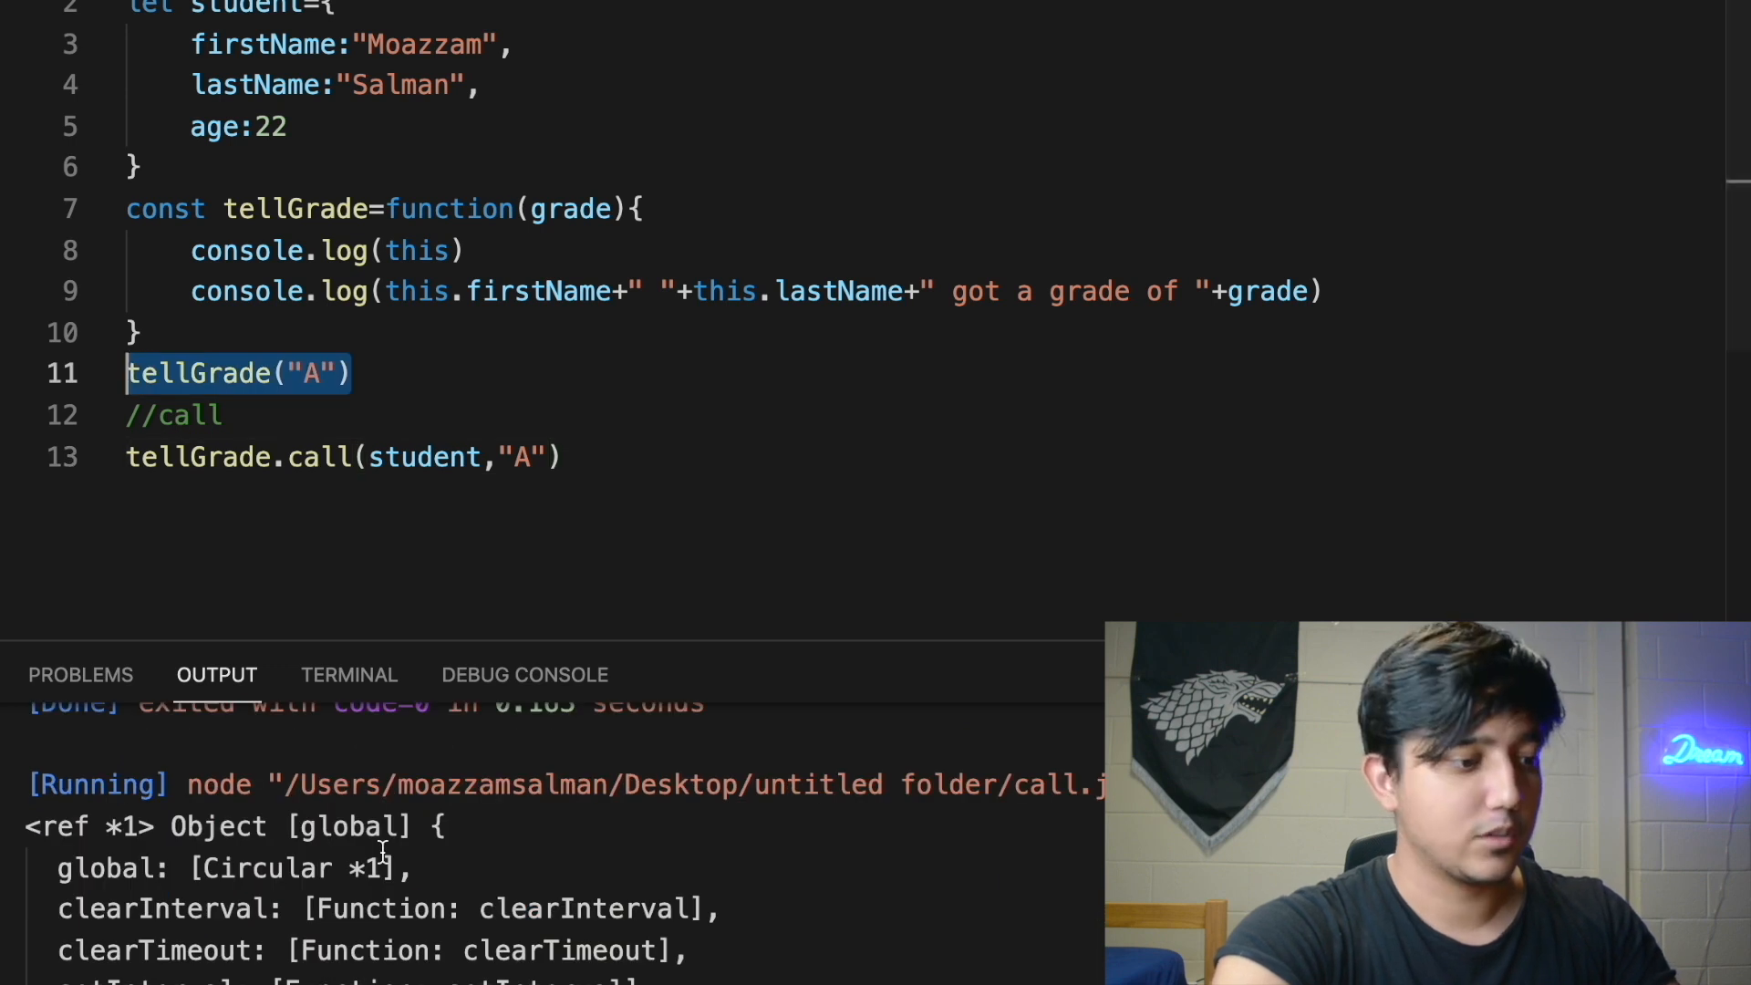
Try an extra "B" argument on the call line, then remove the temporary grade2 parameter
scroll("down", 3)
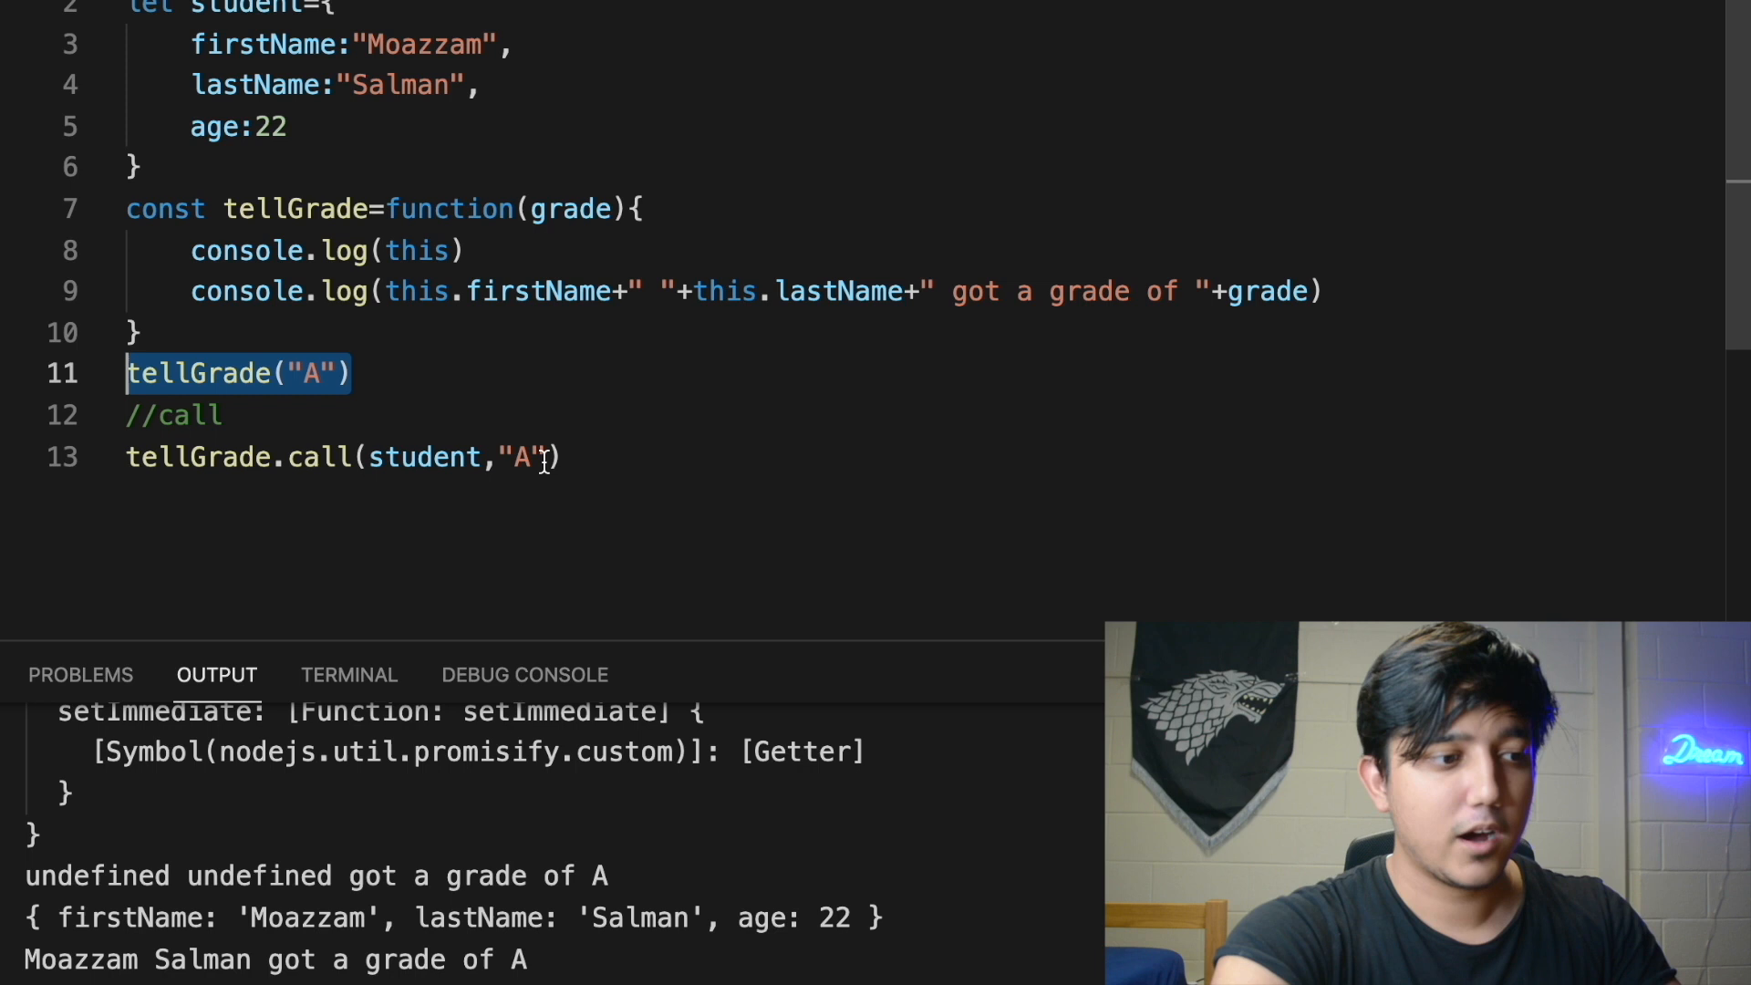
type(",")
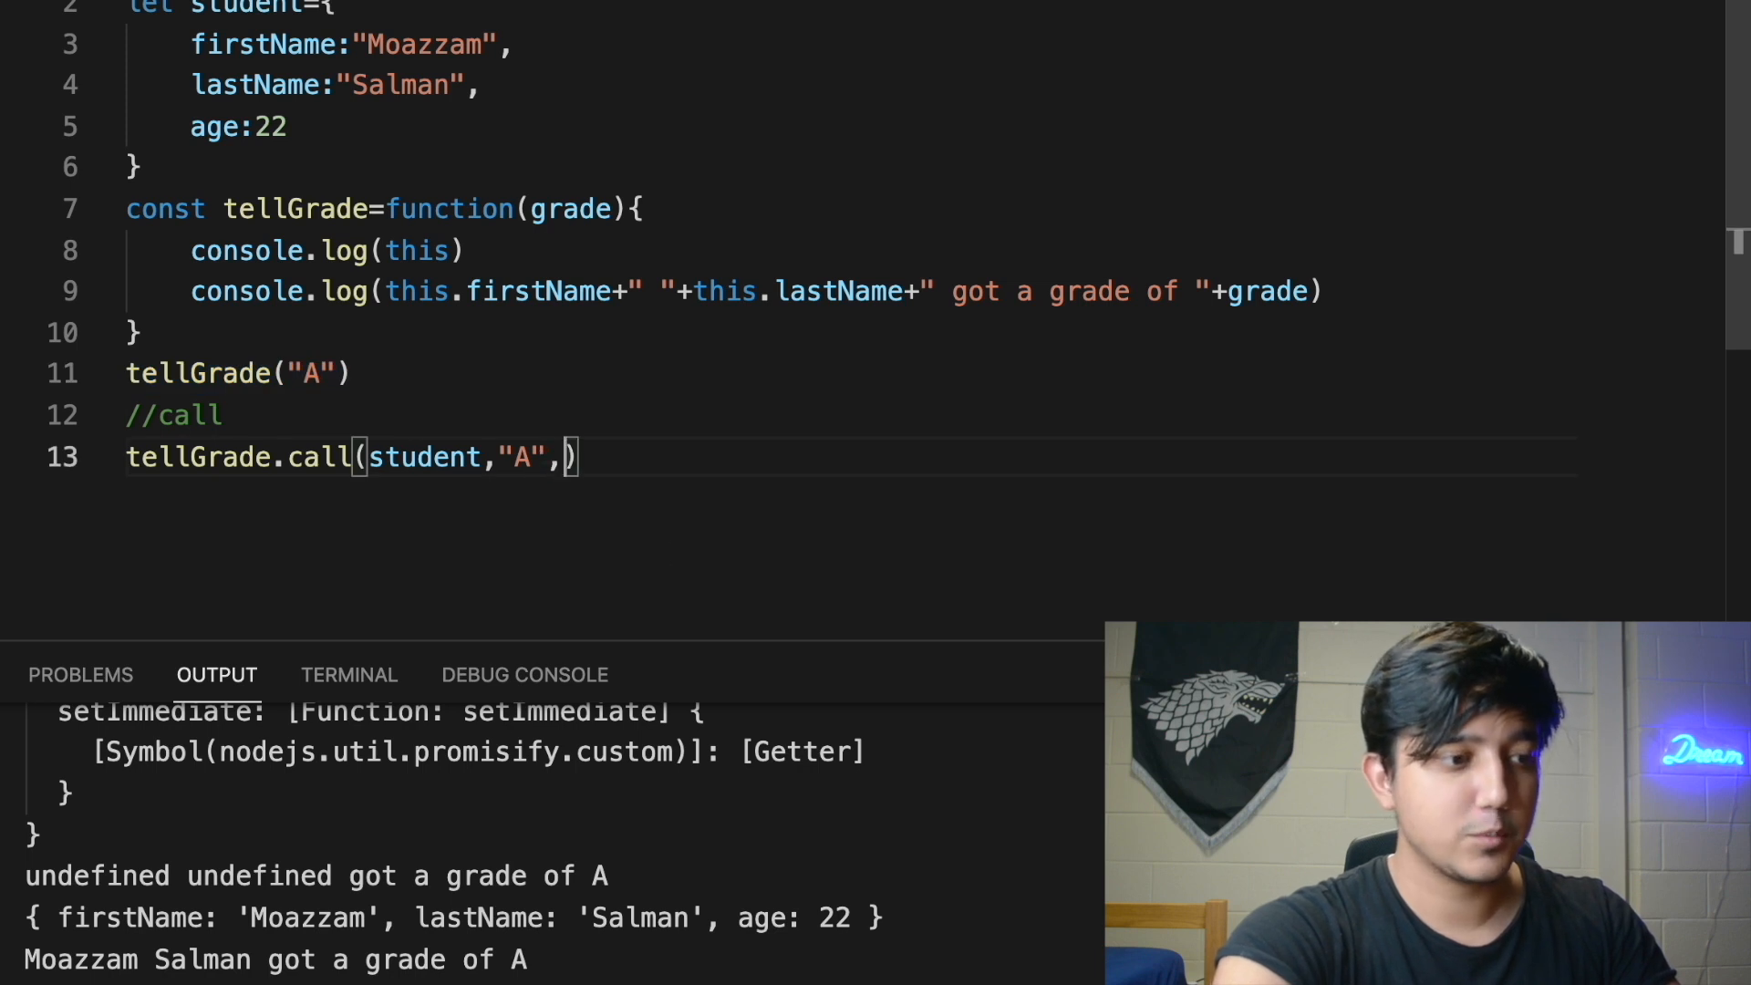
type("\"B\"")
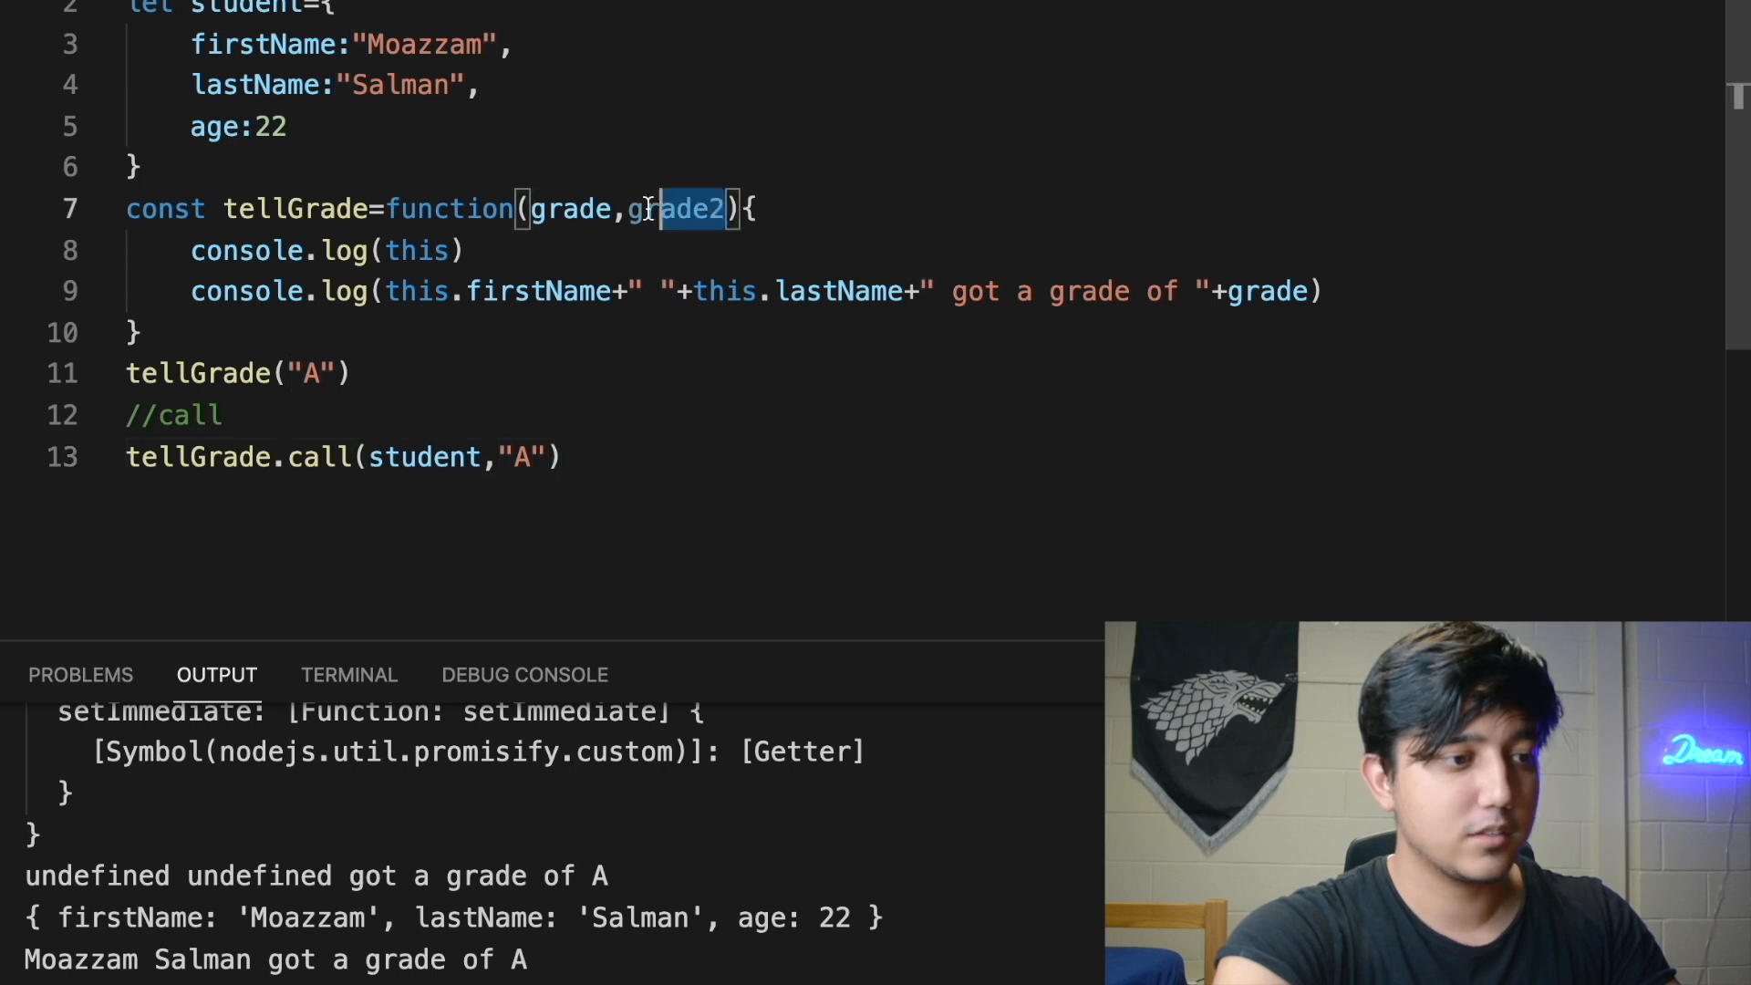
key("Backspace")
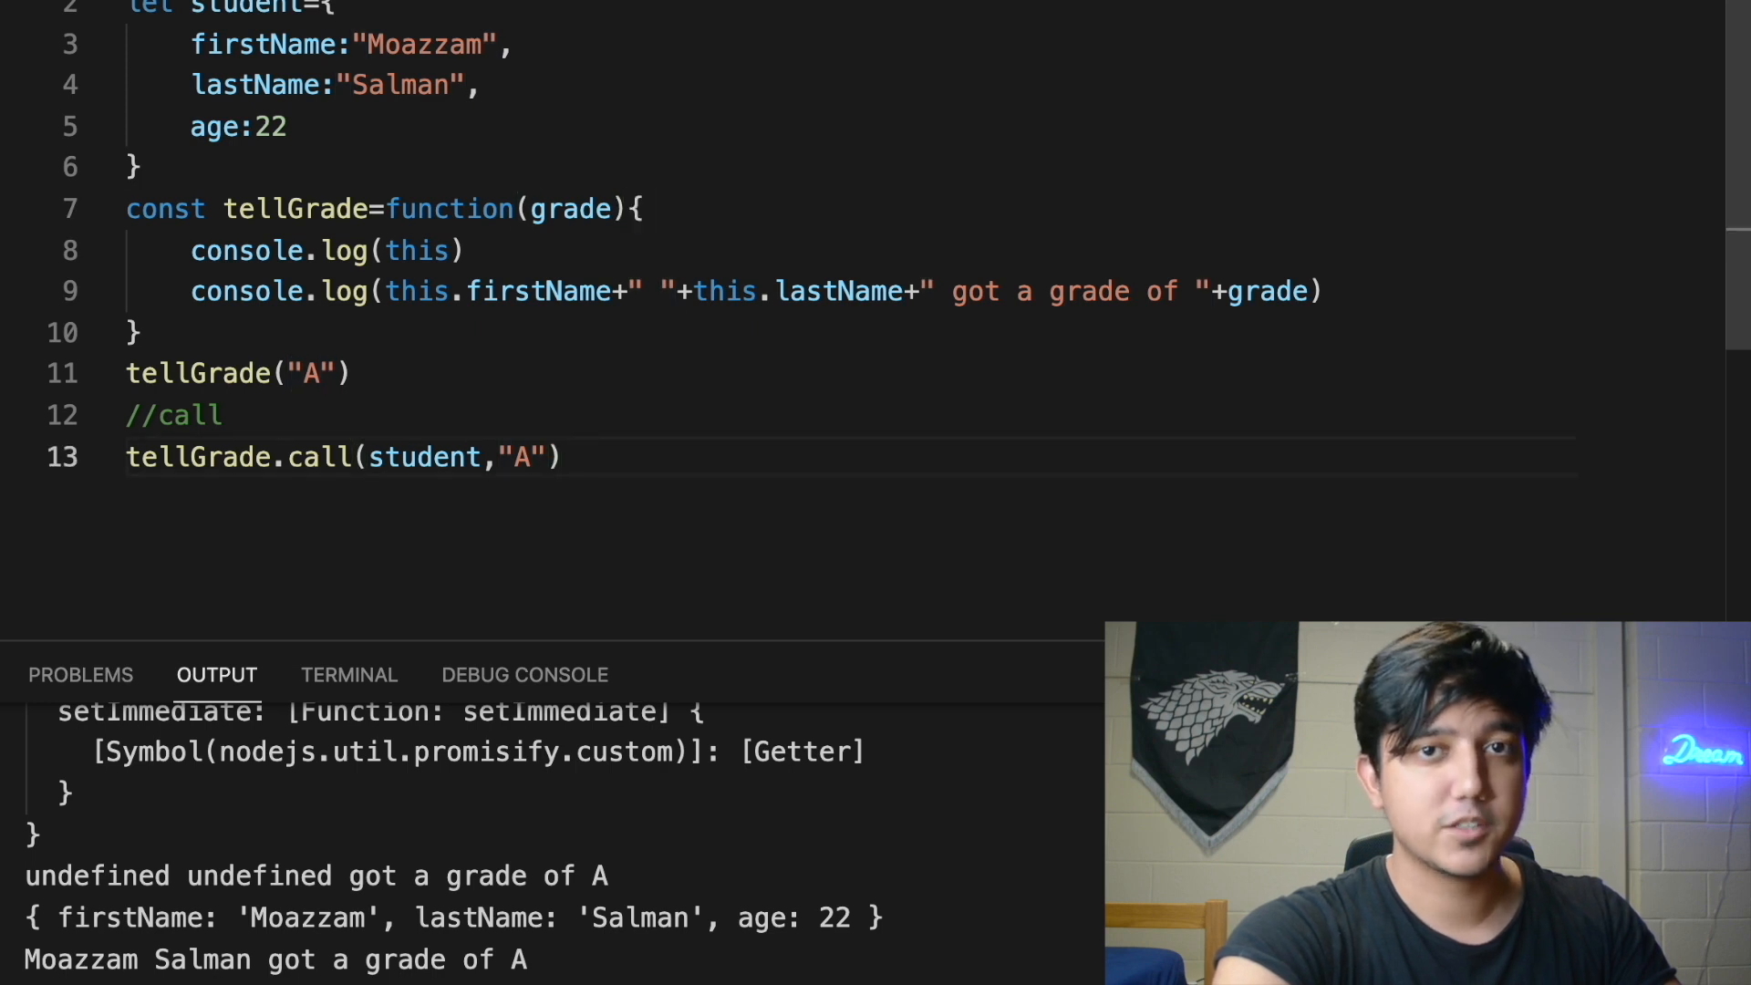
Append //Call is for commas to line 13 and start an //apply section below
type("//")
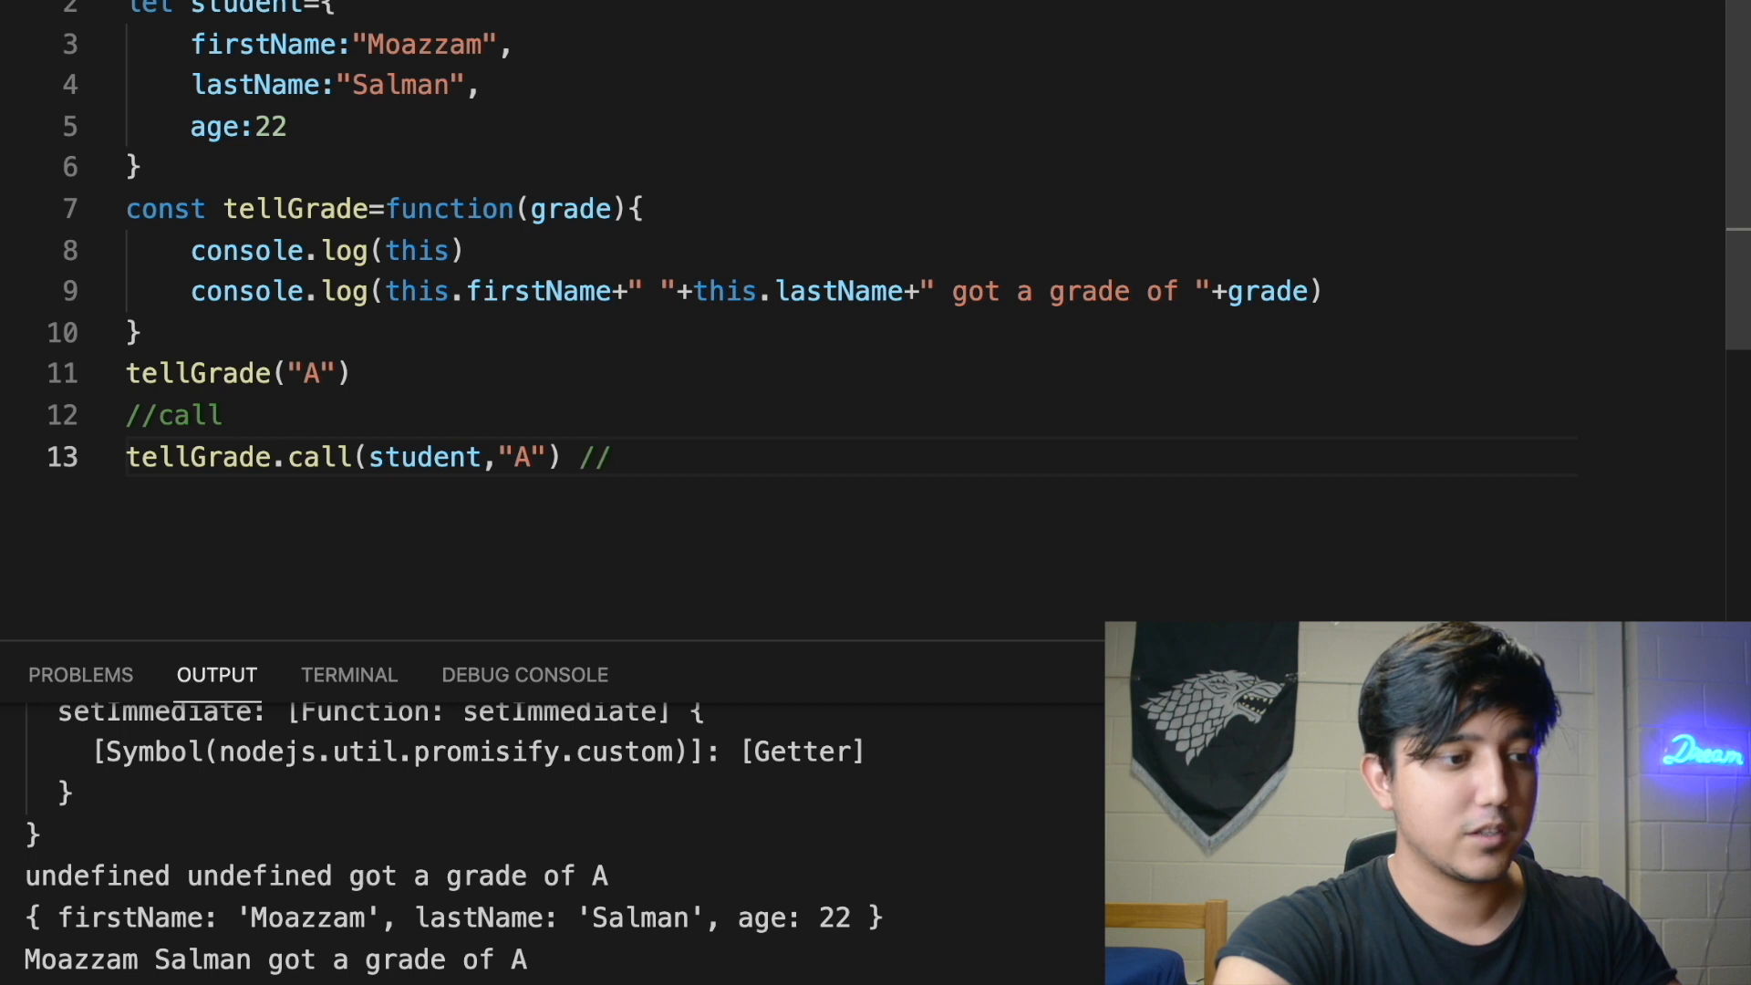
type("Call is for commas")
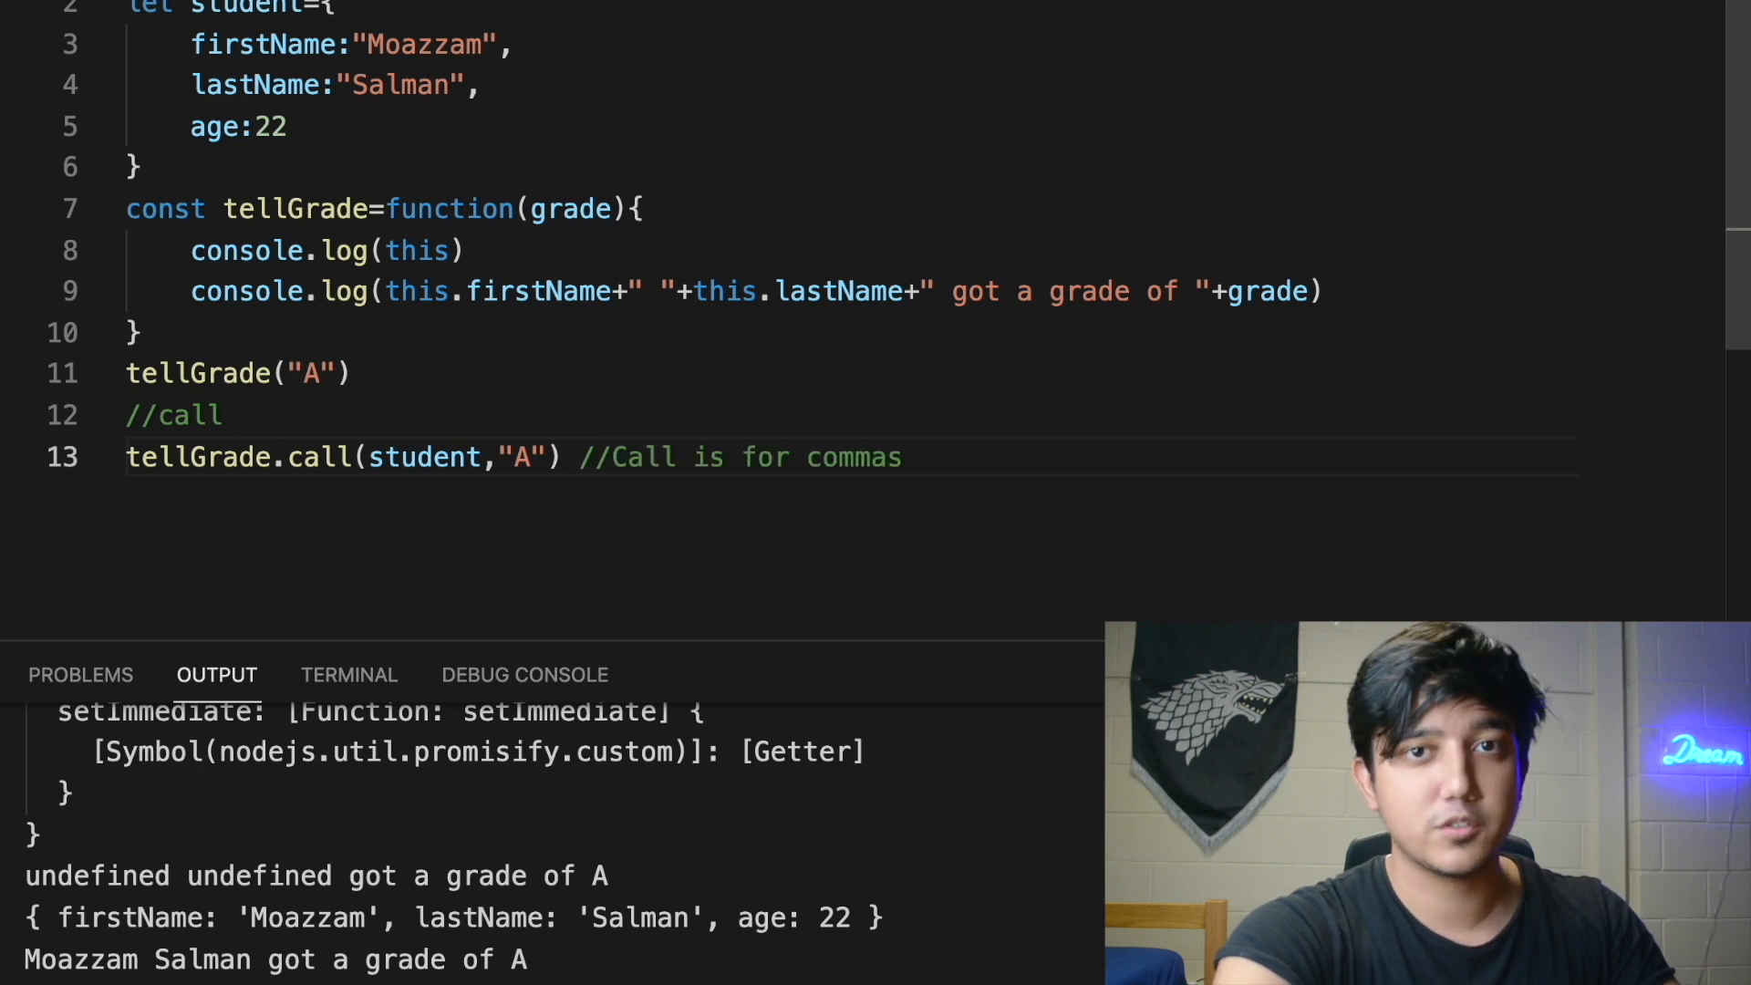
key("enter")
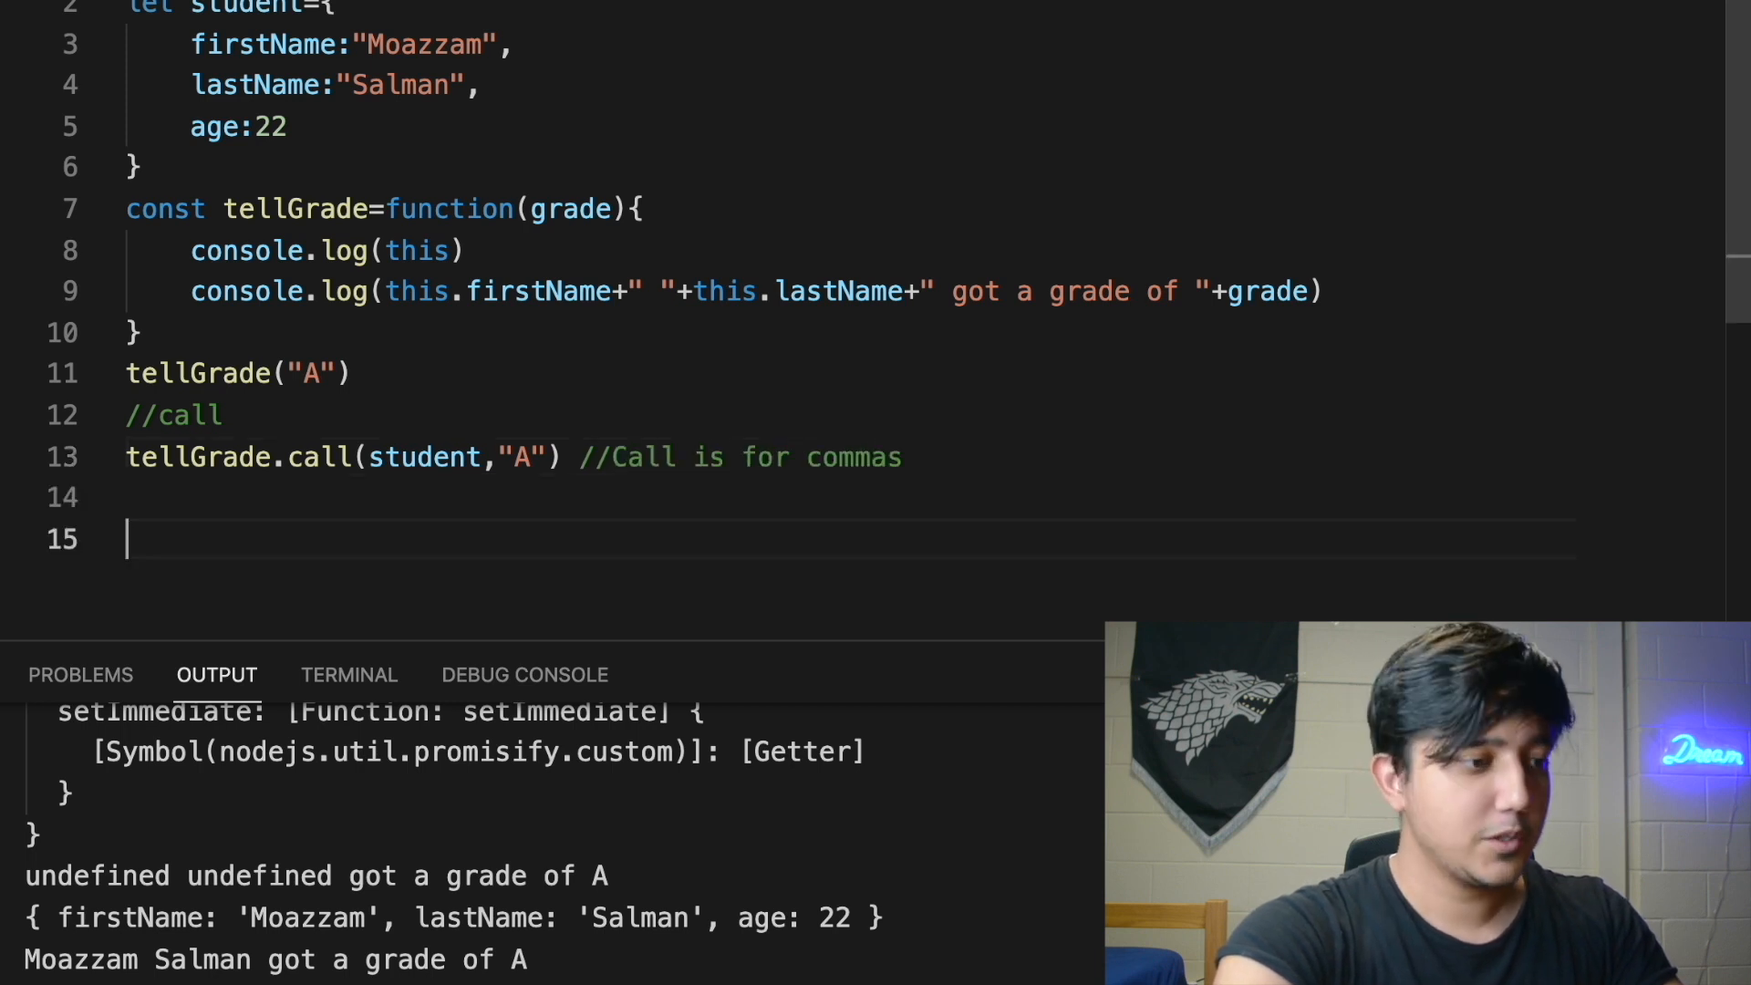
type("//apply")
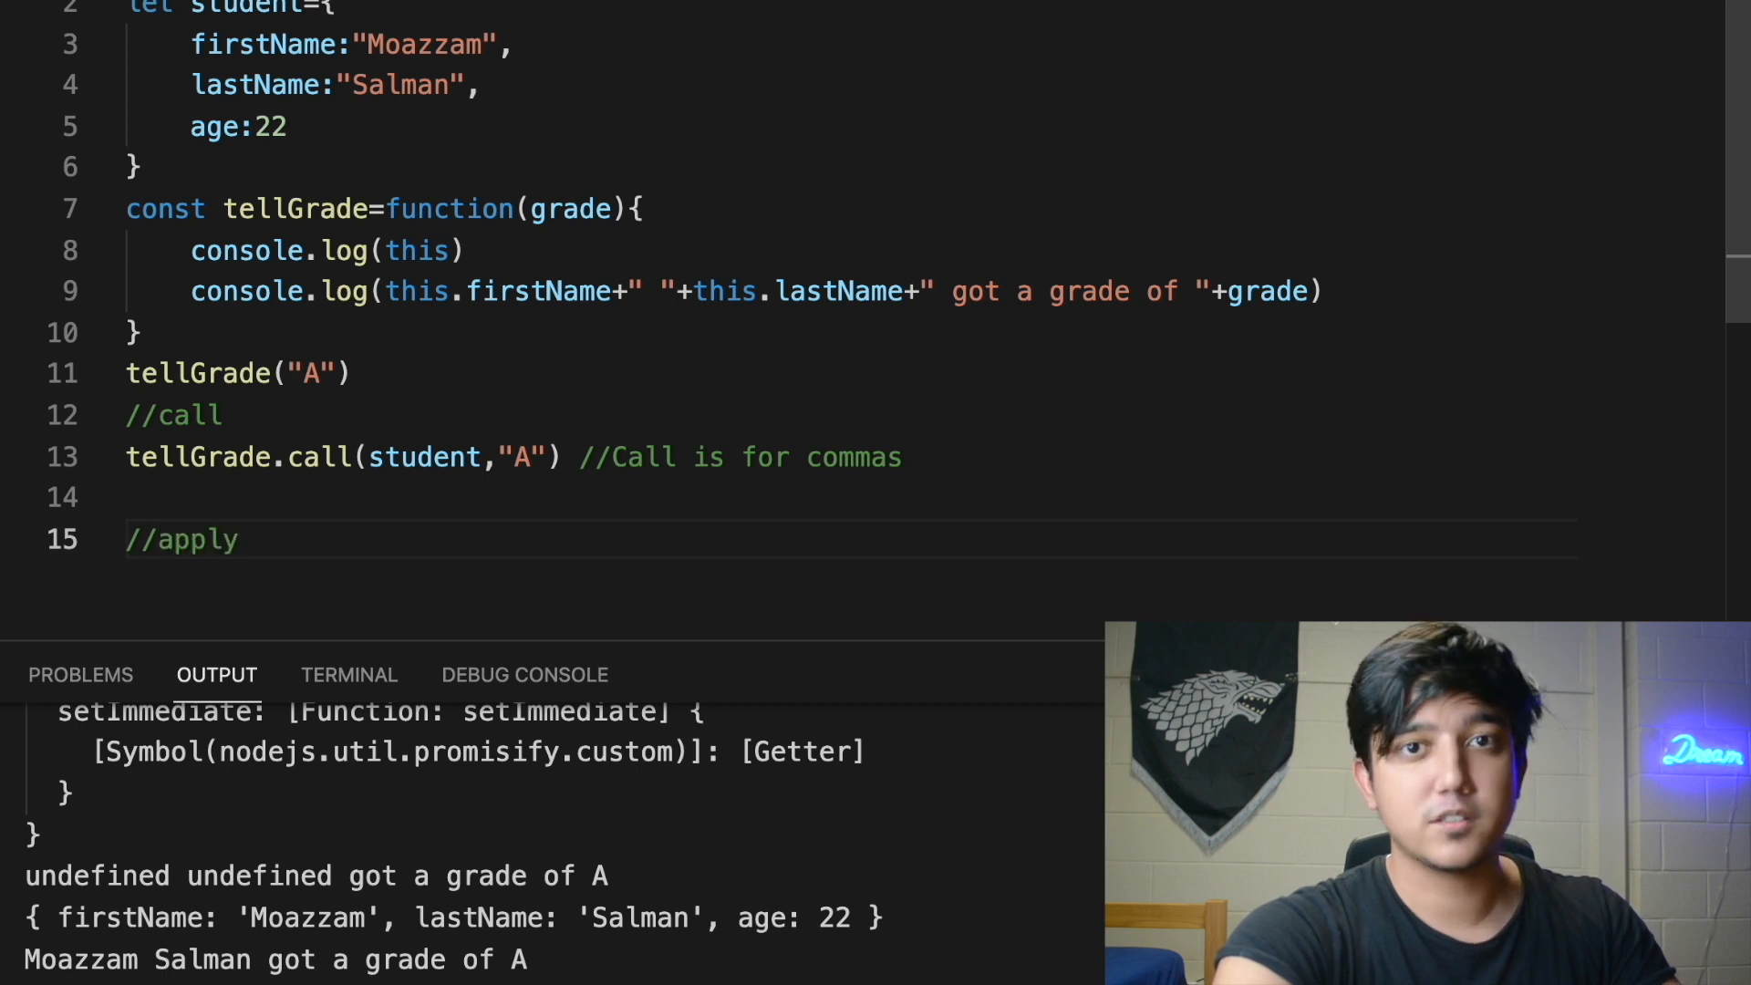
Write tellGrade.apply(student,["A"]) on line 16 with the comment //Apply is for array
type("tellG")
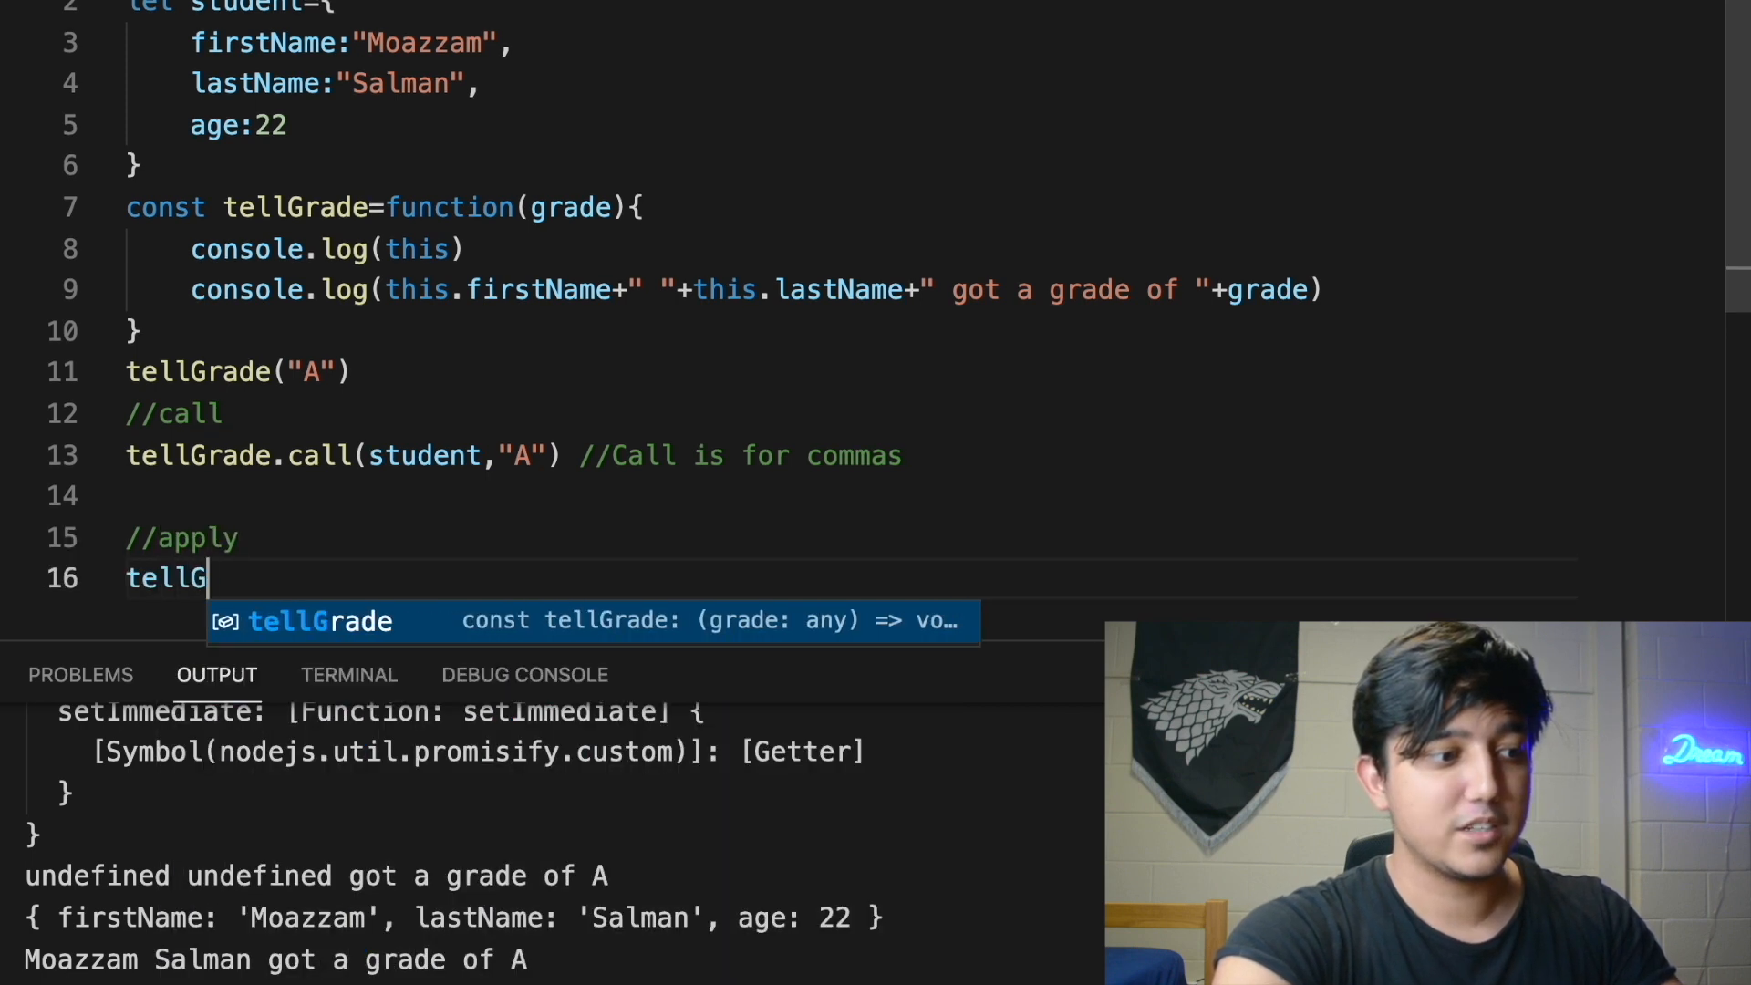
type("rade.apply(student,[\"A")
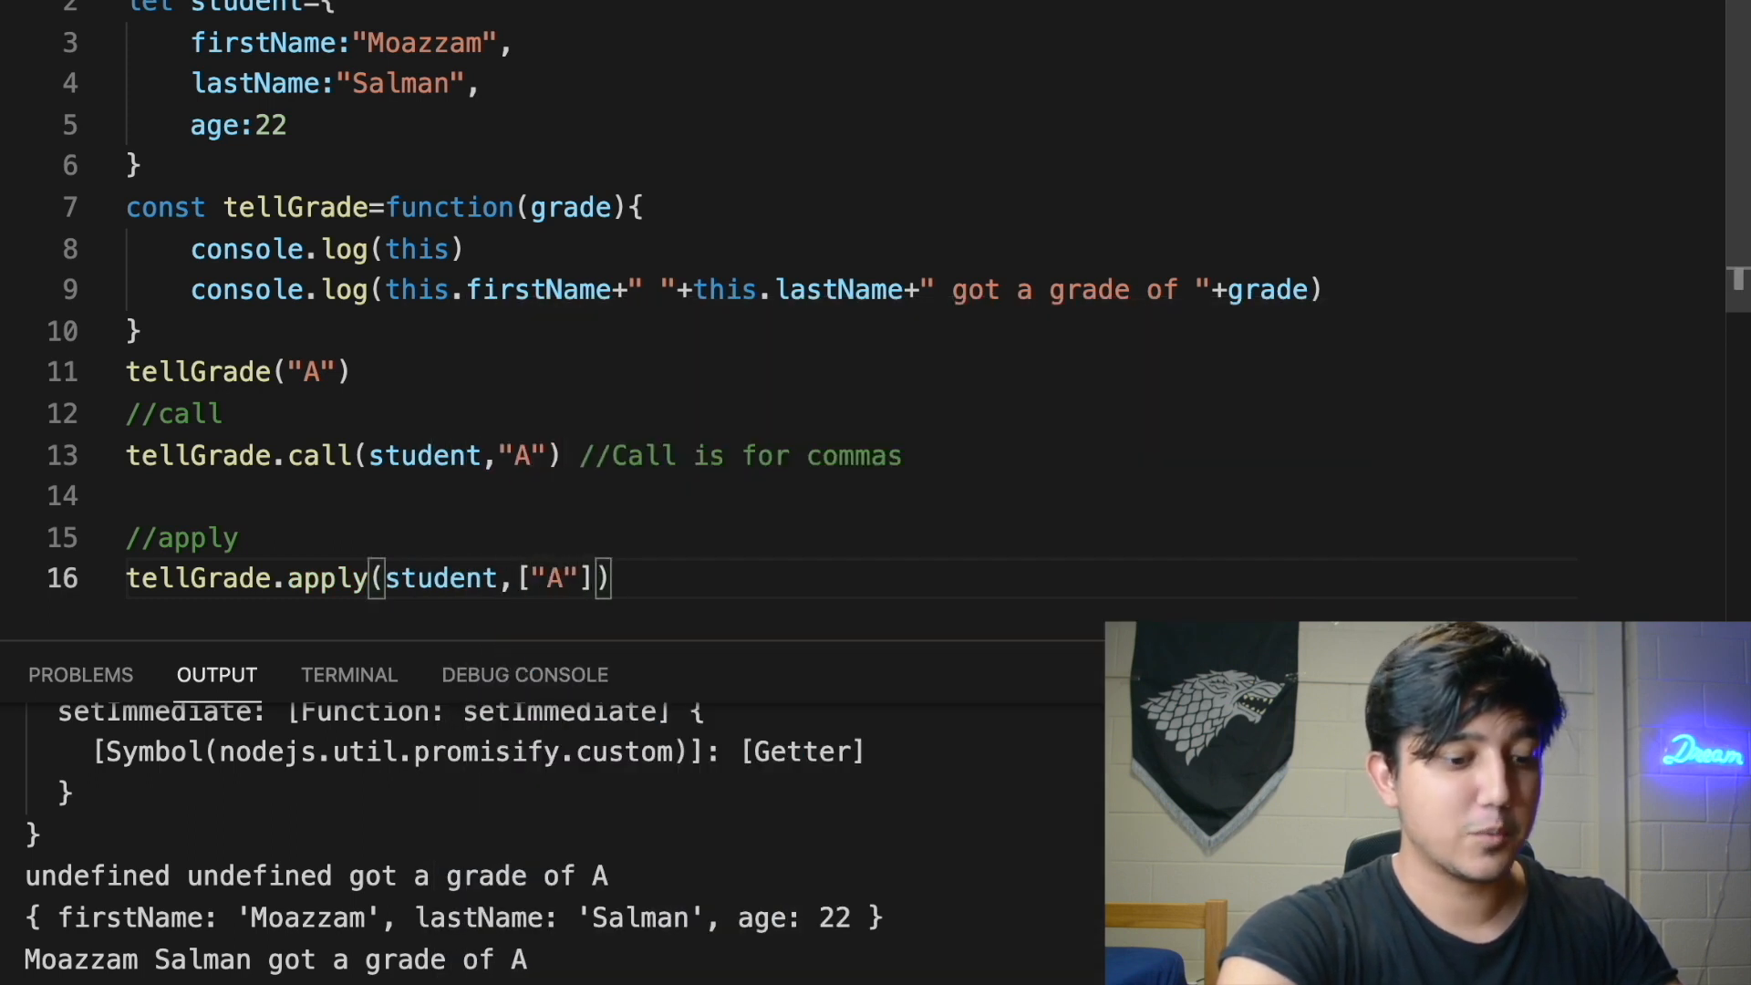
type("//A")
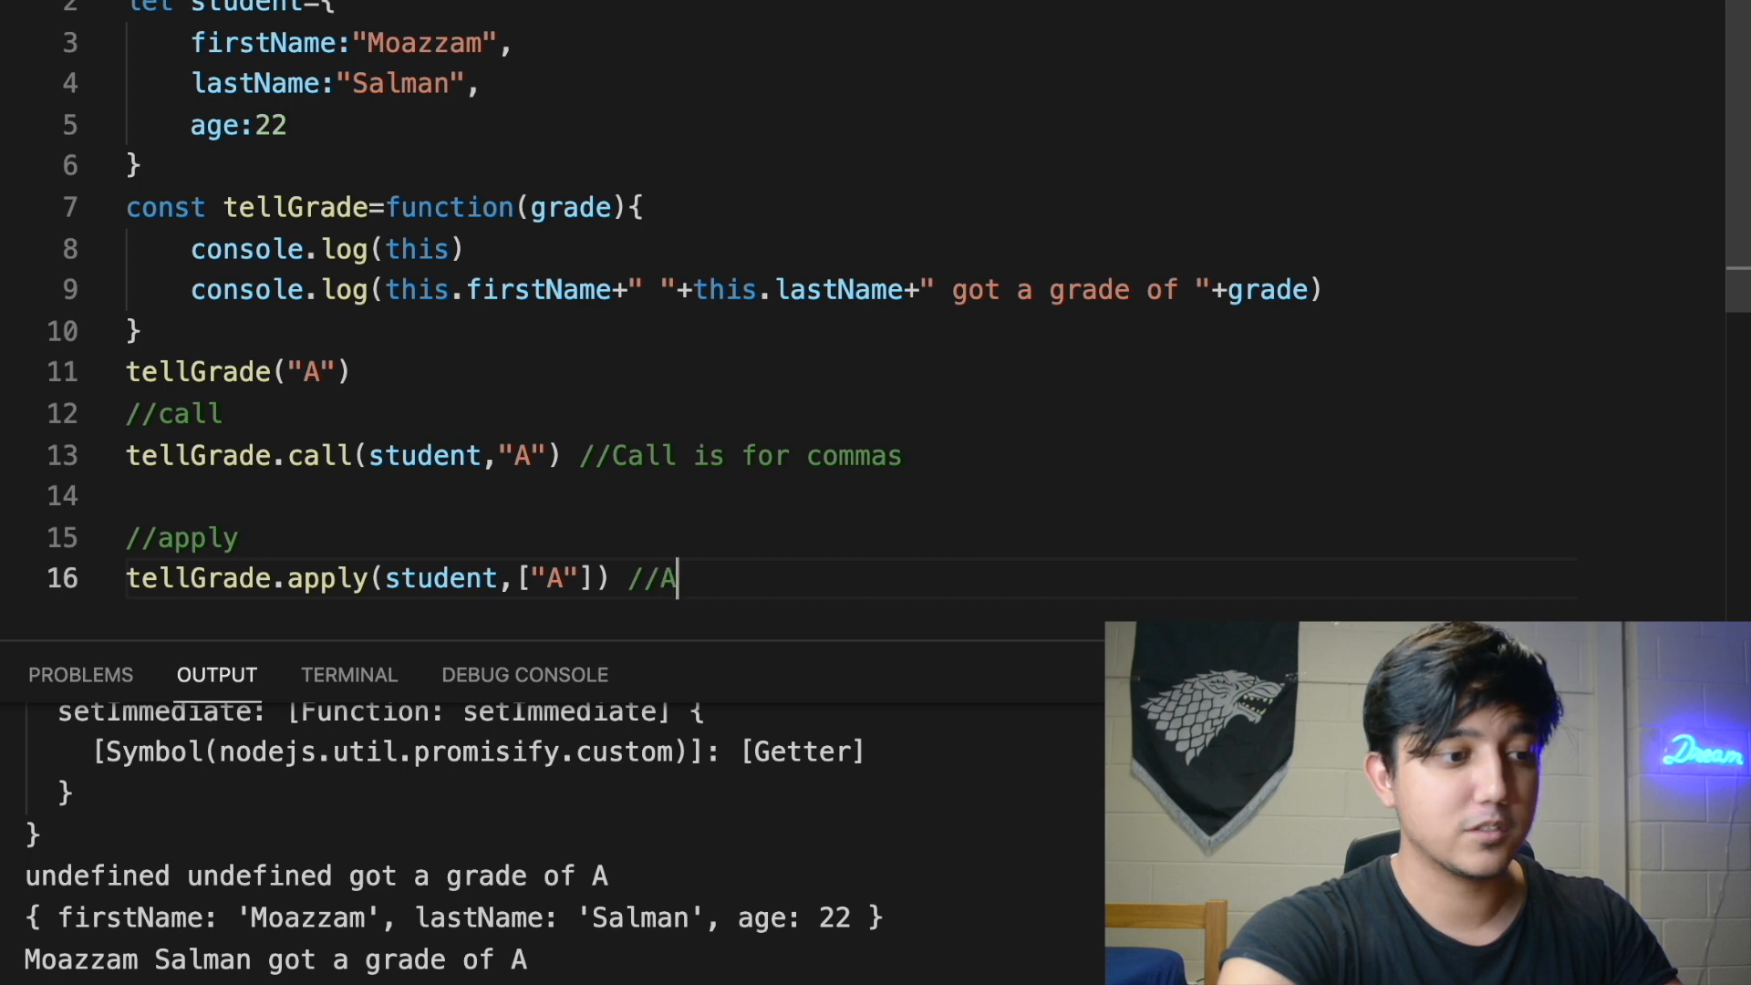
type("pply is for array")
type("//bind")
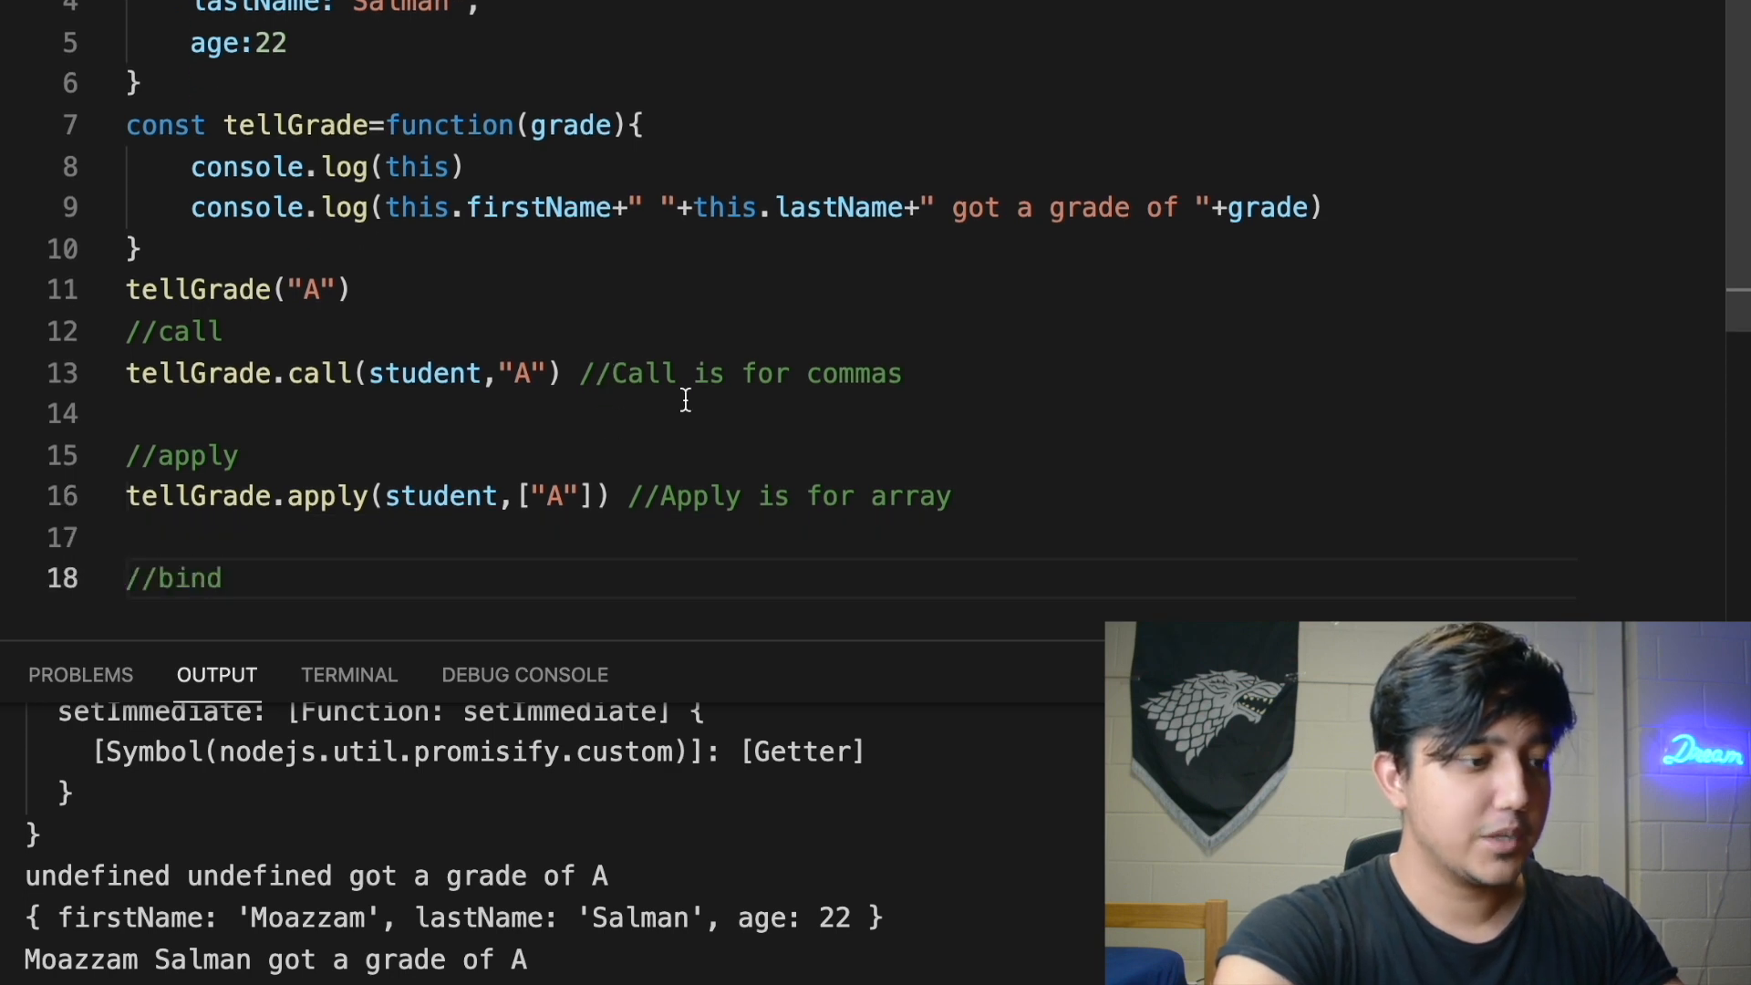
mouse_move(606, 466)
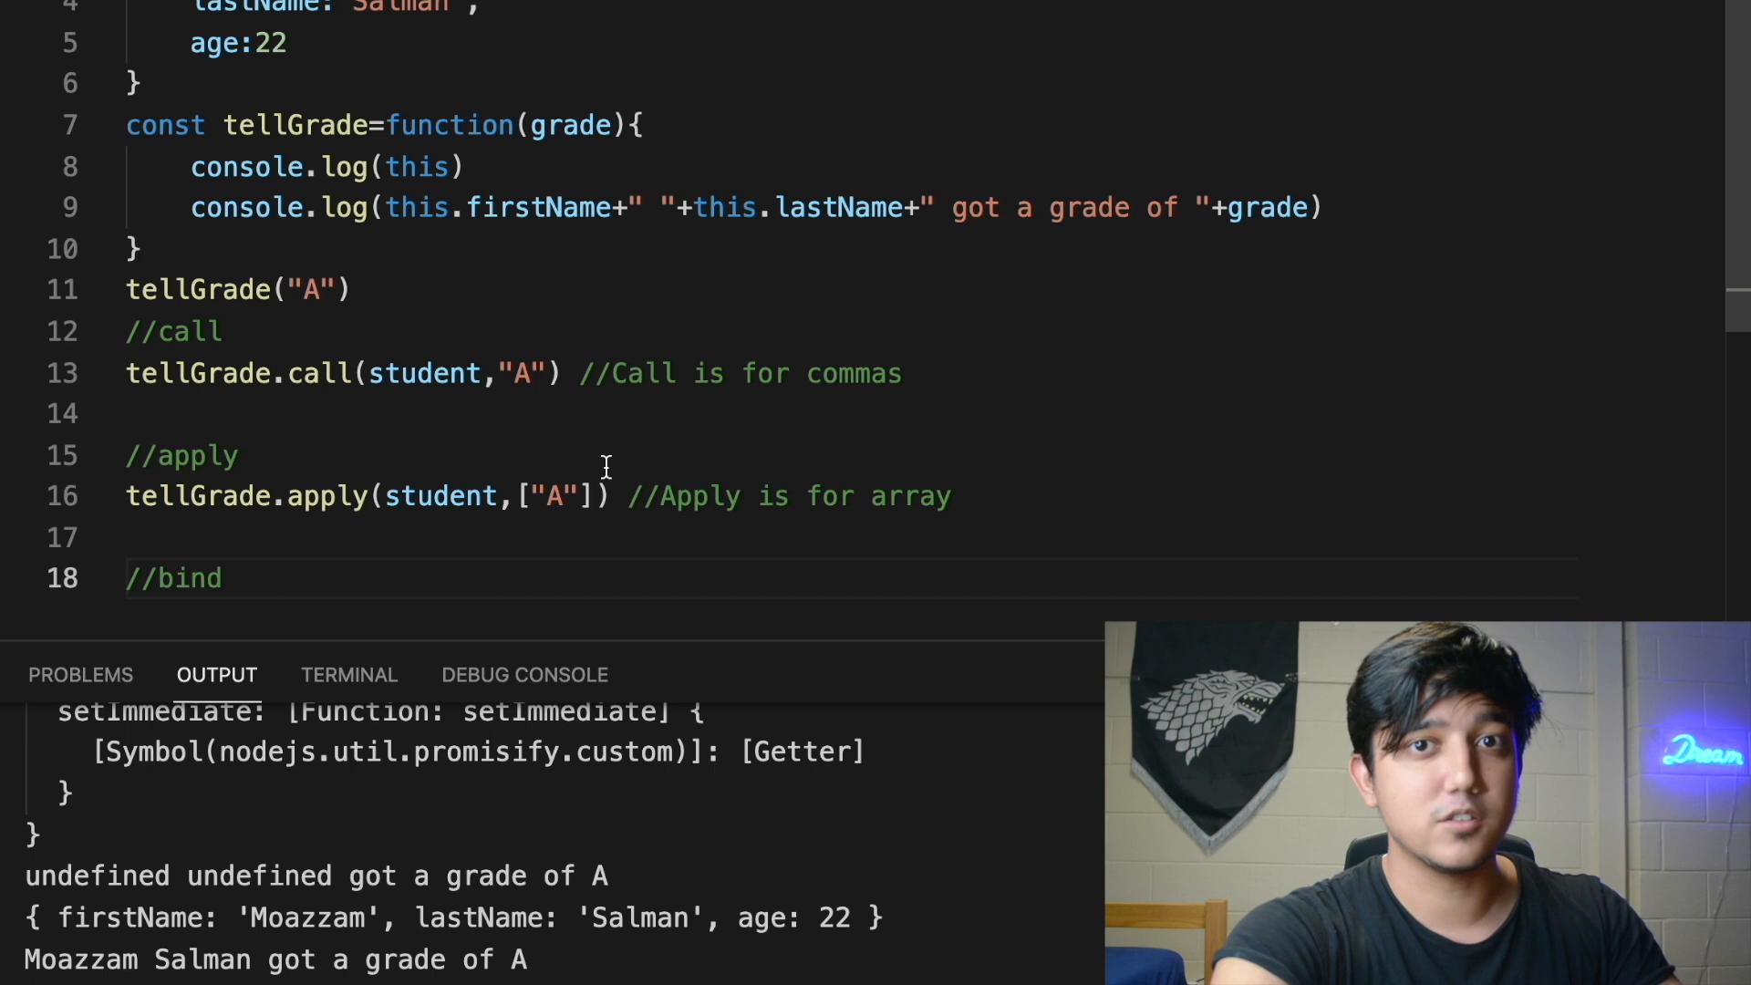
Below //bind, write func=tellGrade.bind(student,"A") on line 19 and rerun the file
left_click(223, 579)
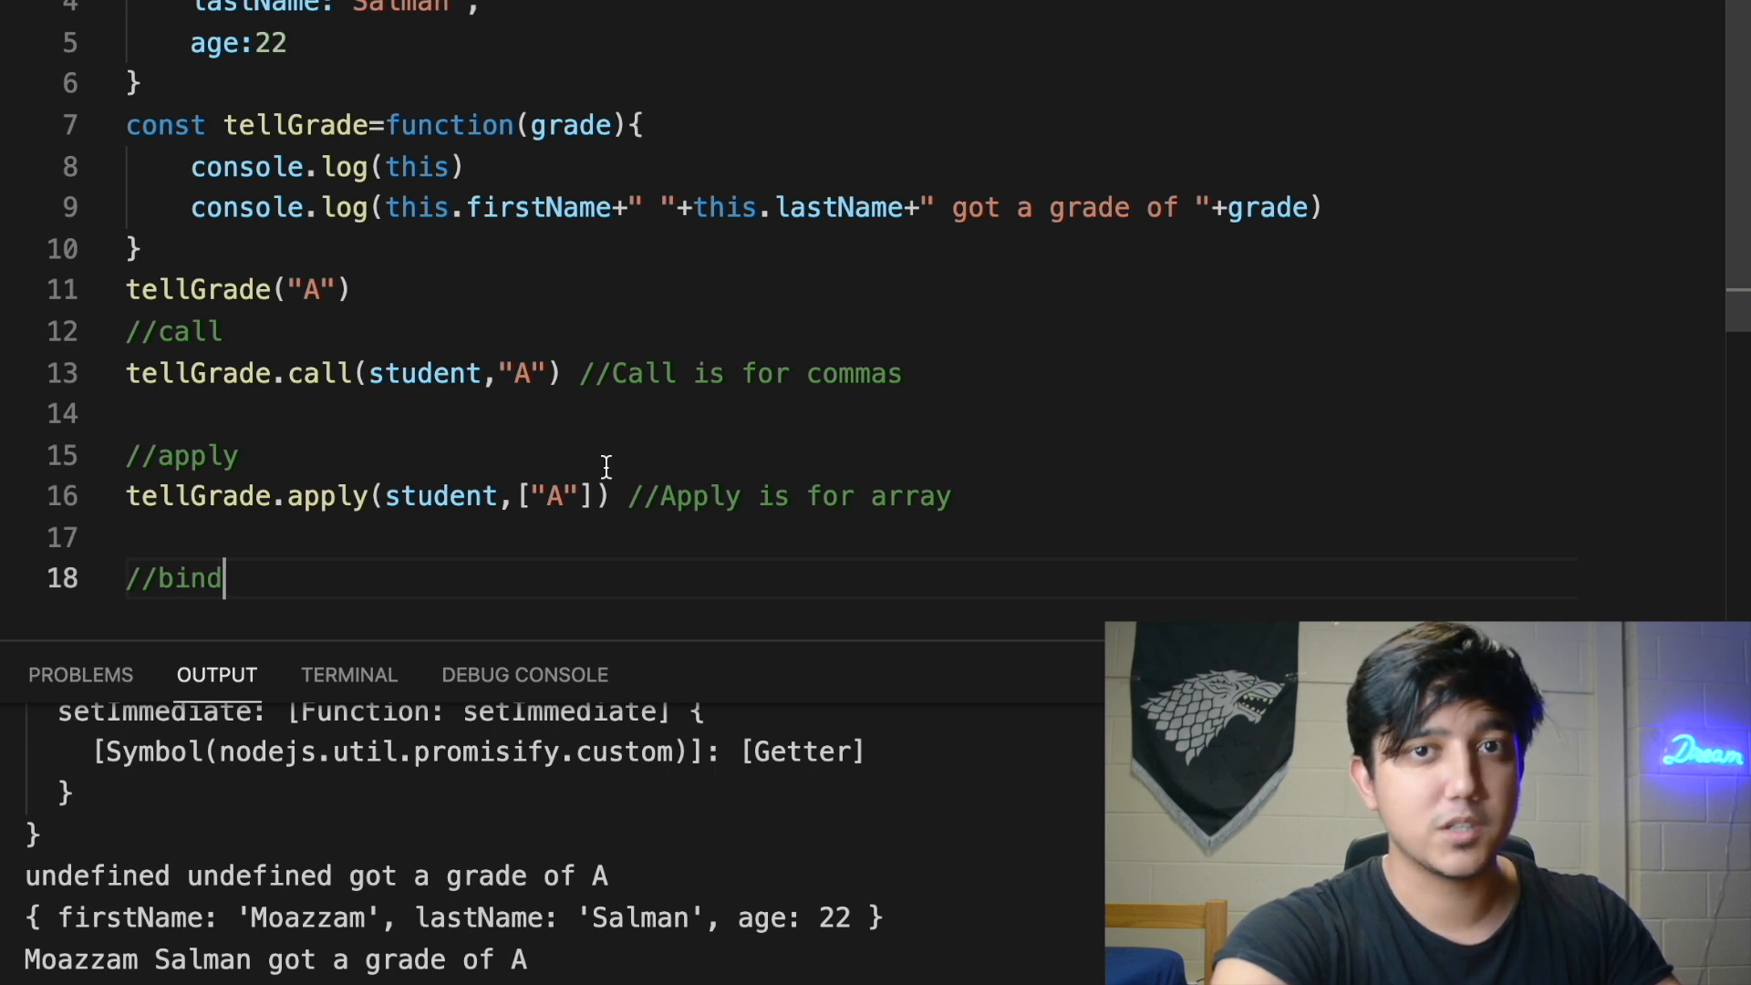
key("Return")
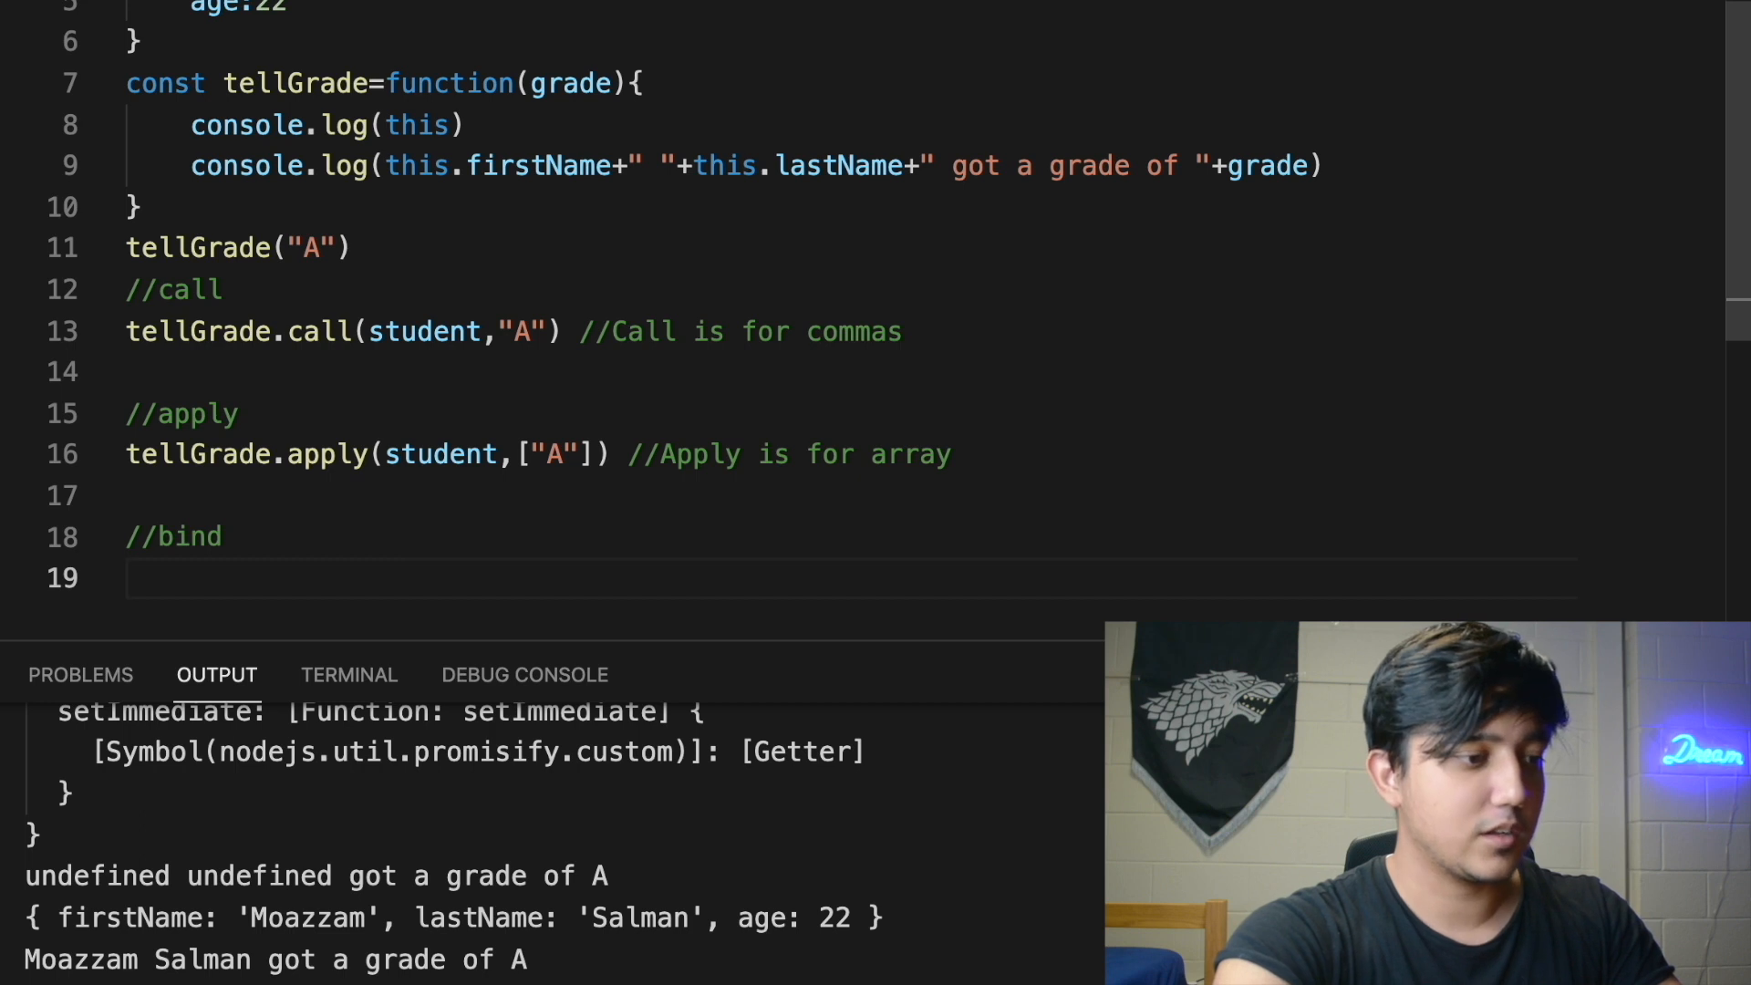
type("func=tell")
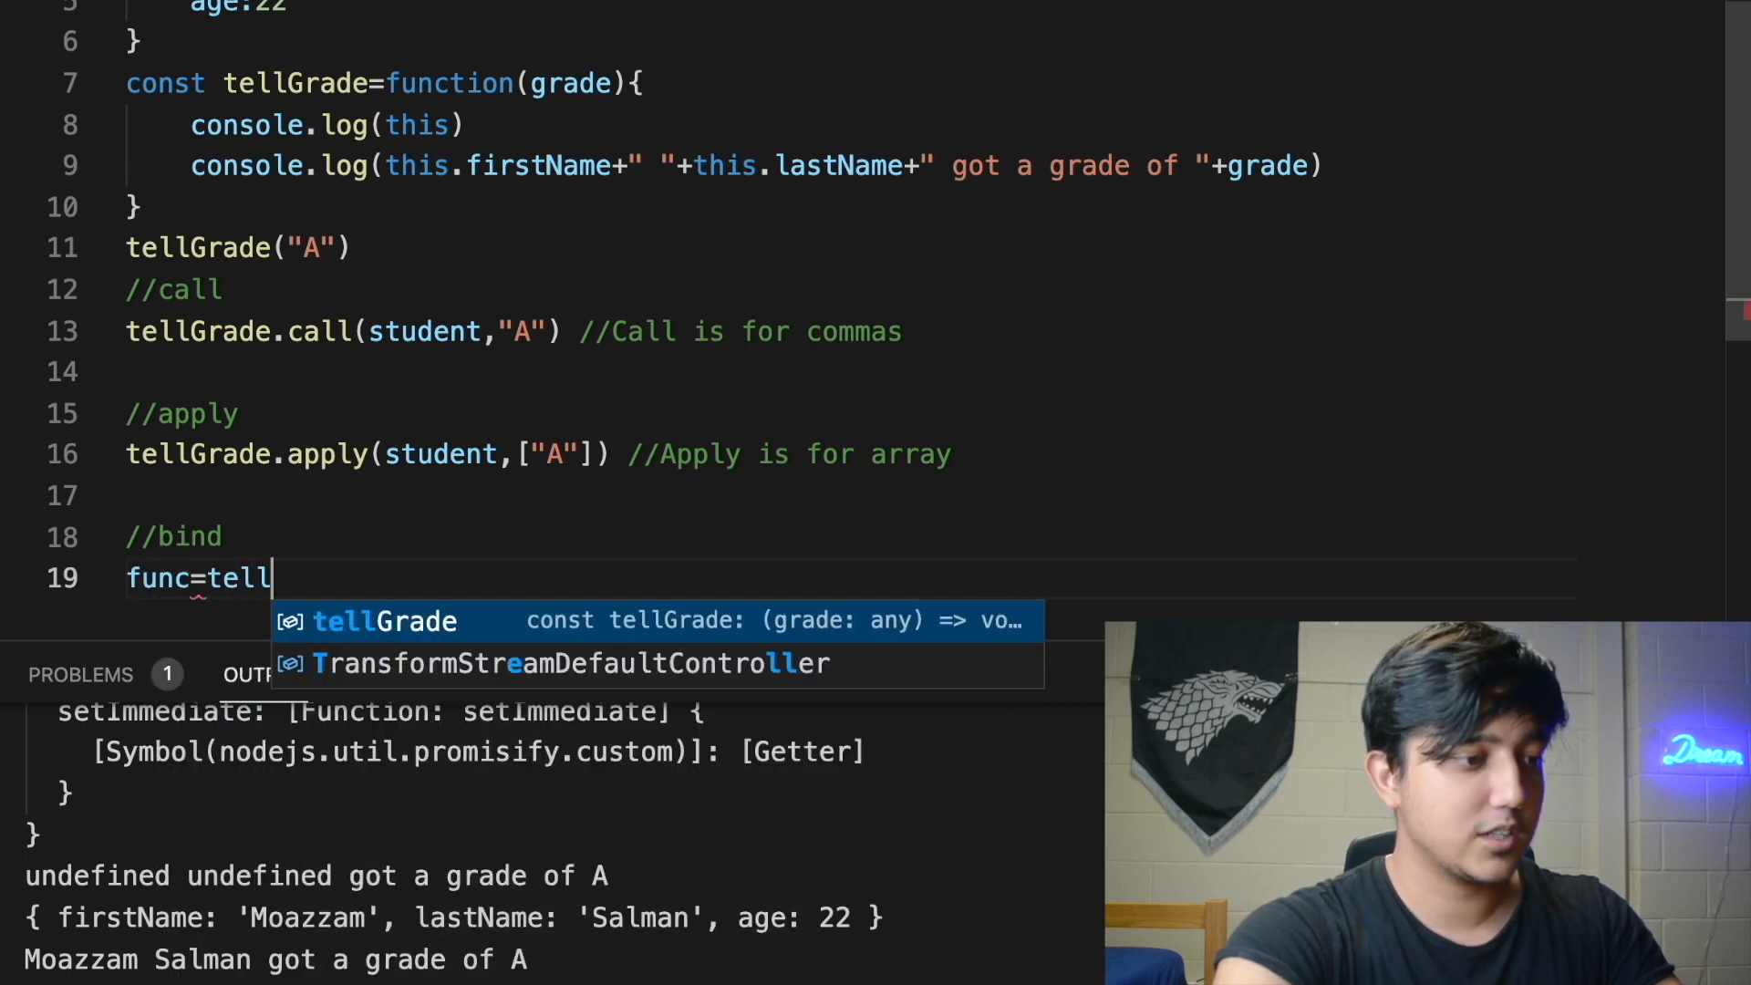
type("Grade.bind(student,\"A")
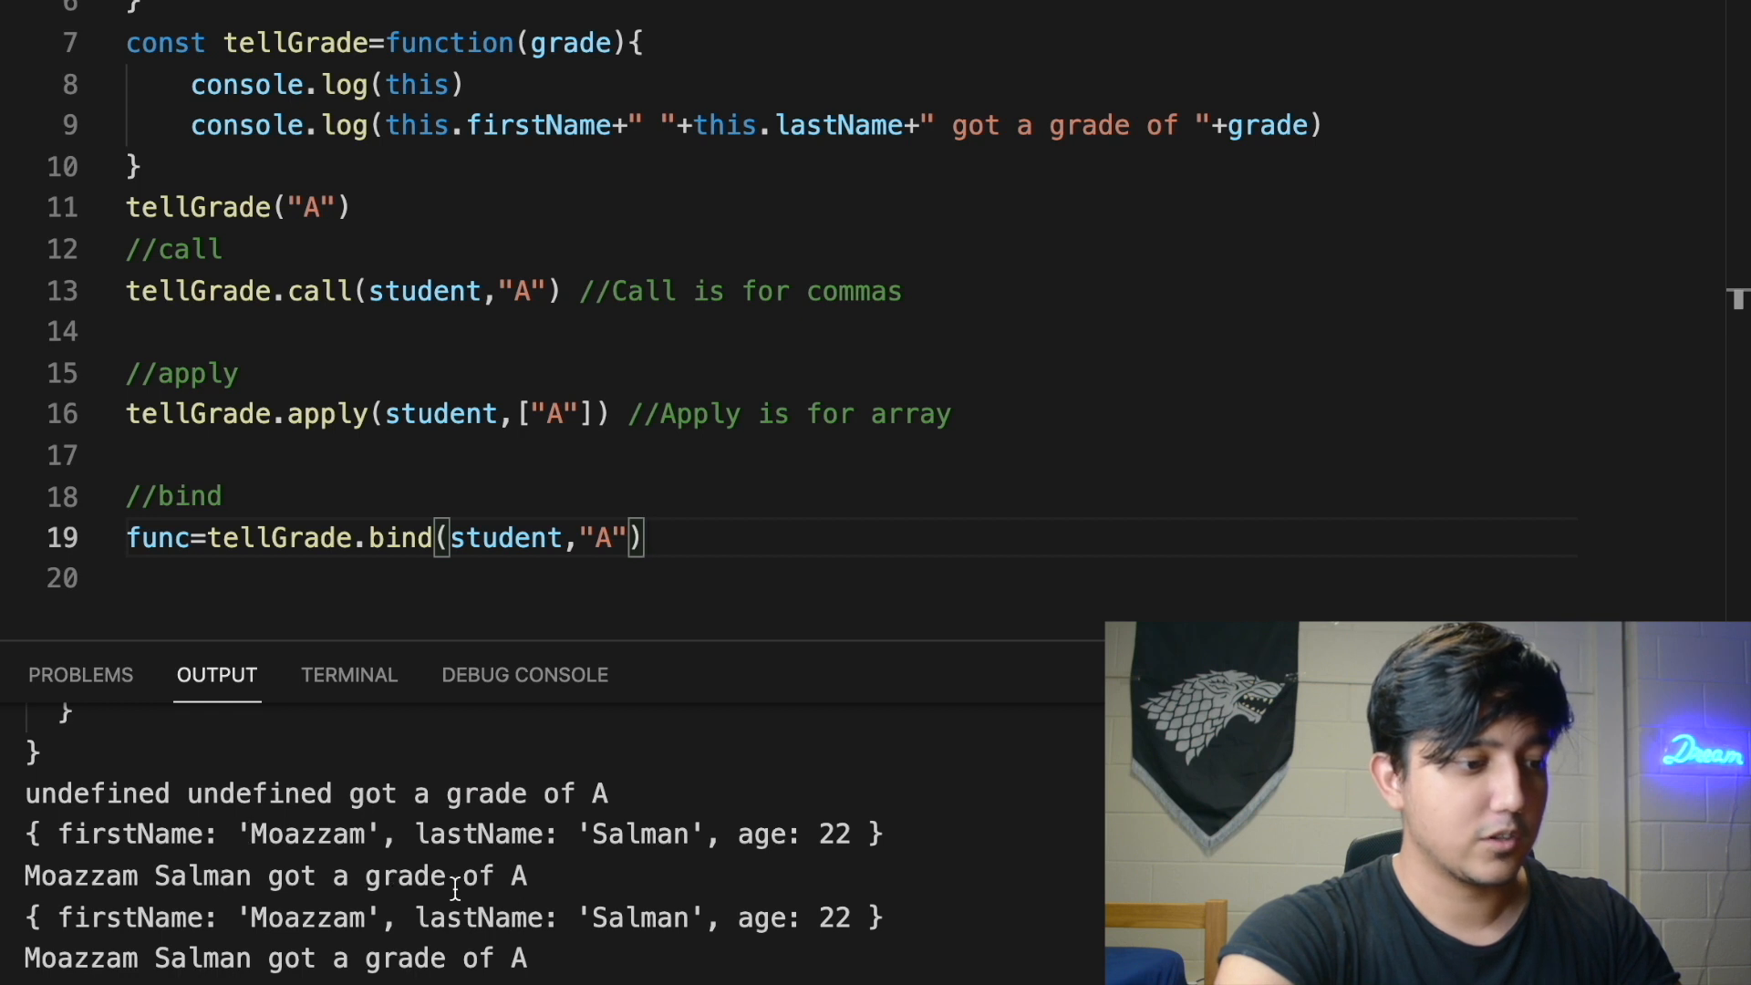
mouse_move(192, 526)
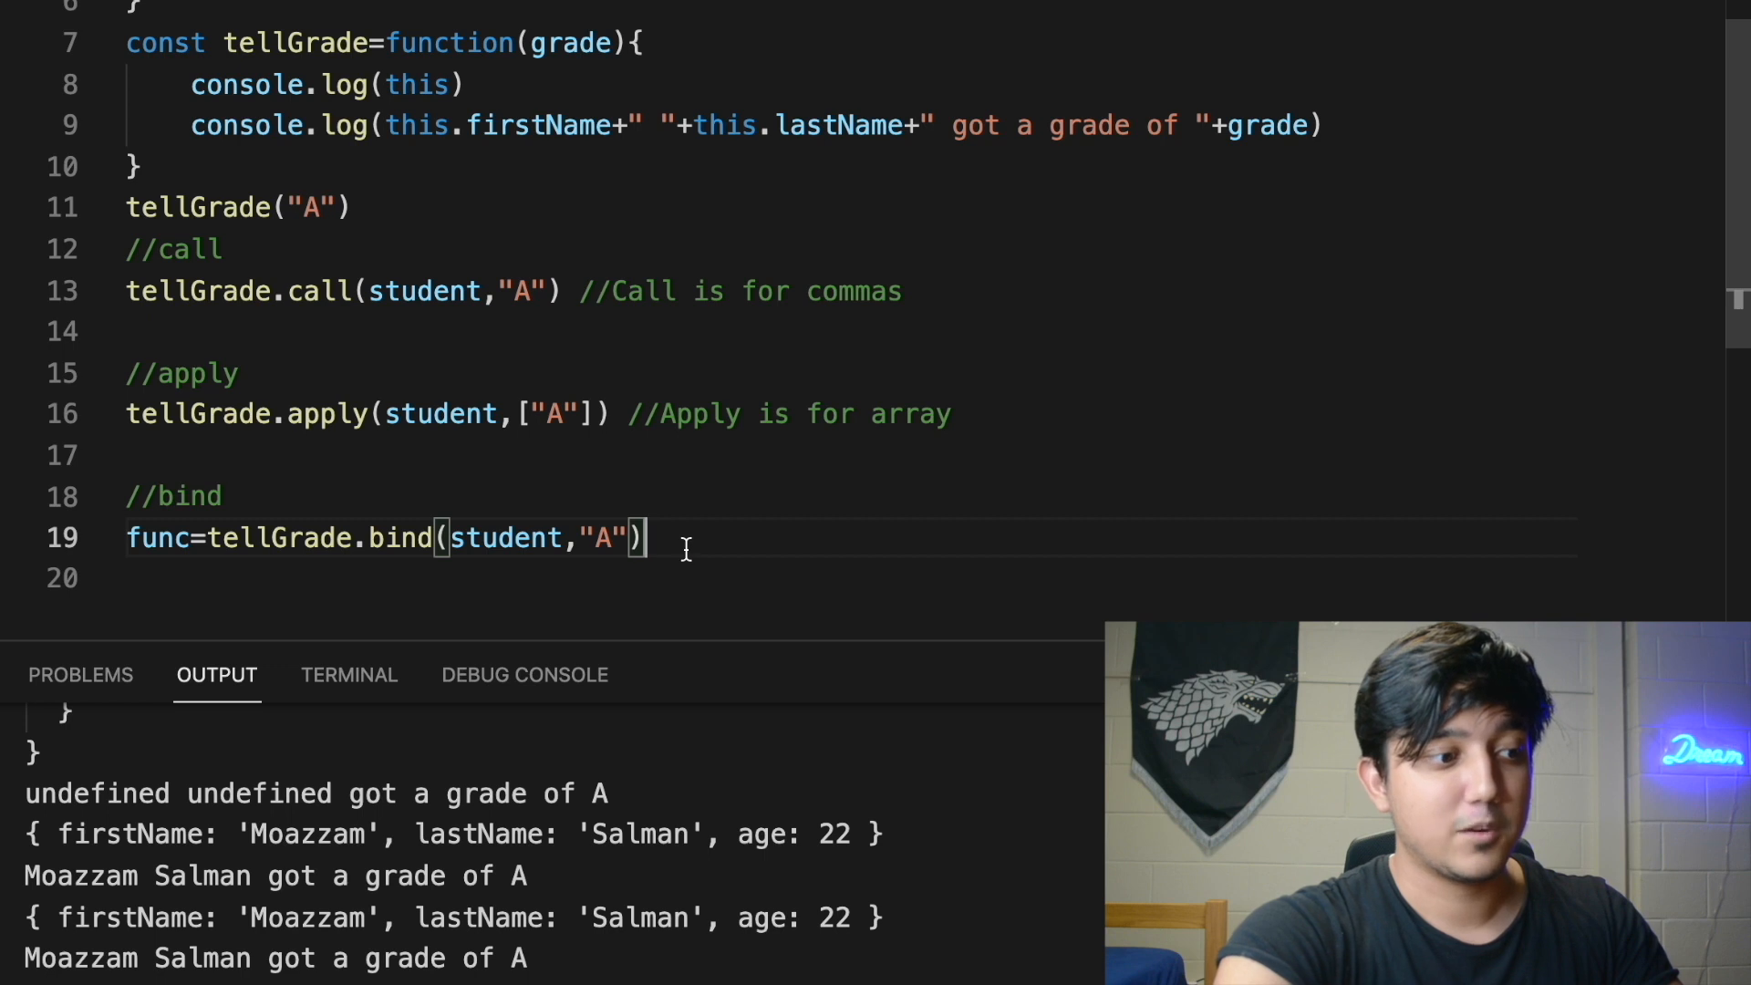
Call func() on line 20, rerun, and select the word bind on line 19
type("func()")
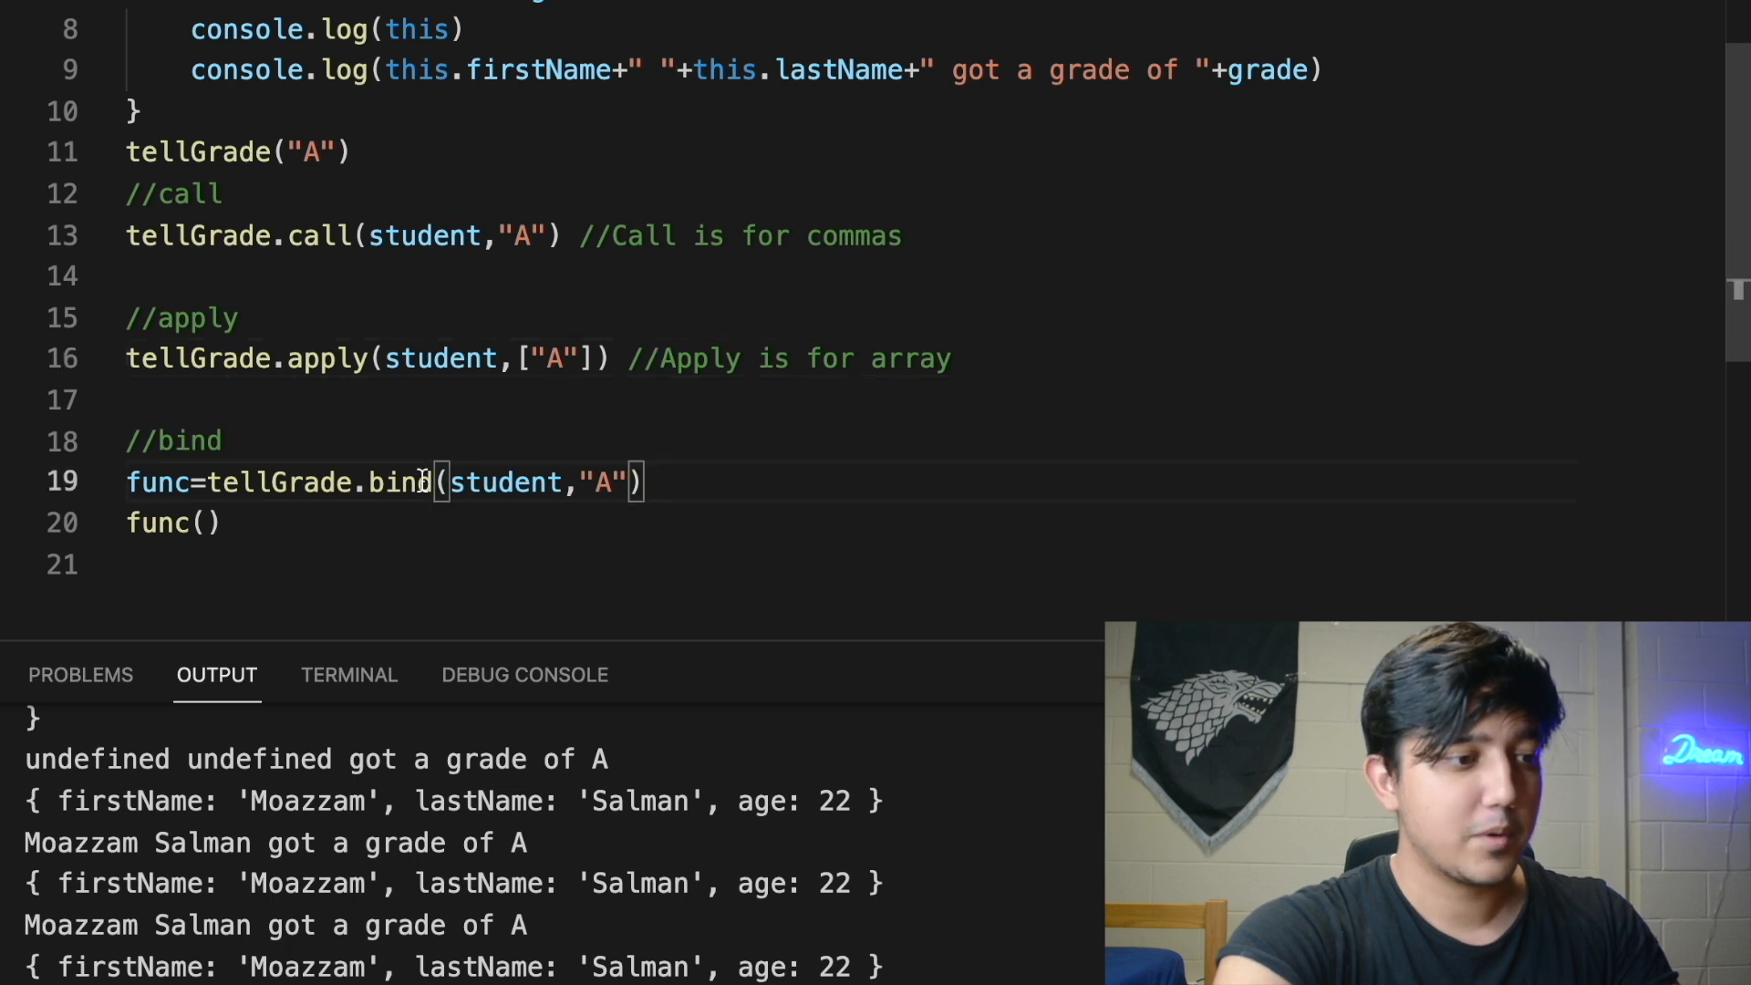
double_click(399, 481)
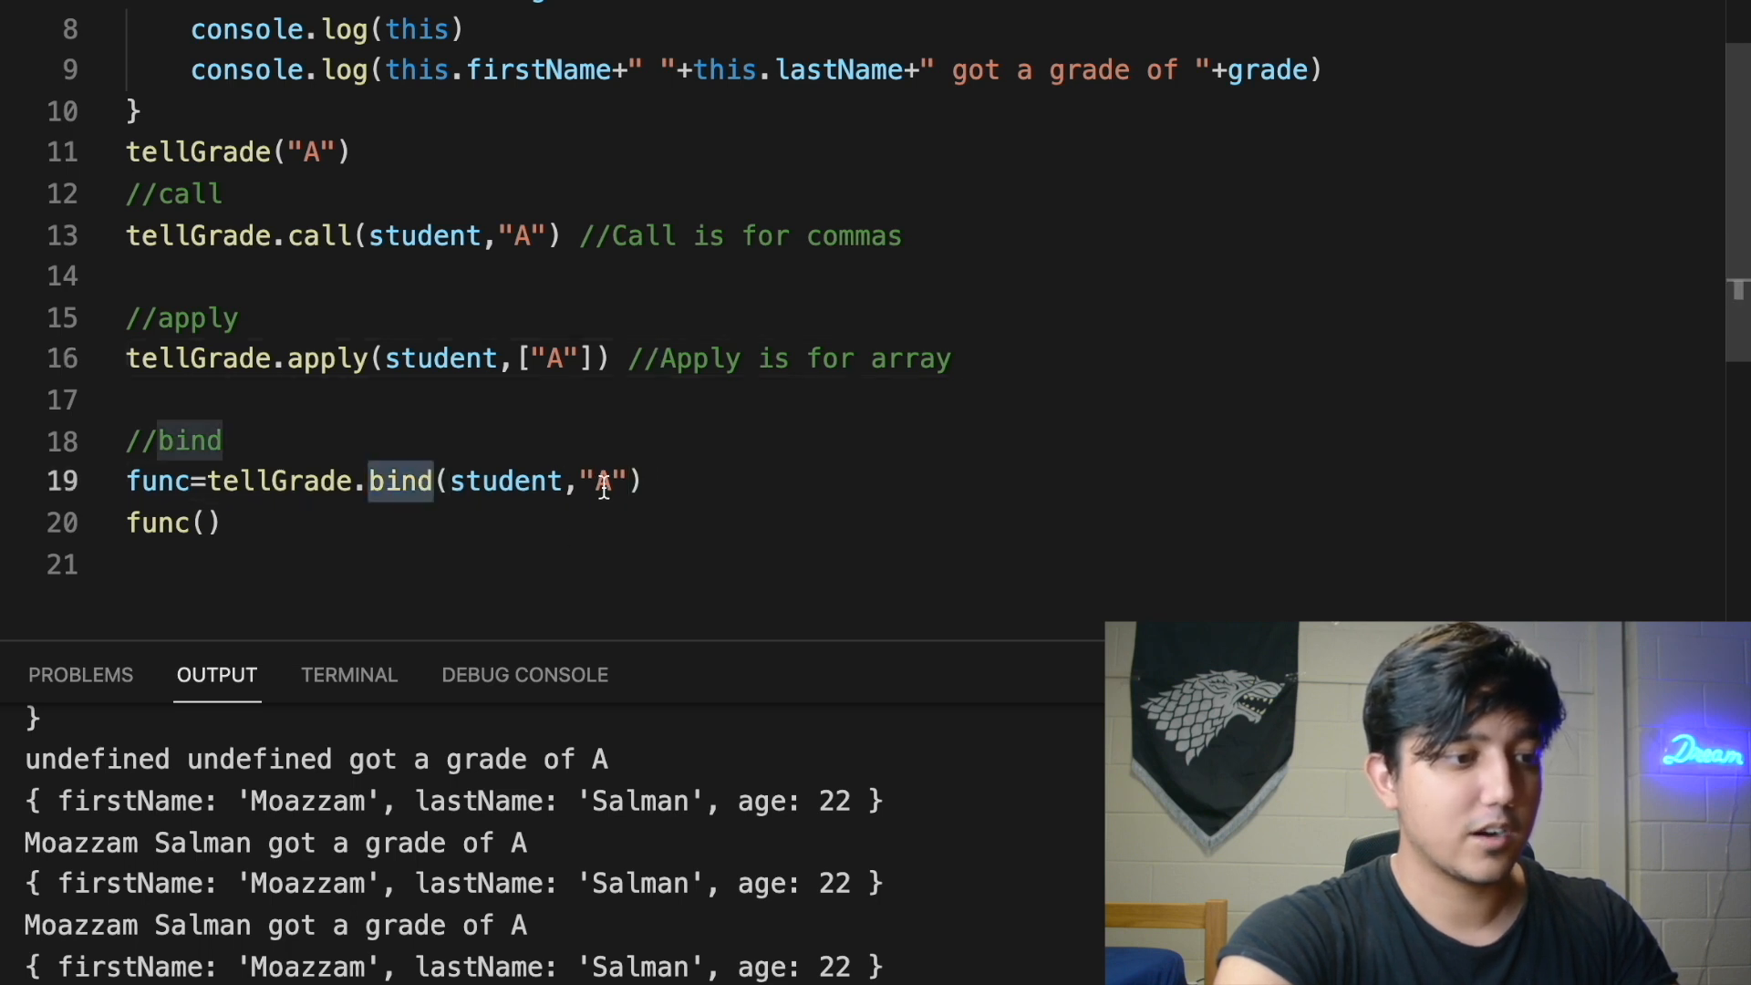
Append the comment //bind has the same amount of letters as call to line 19
type("//bind")
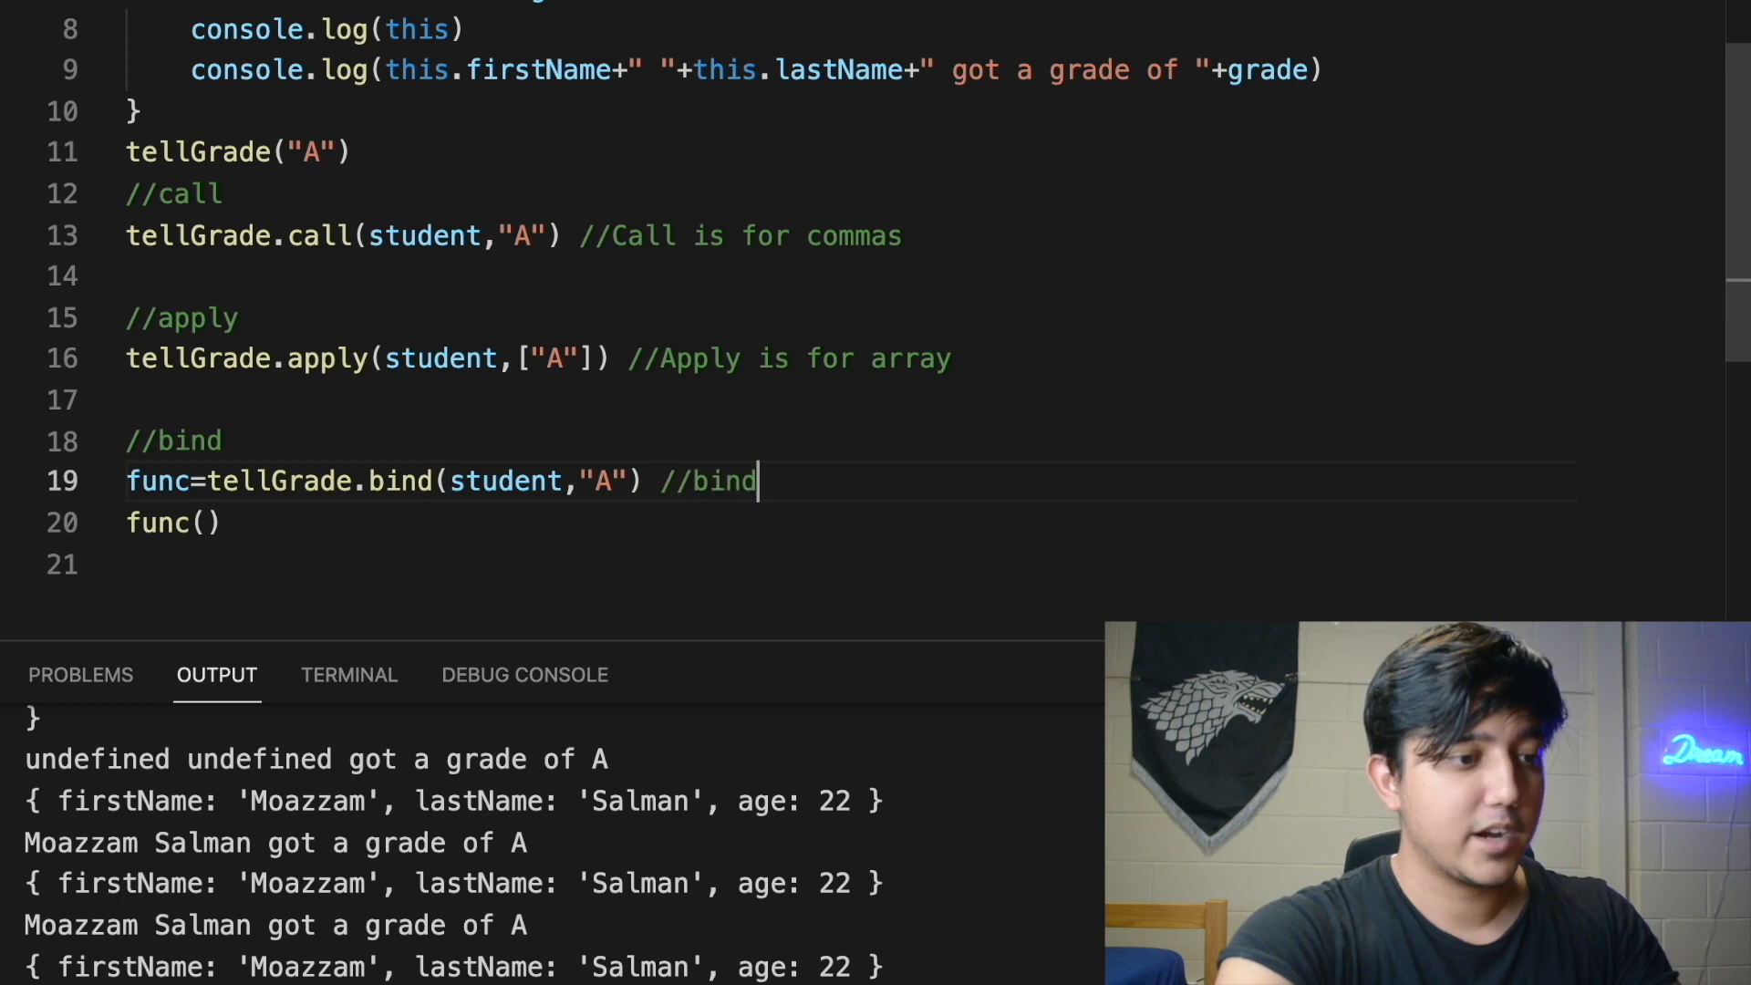
type("has the same amount")
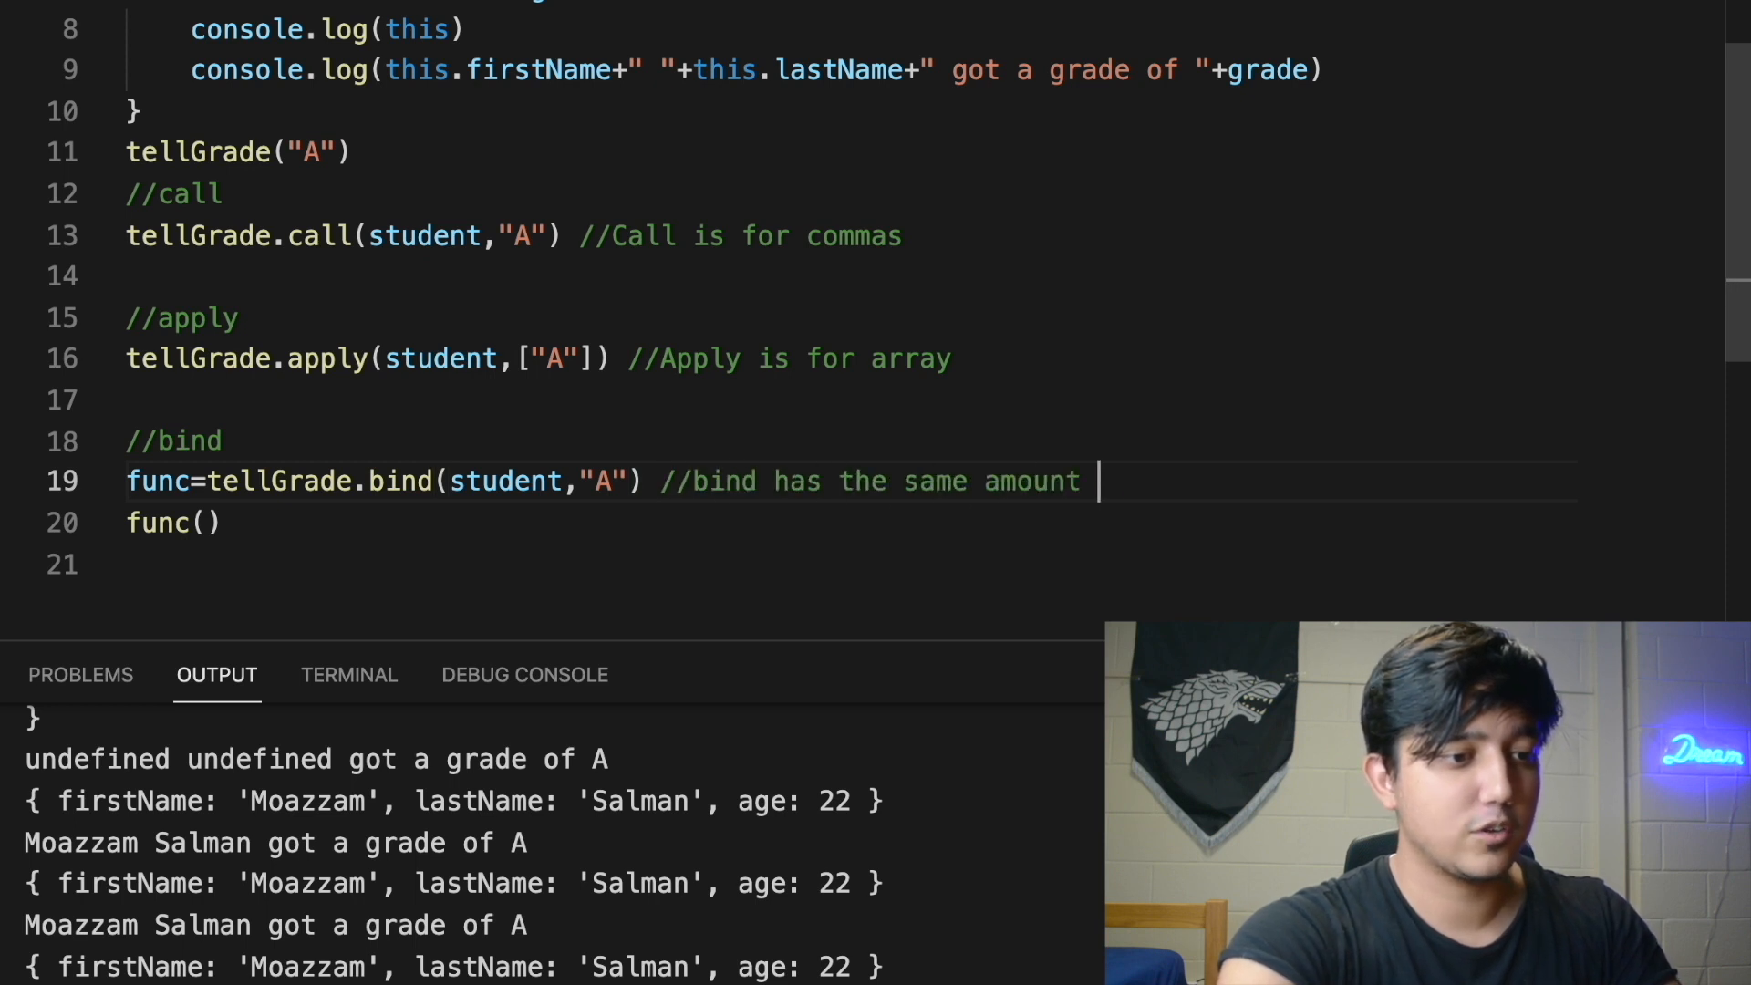
type("of letters as call")
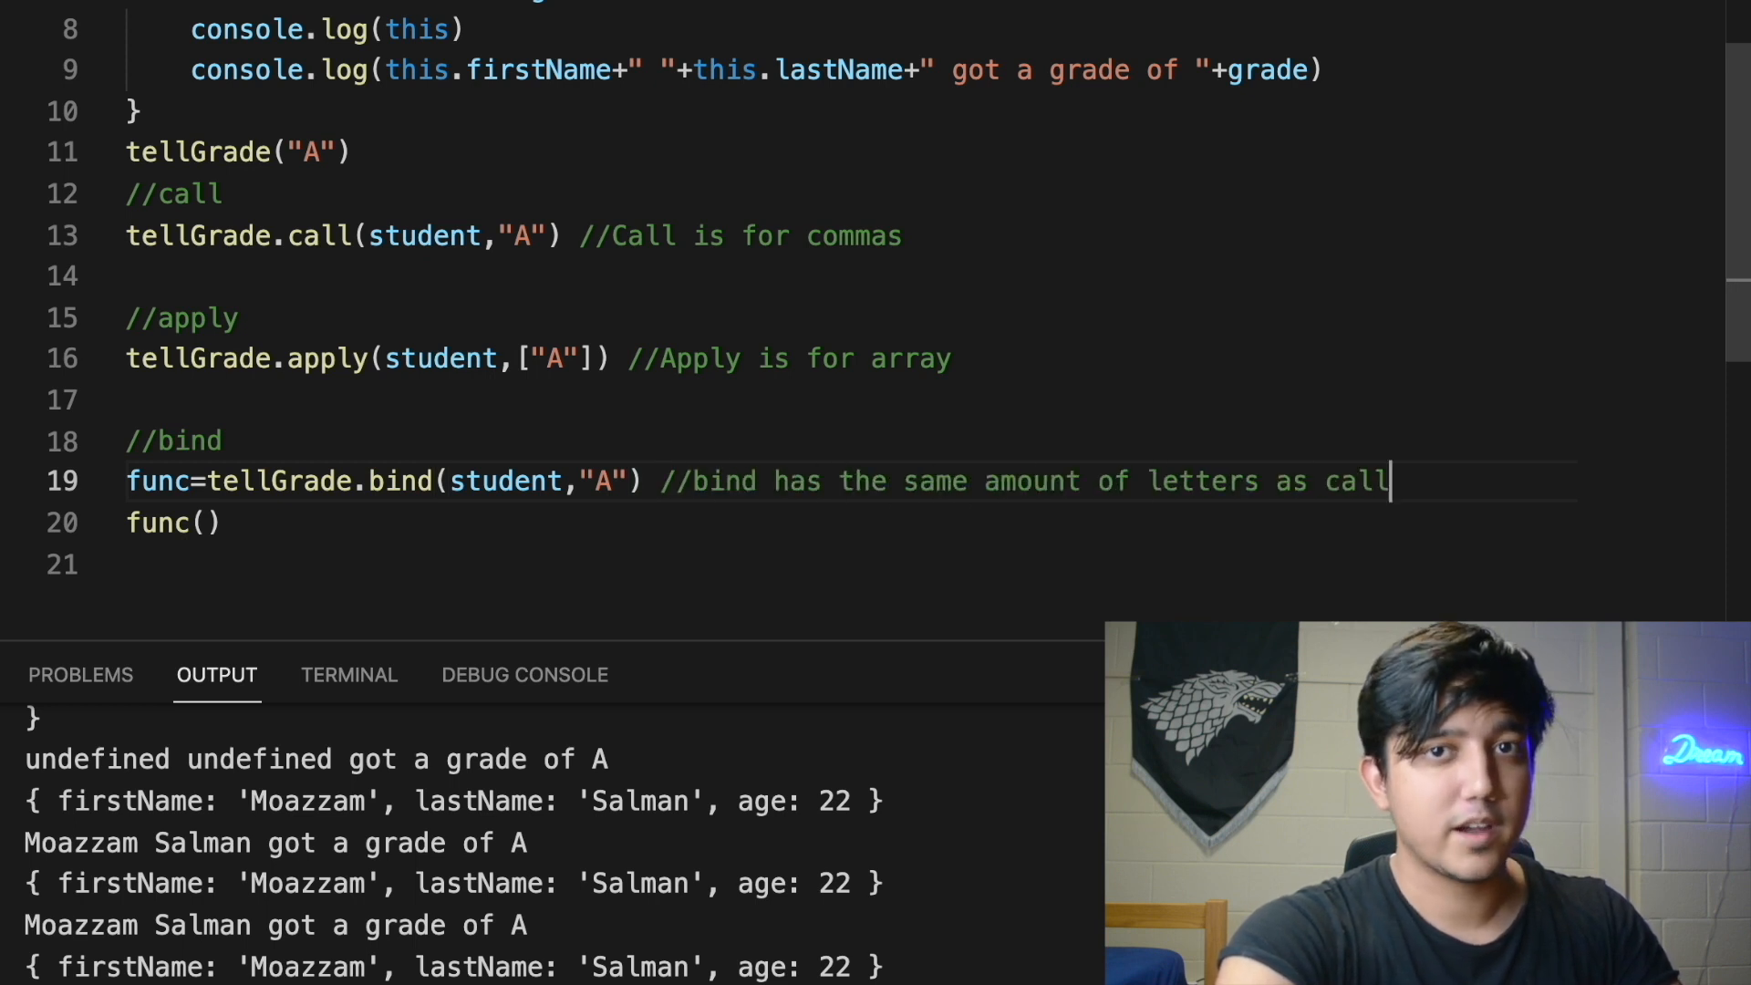